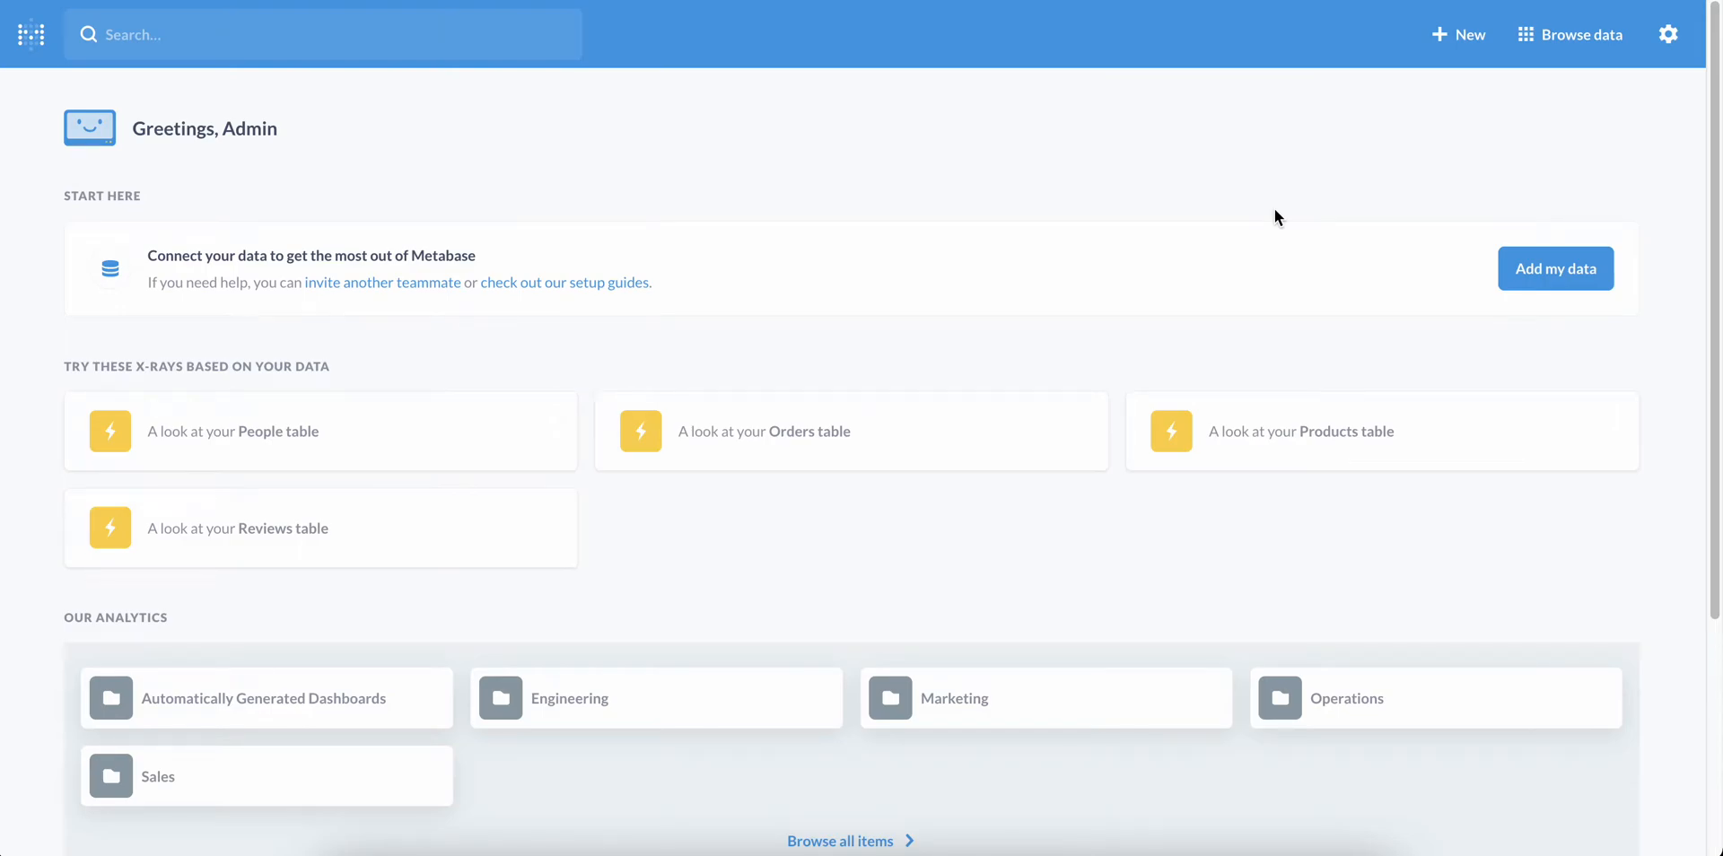
Start a new Question from + New, landing on the data picker.
click(1459, 34)
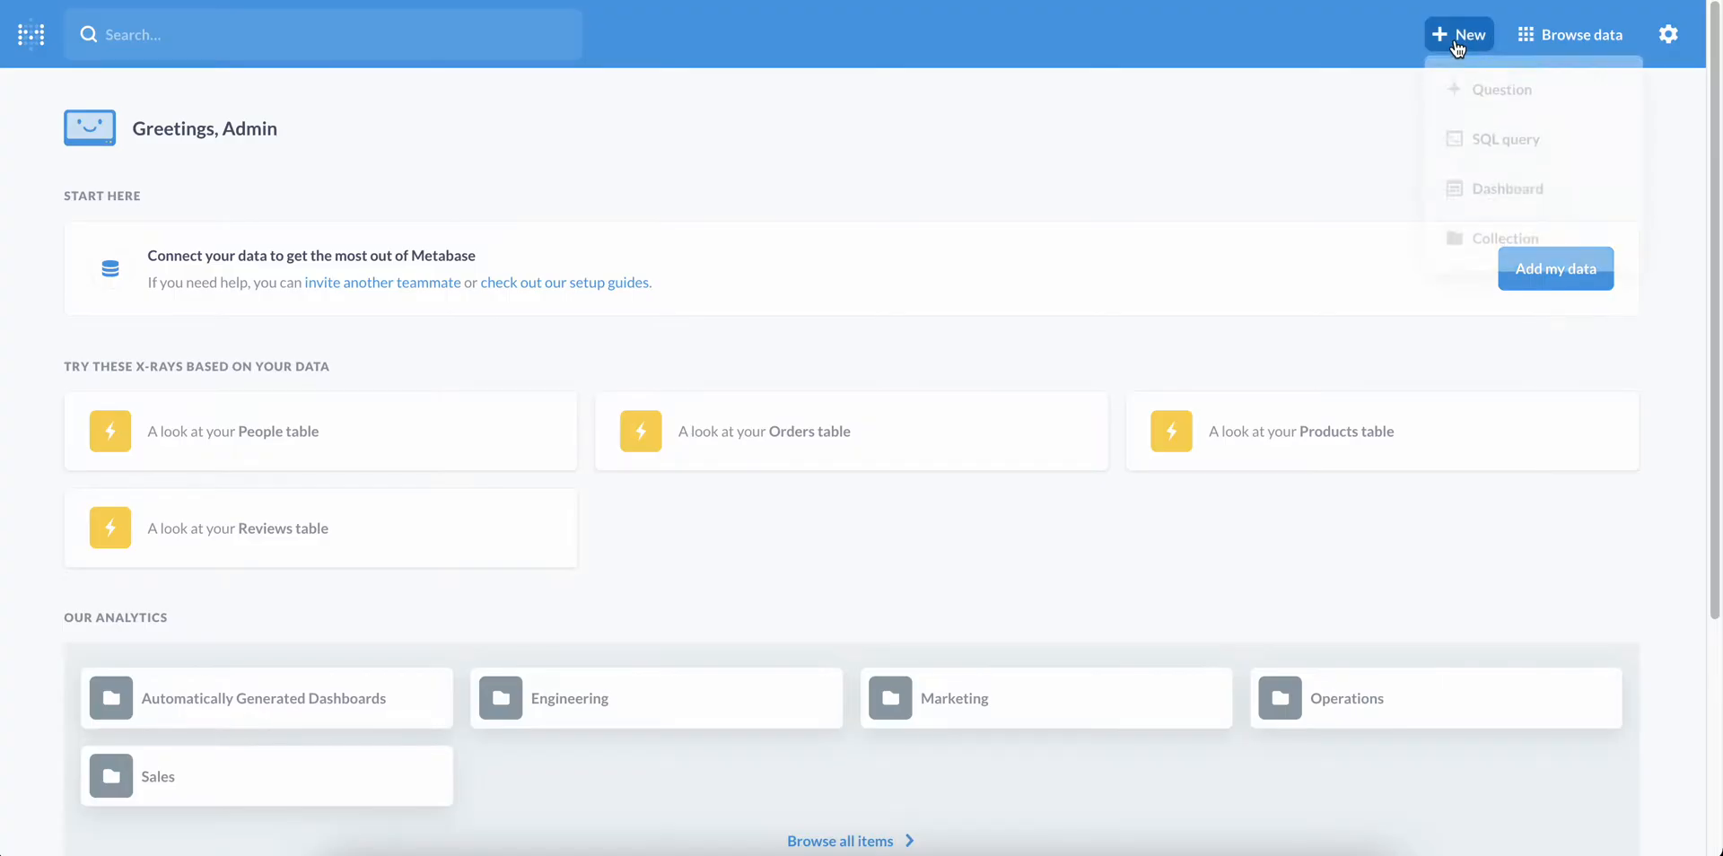
click(1499, 89)
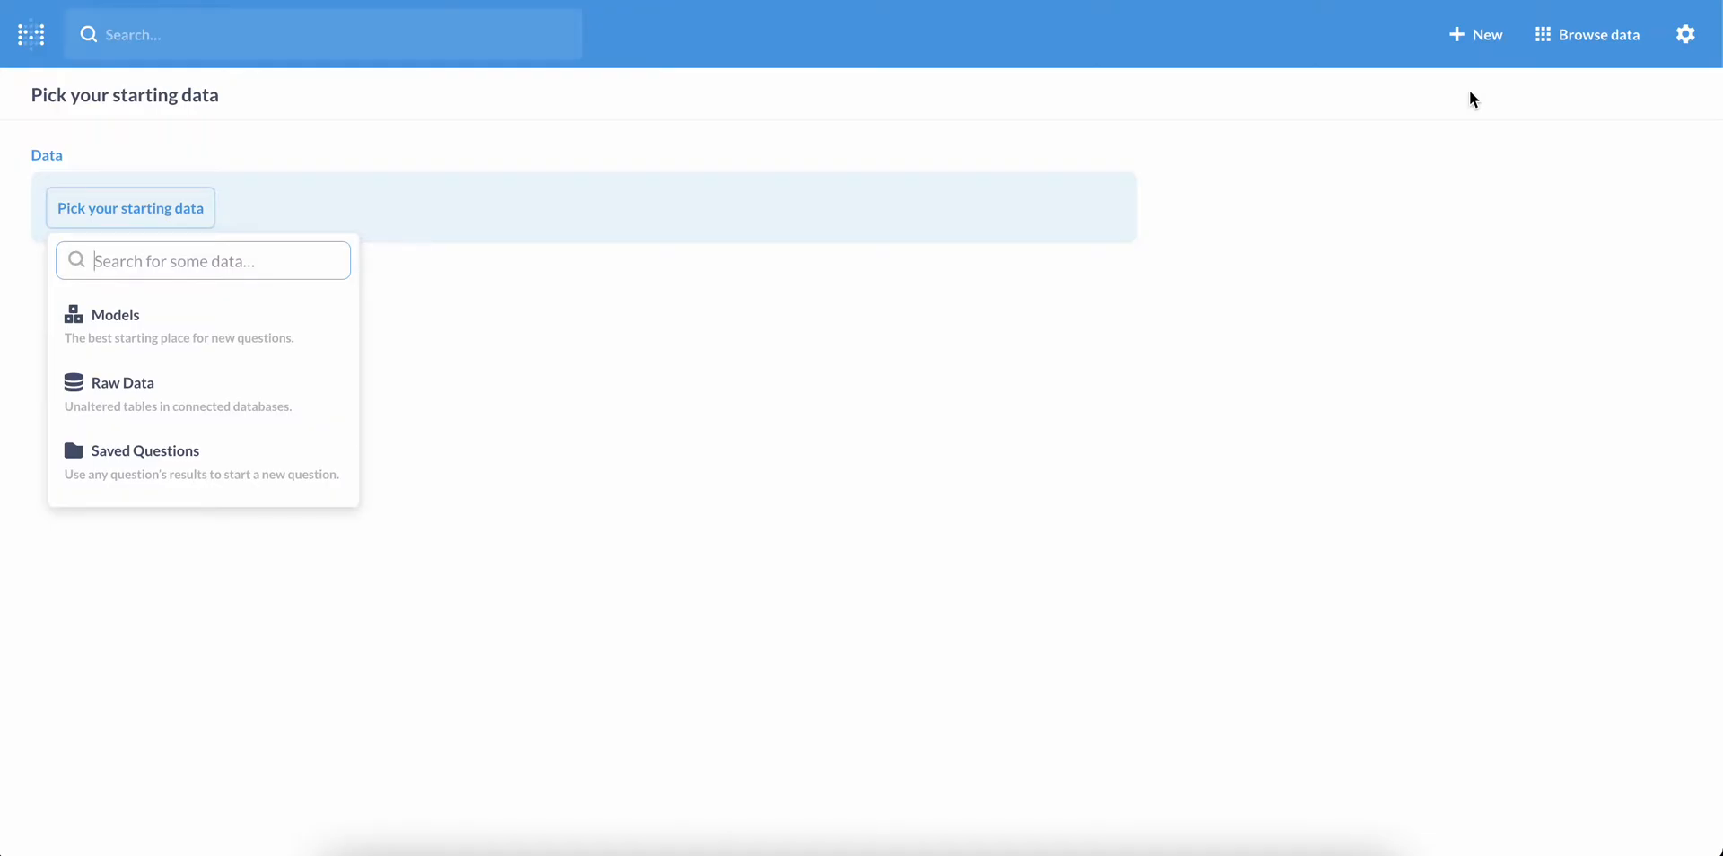
mouse_move(363, 400)
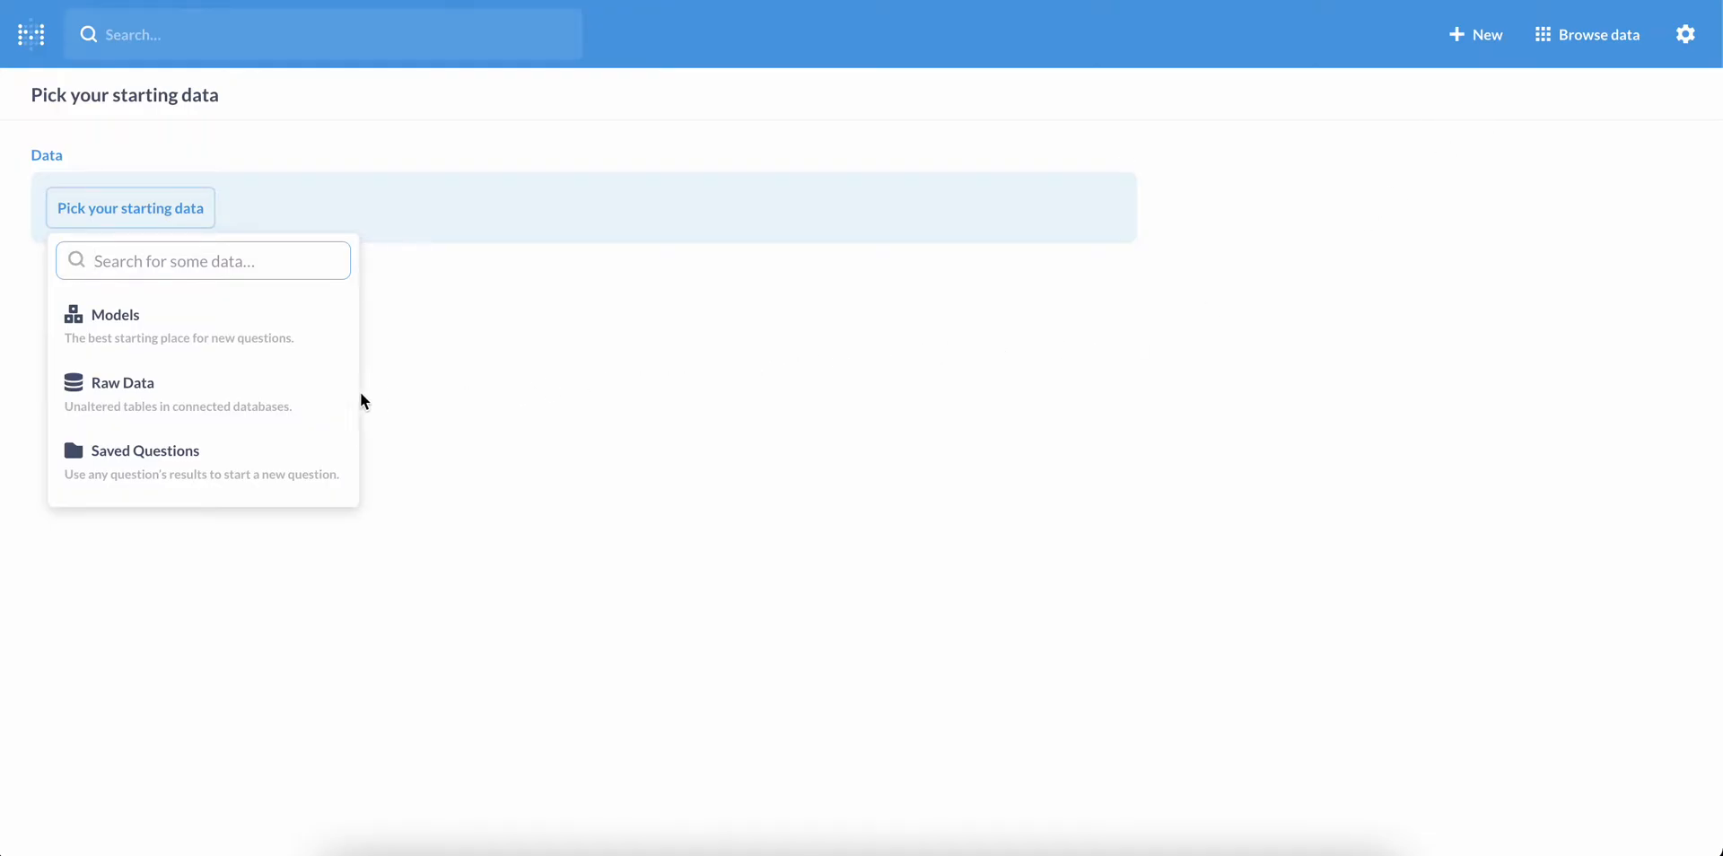
Pick the Orders table as starting data and dismiss its row preview.
click(124, 382)
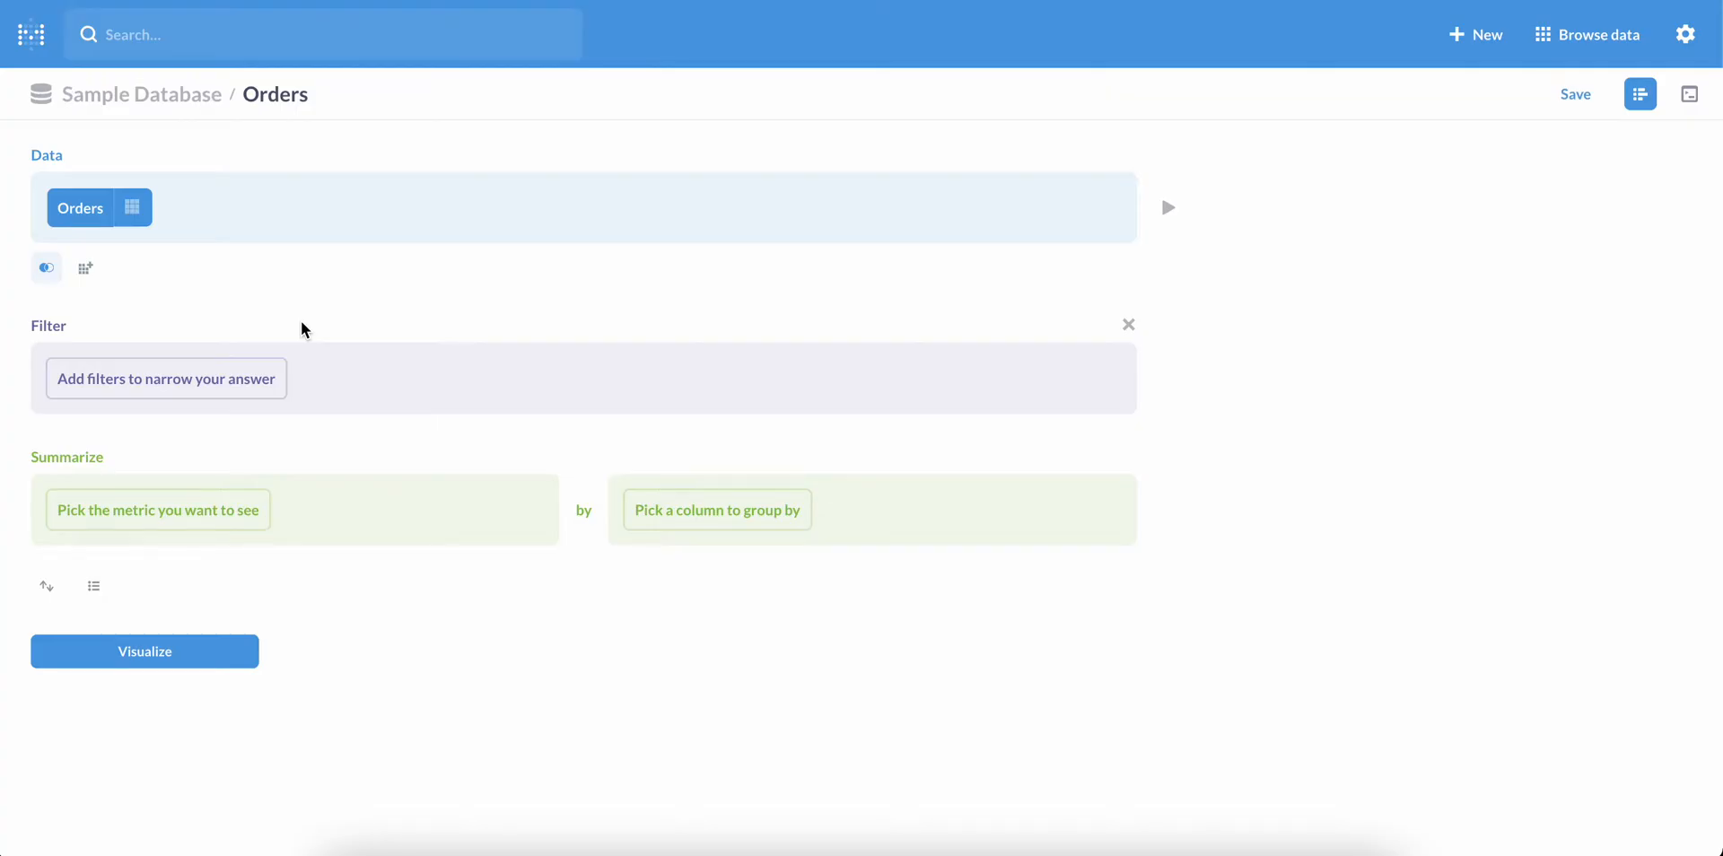
mouse_move(1226, 305)
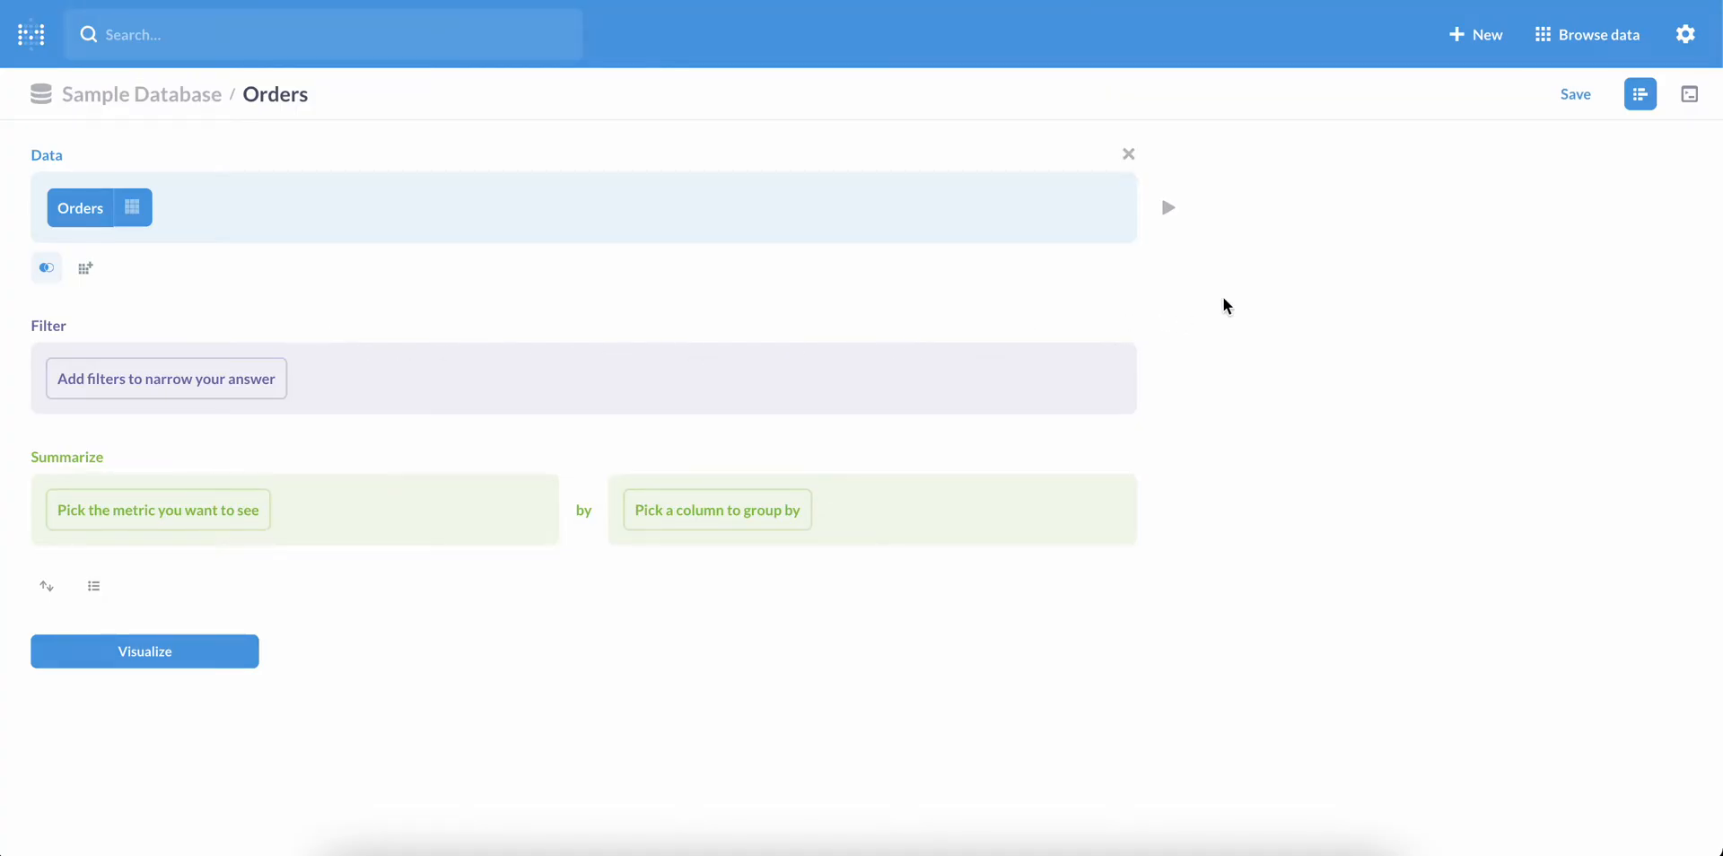
mouse_move(1168, 211)
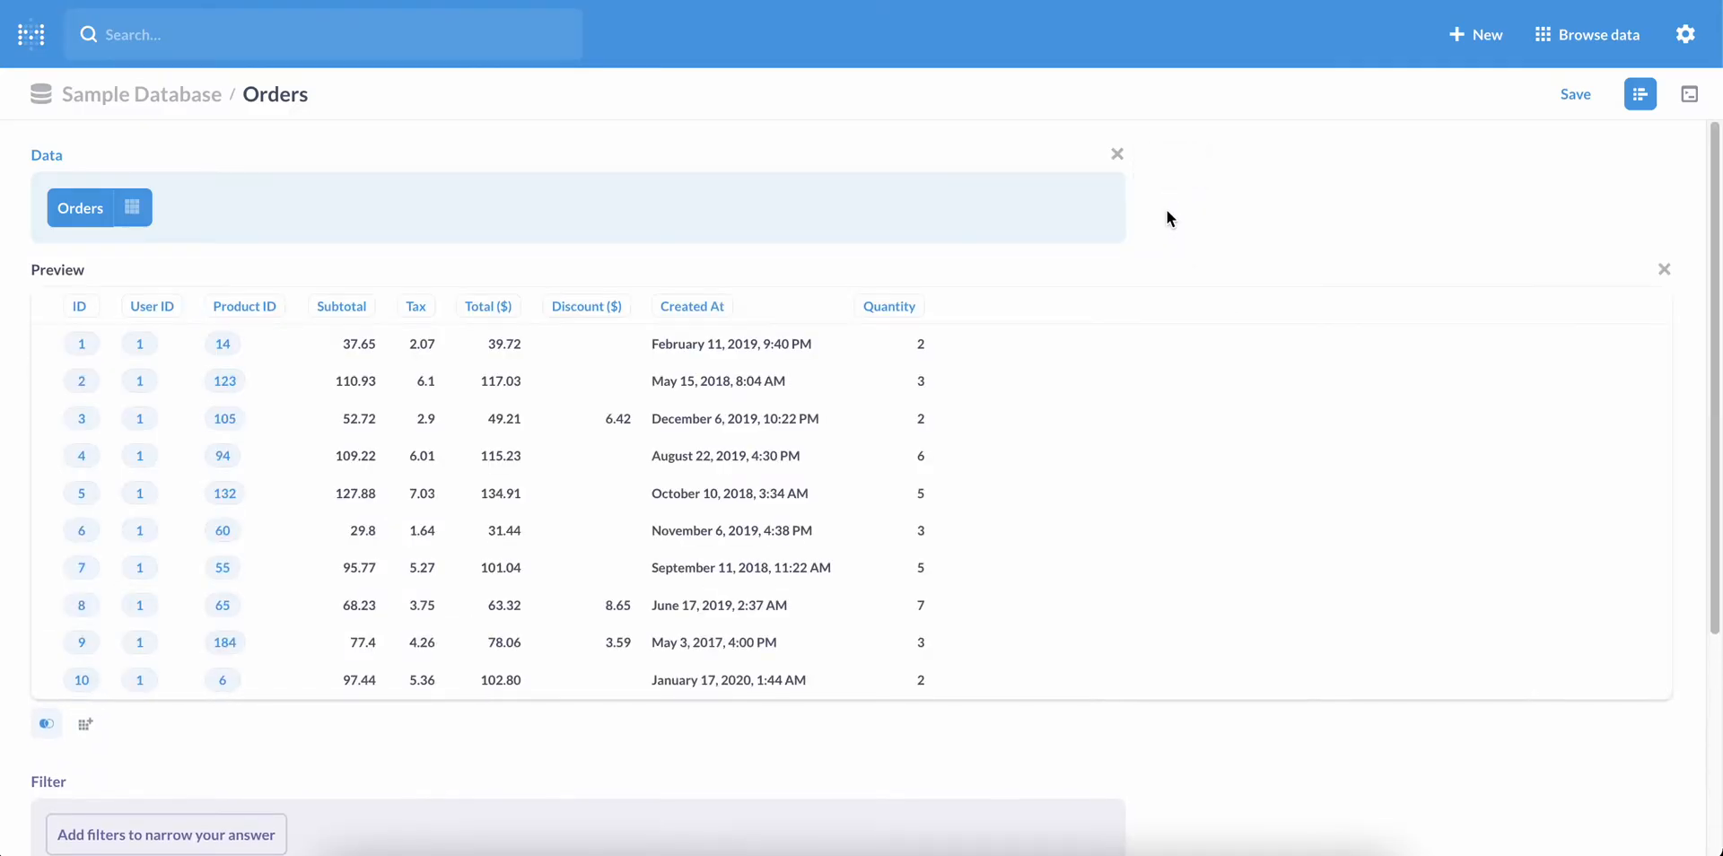
mouse_move(1154, 247)
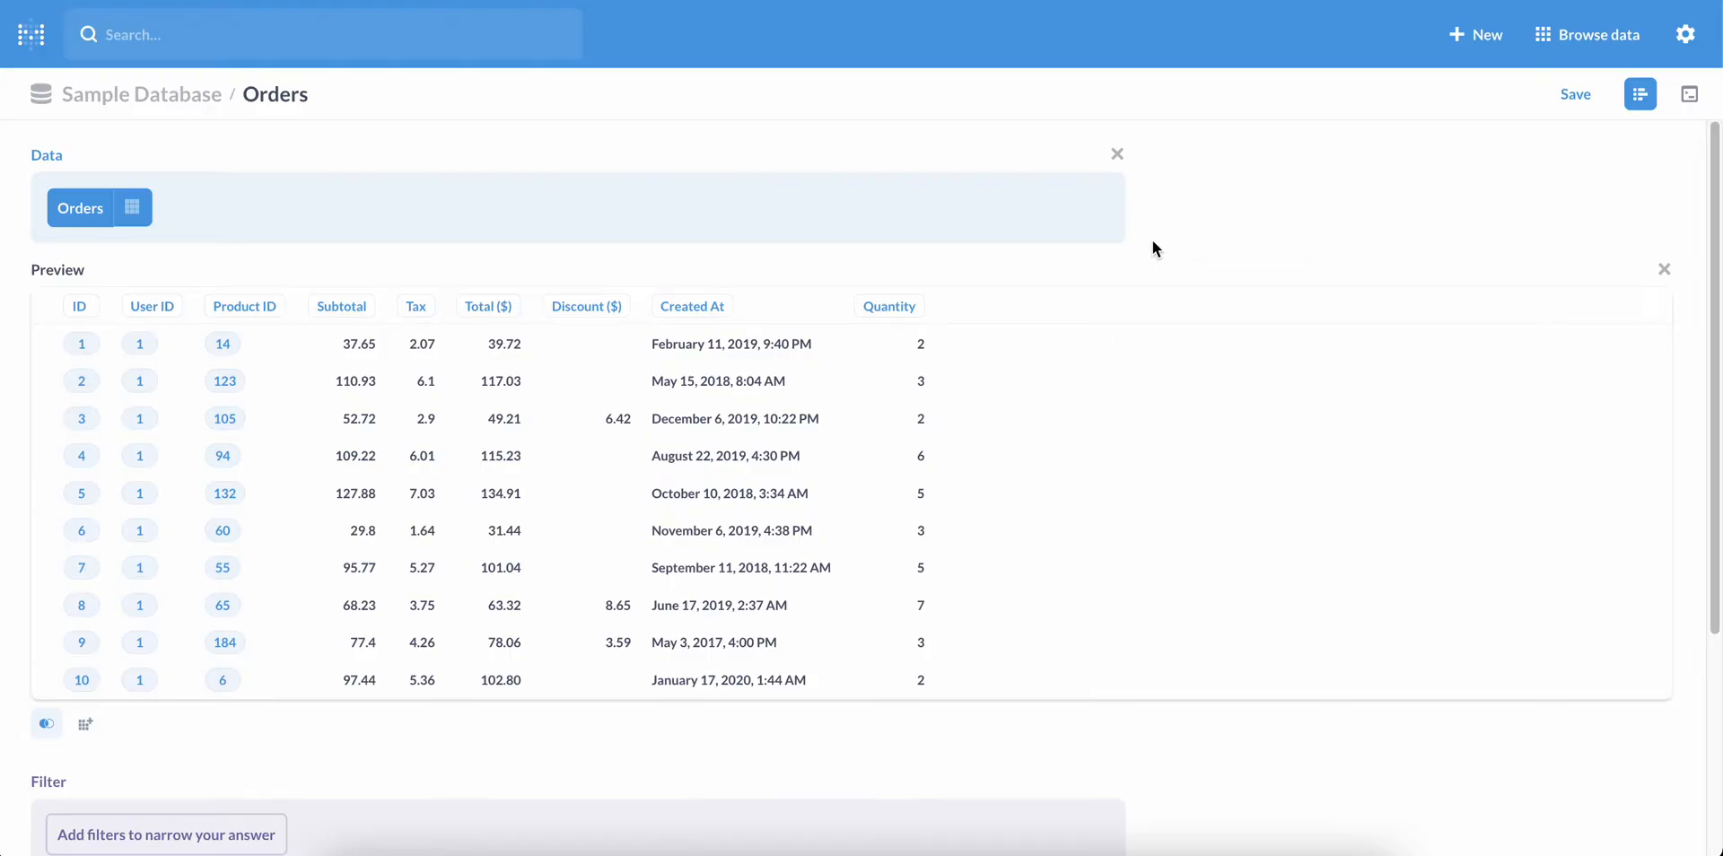
mouse_move(341, 305)
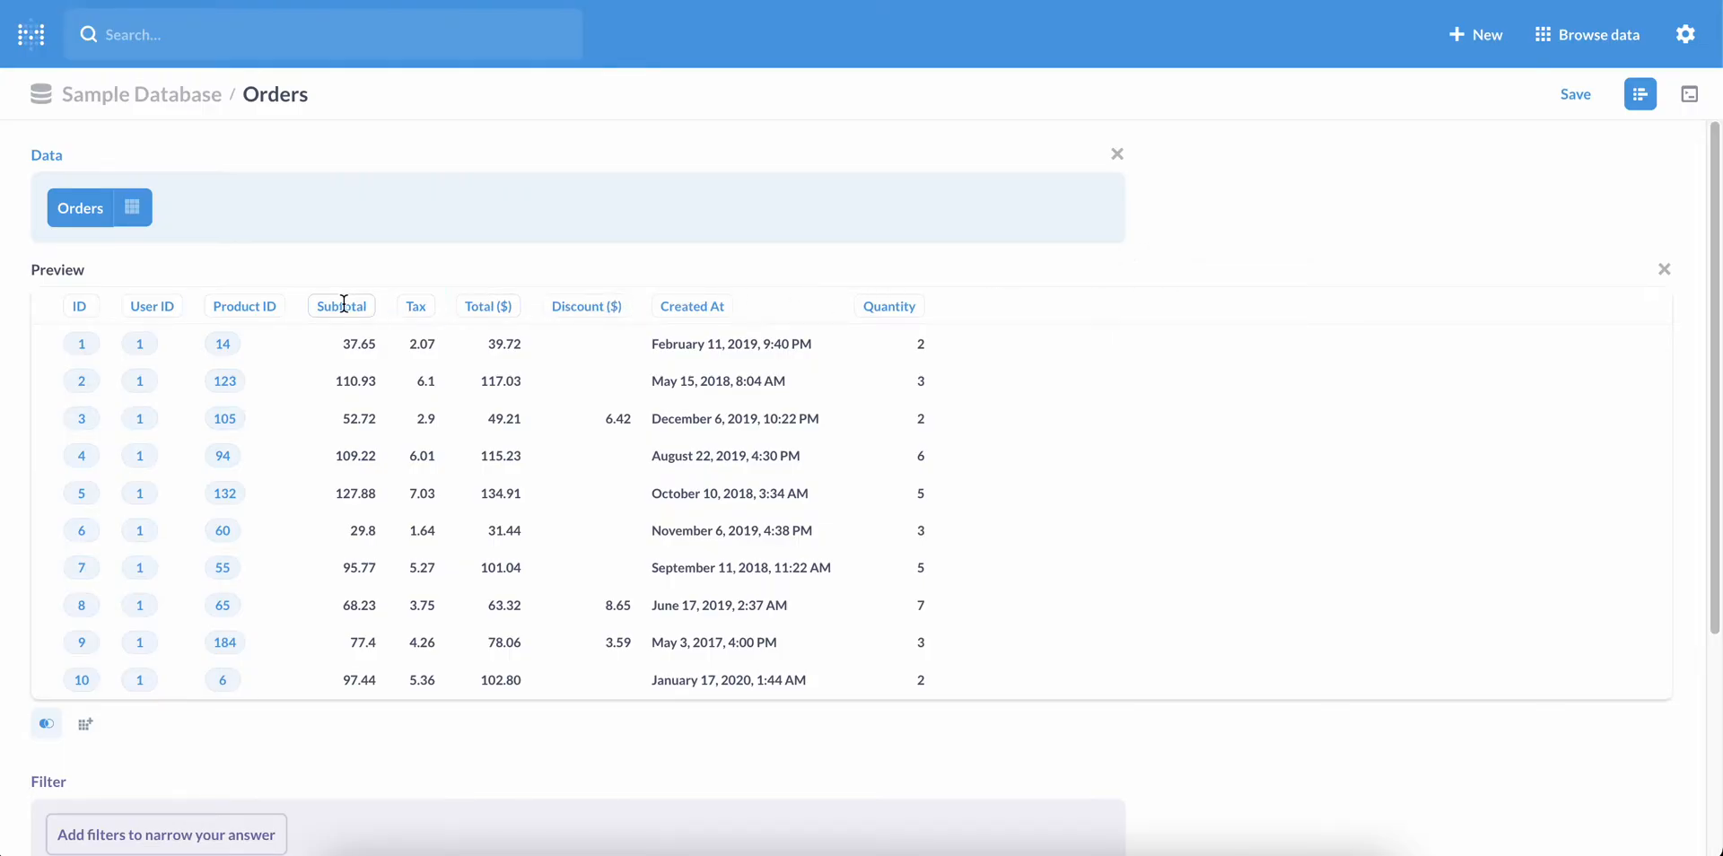
mouse_move(1593, 298)
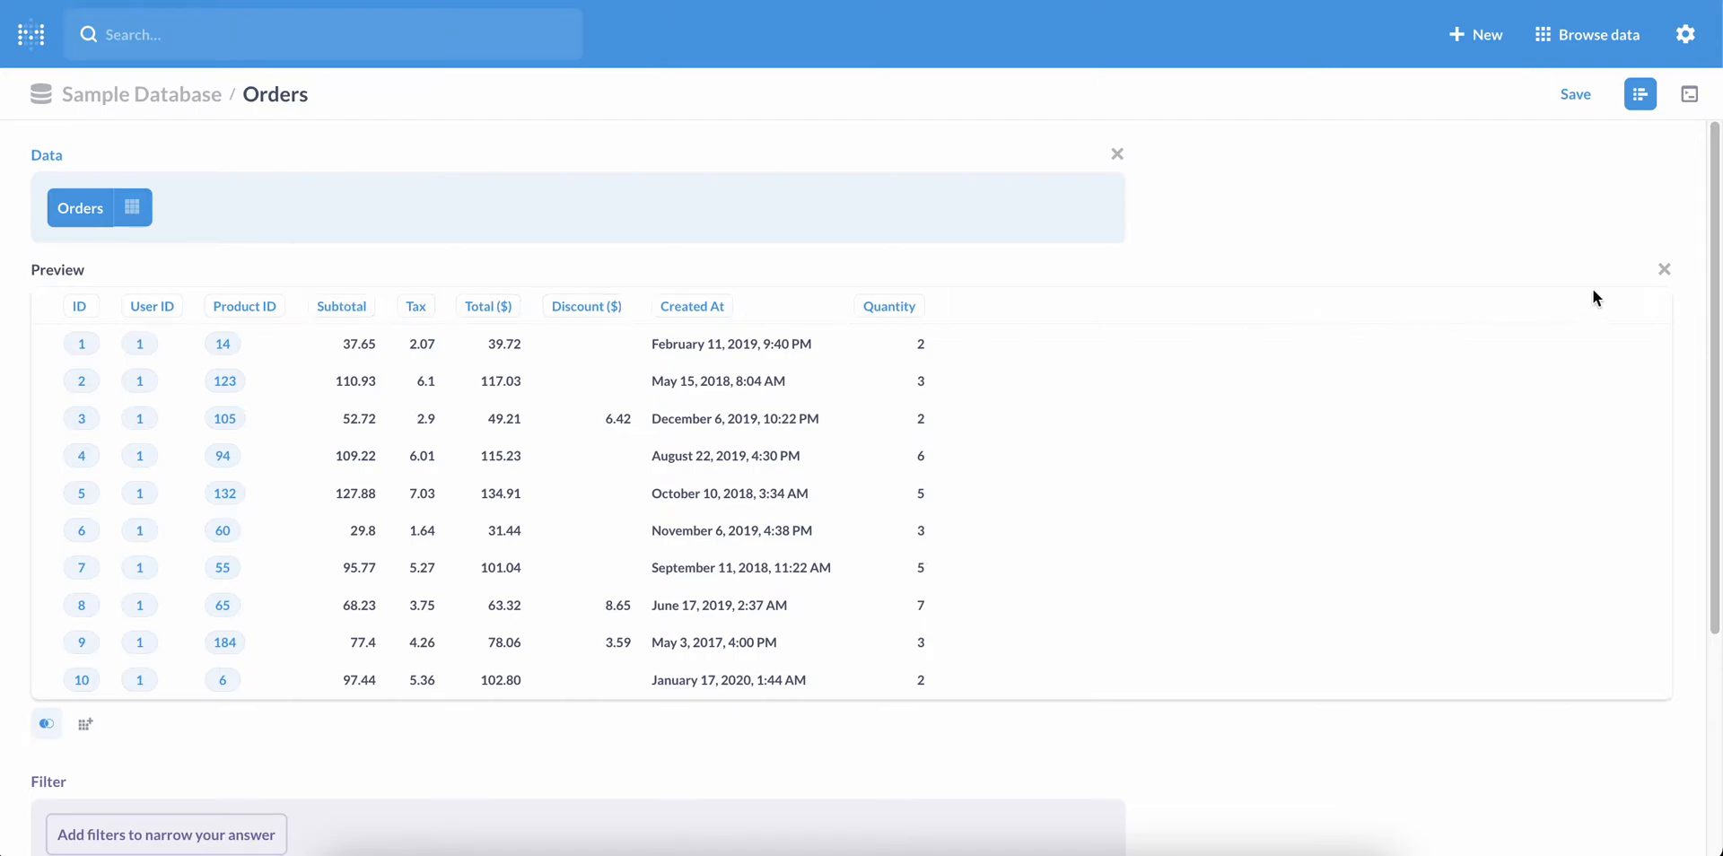
click(1664, 269)
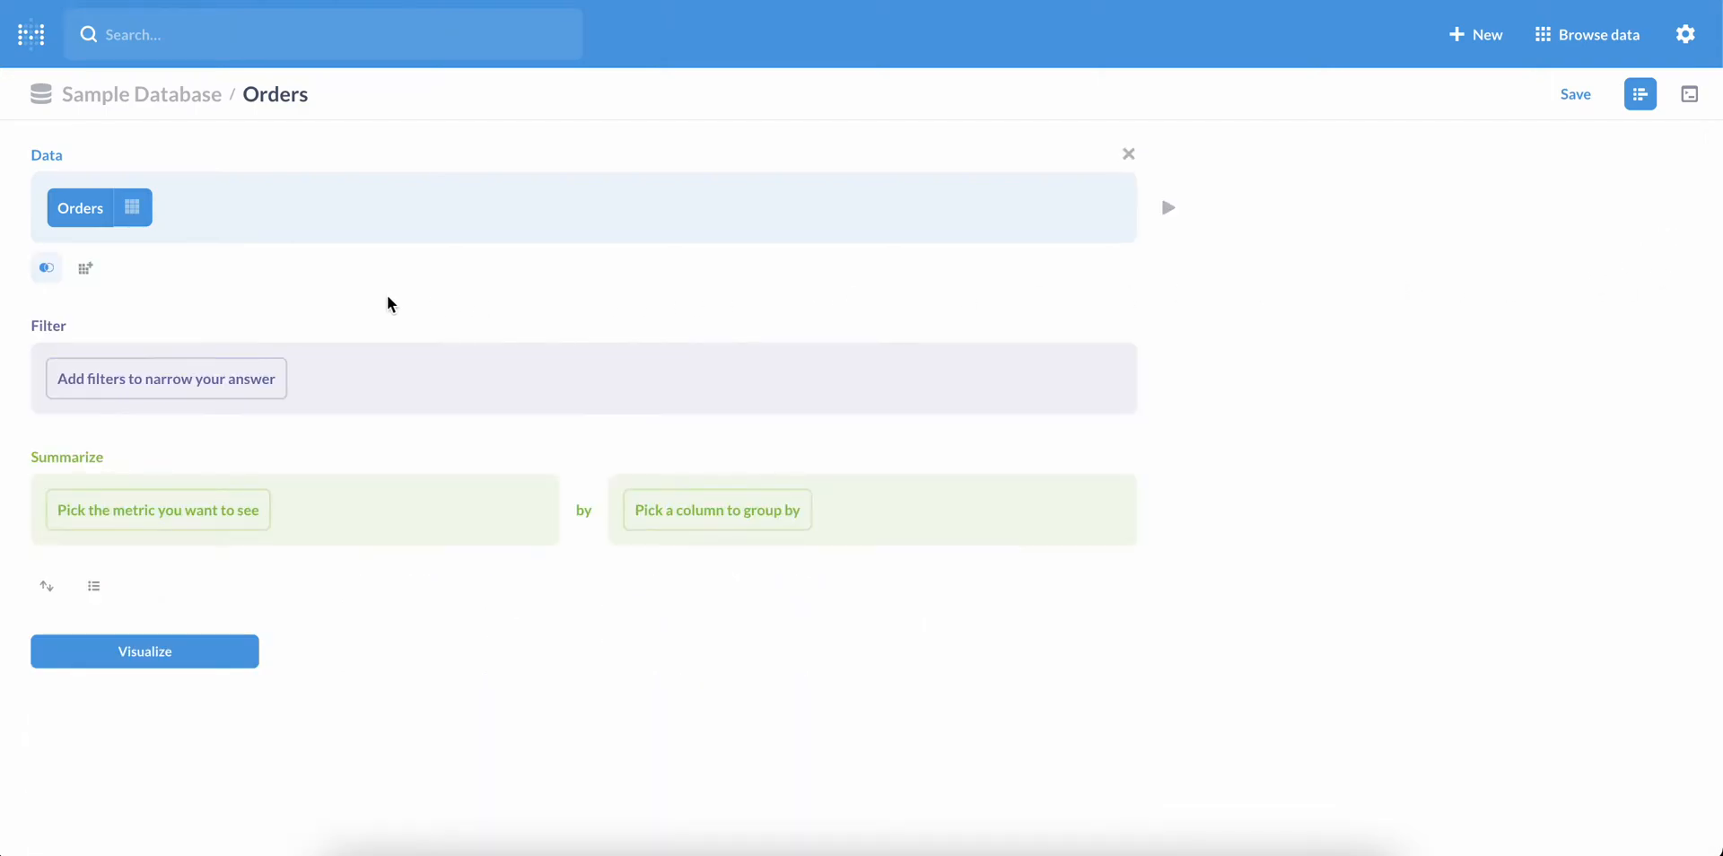
Create custom column [Discount] / [Subtotal] named Discount Percentage.
click(84, 268)
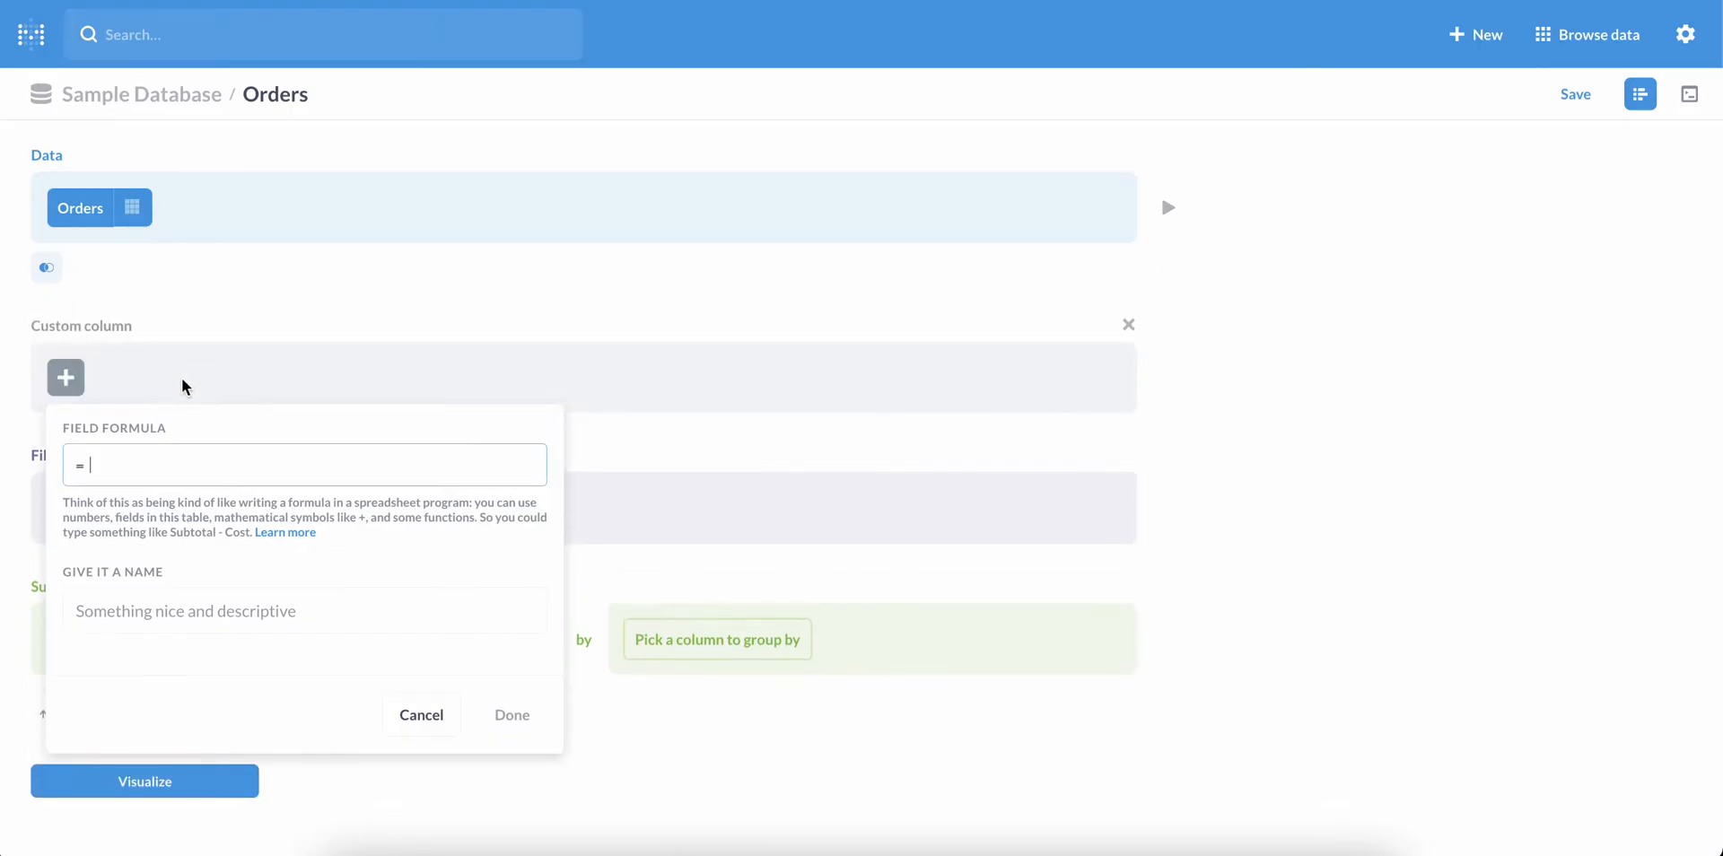
text(Discount] /)
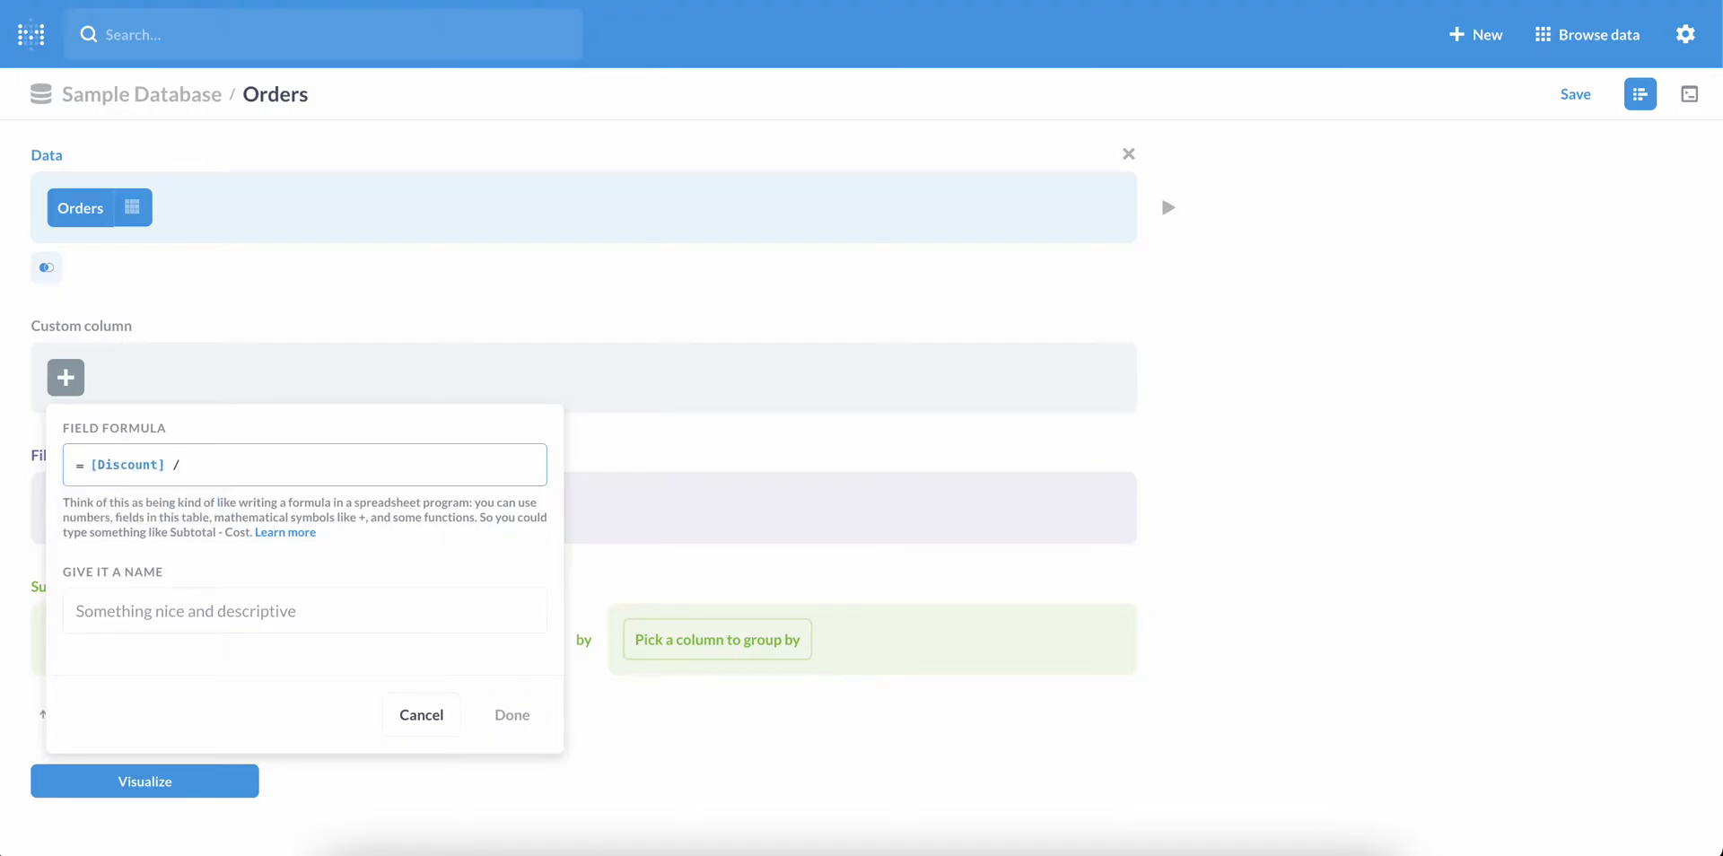
text([Subtotal])
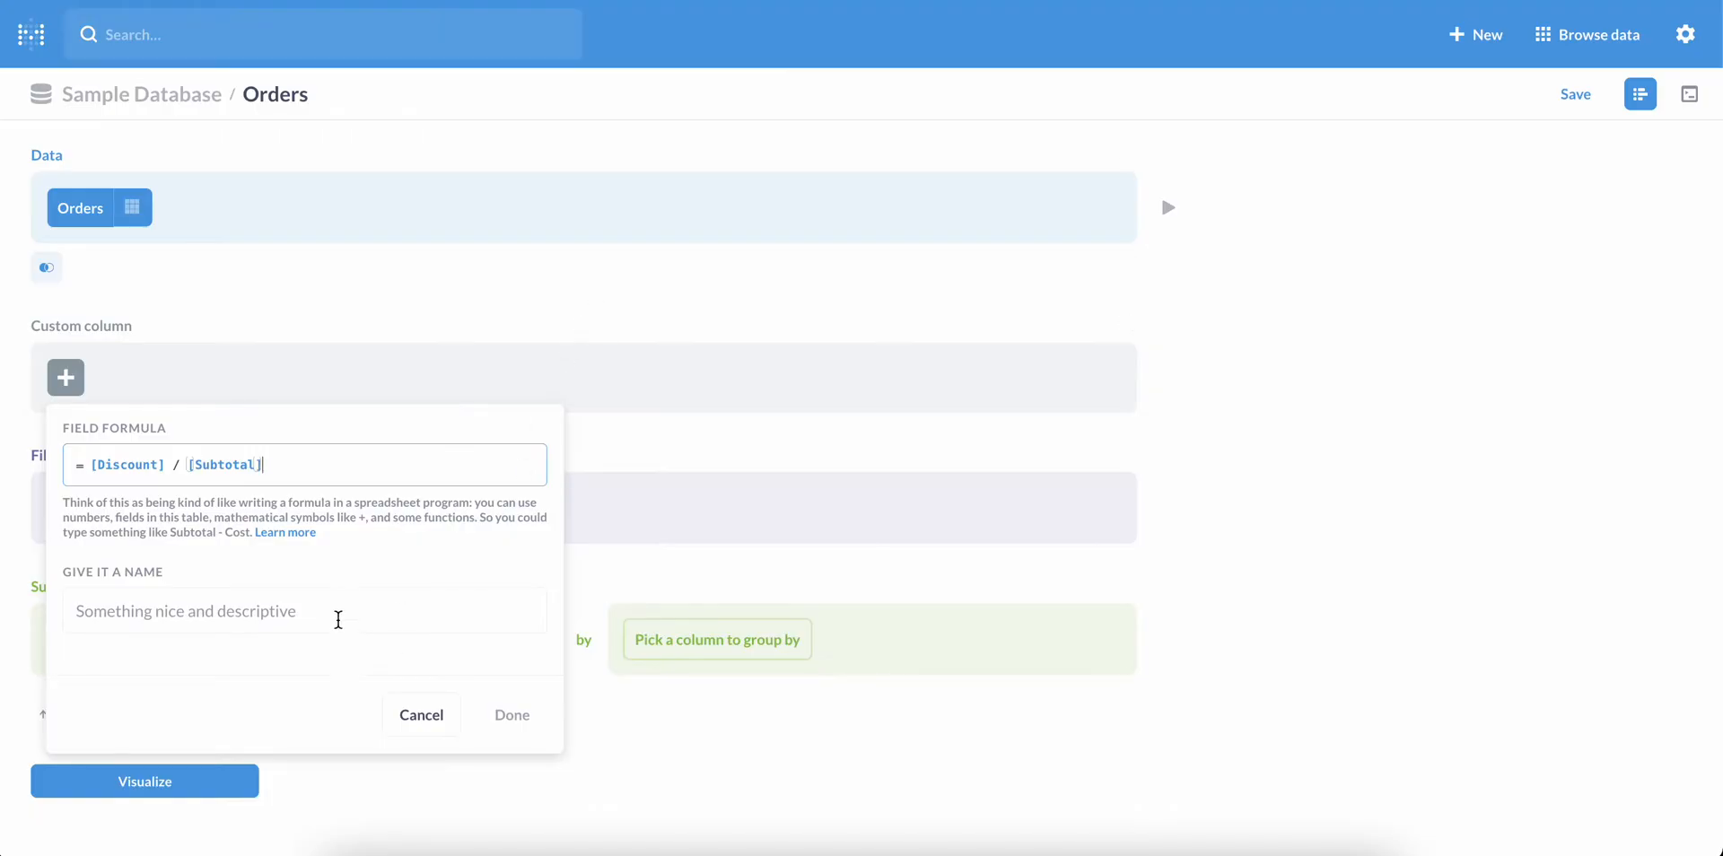
click(305, 610)
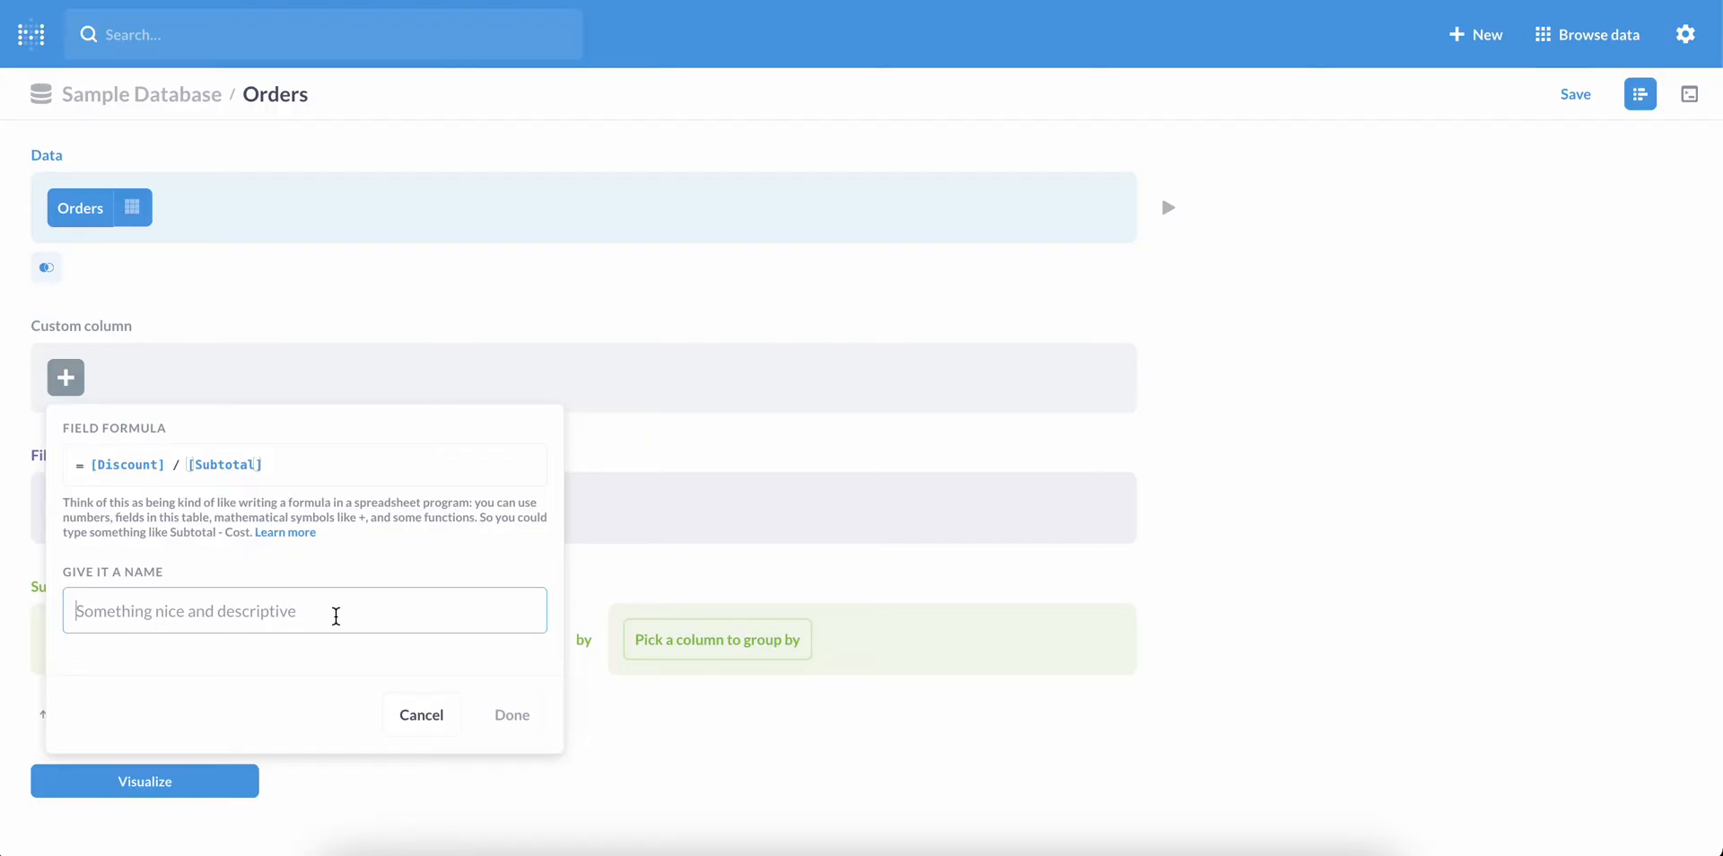
text(Discount)
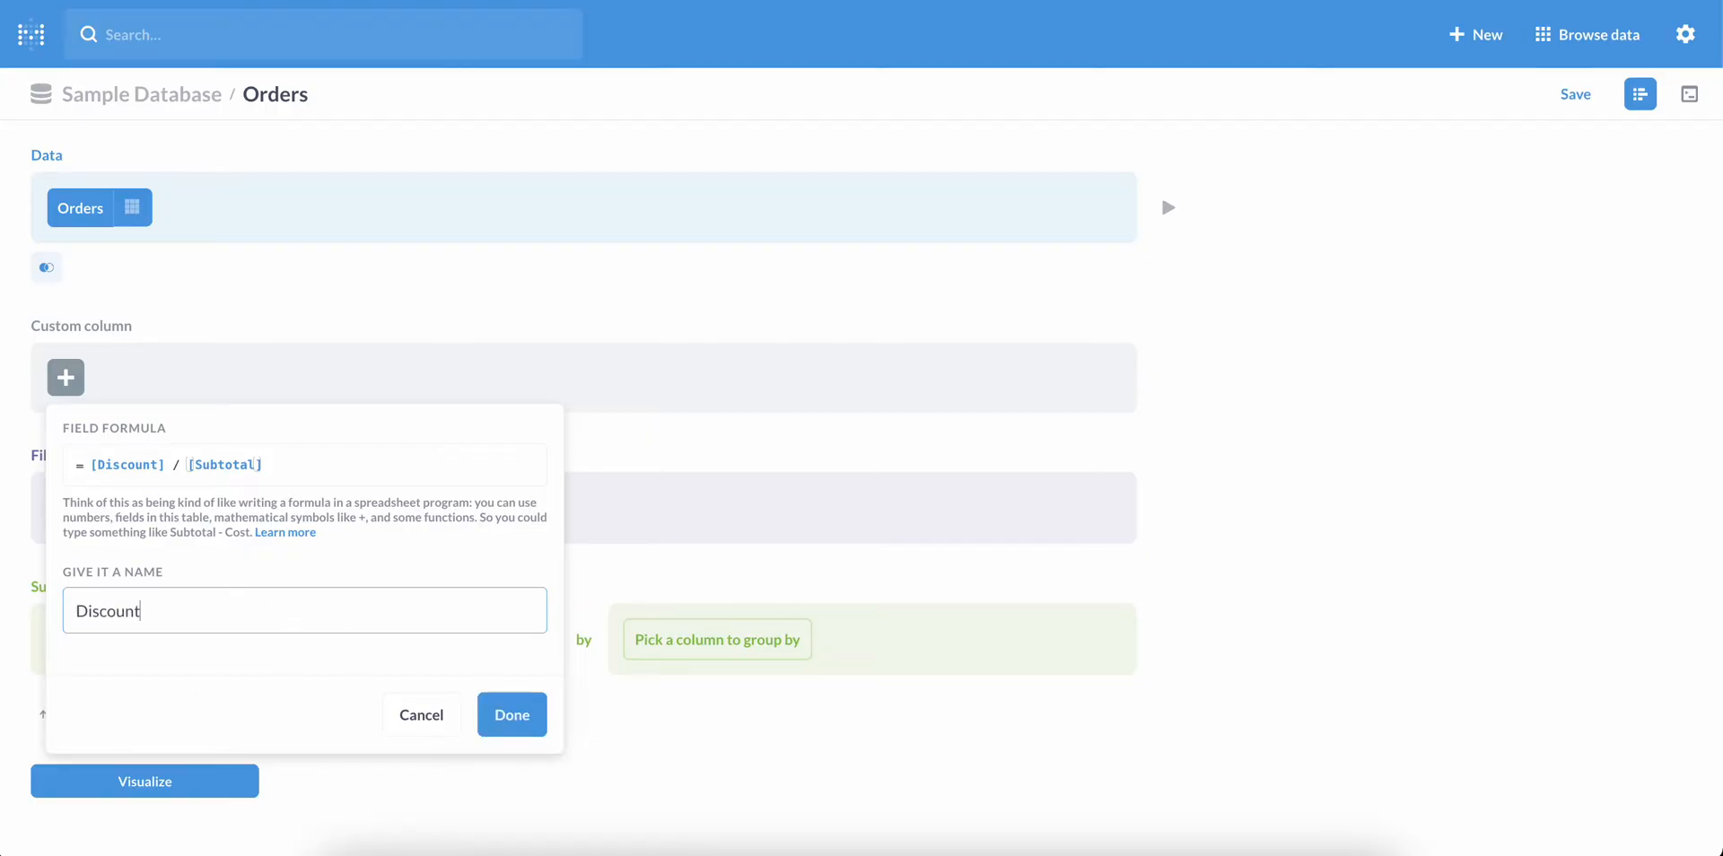
text(Percentage)
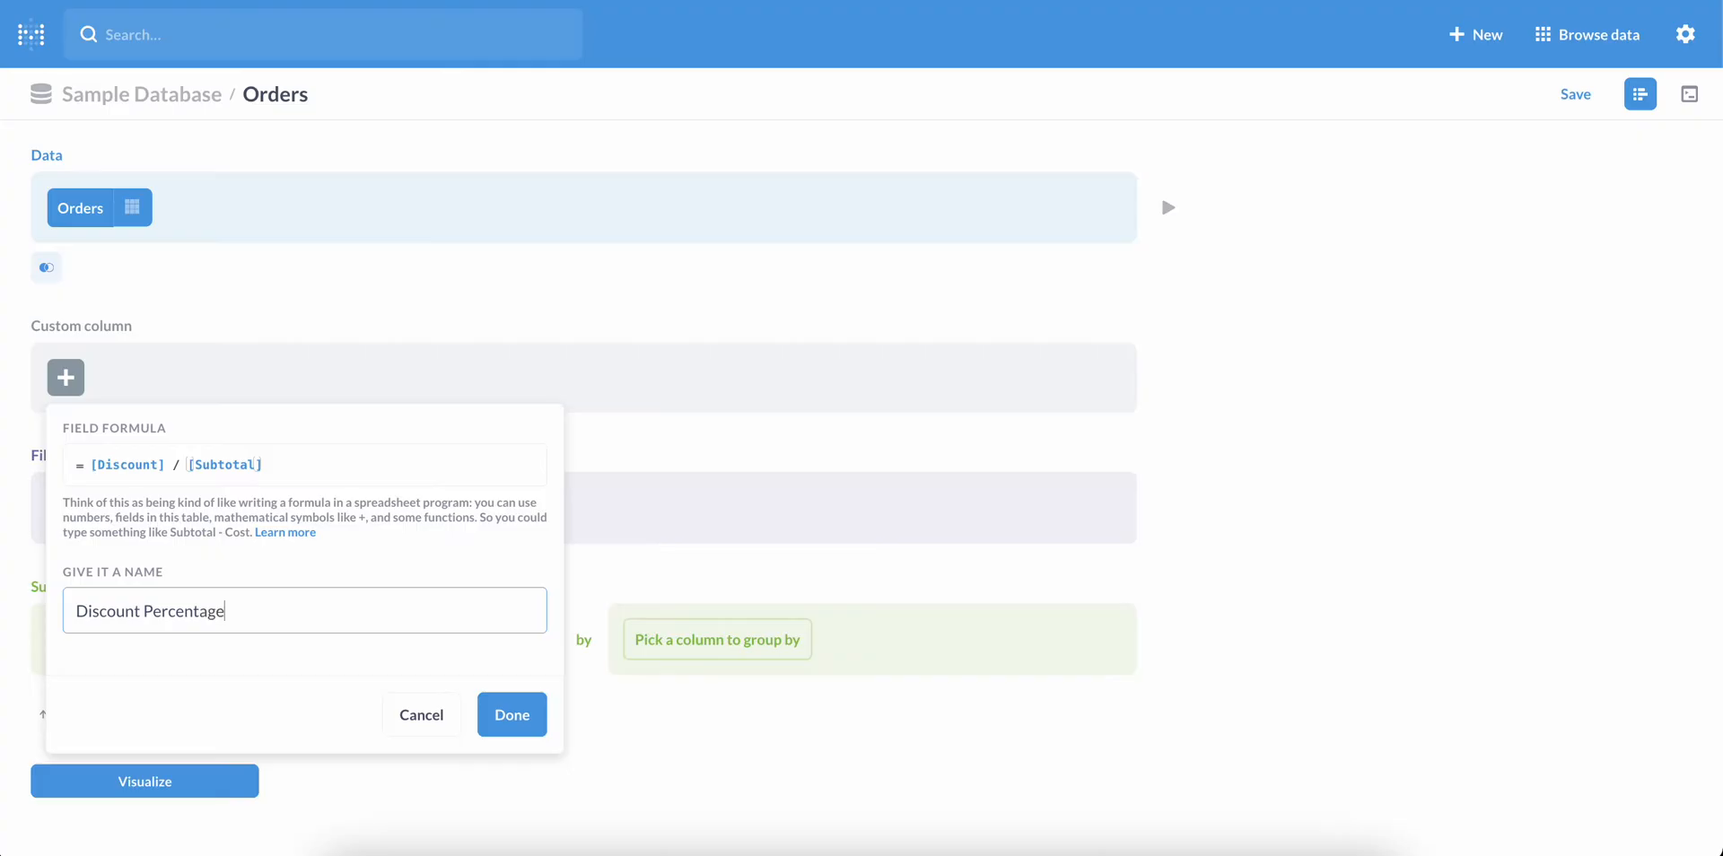
click(511, 714)
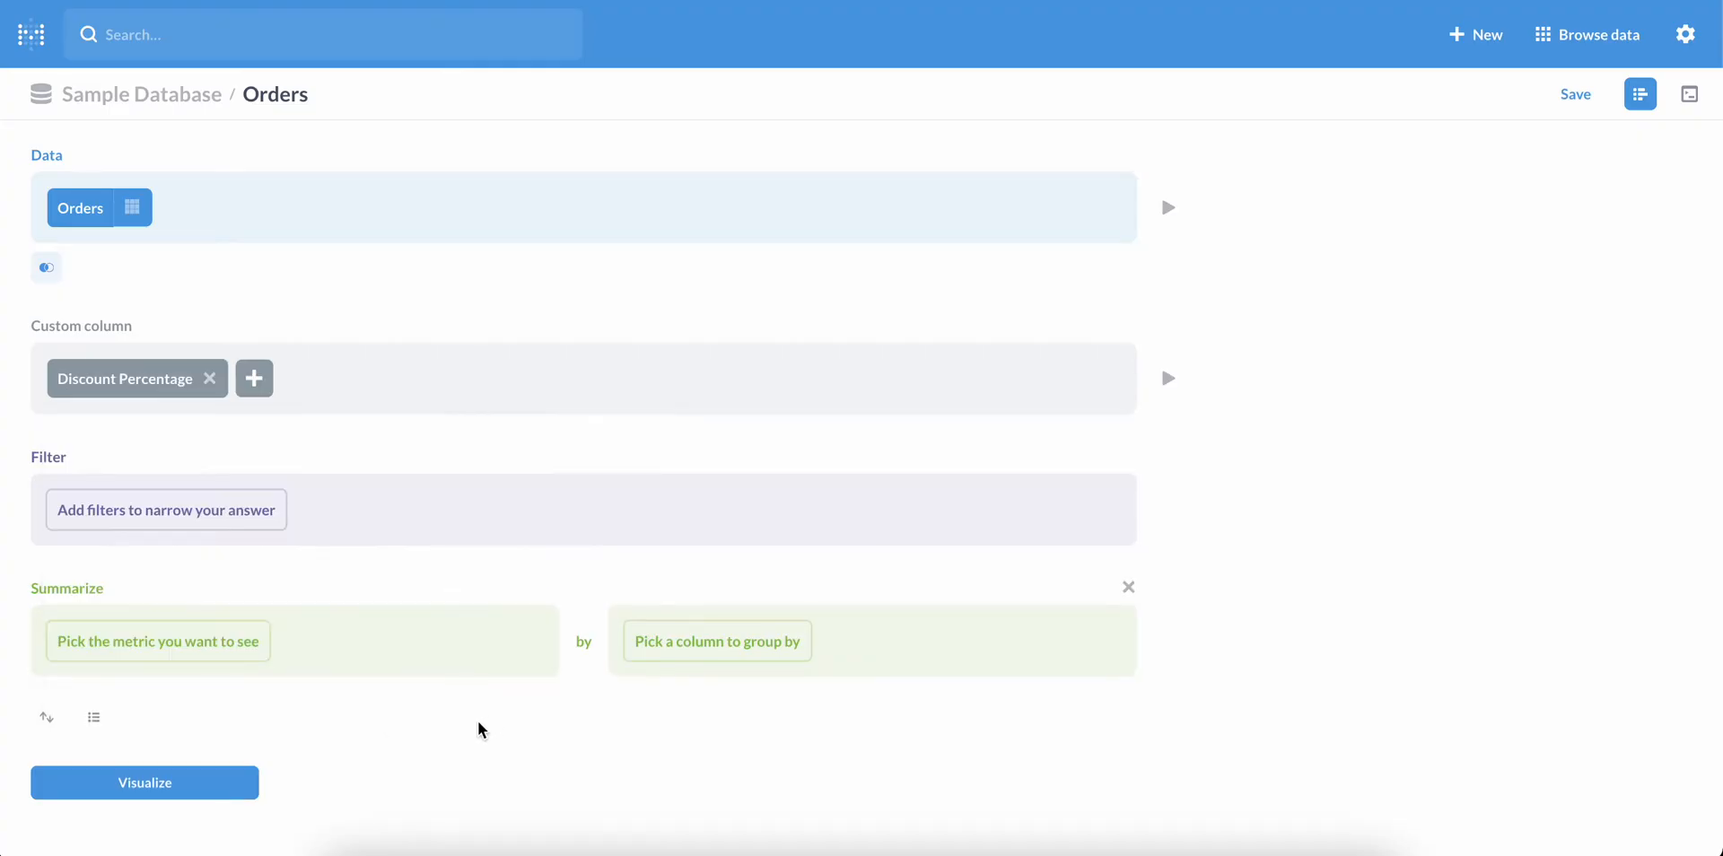
Visualize Orders, move Discount Percentage beside Subtotal and style it as Percent.
click(143, 782)
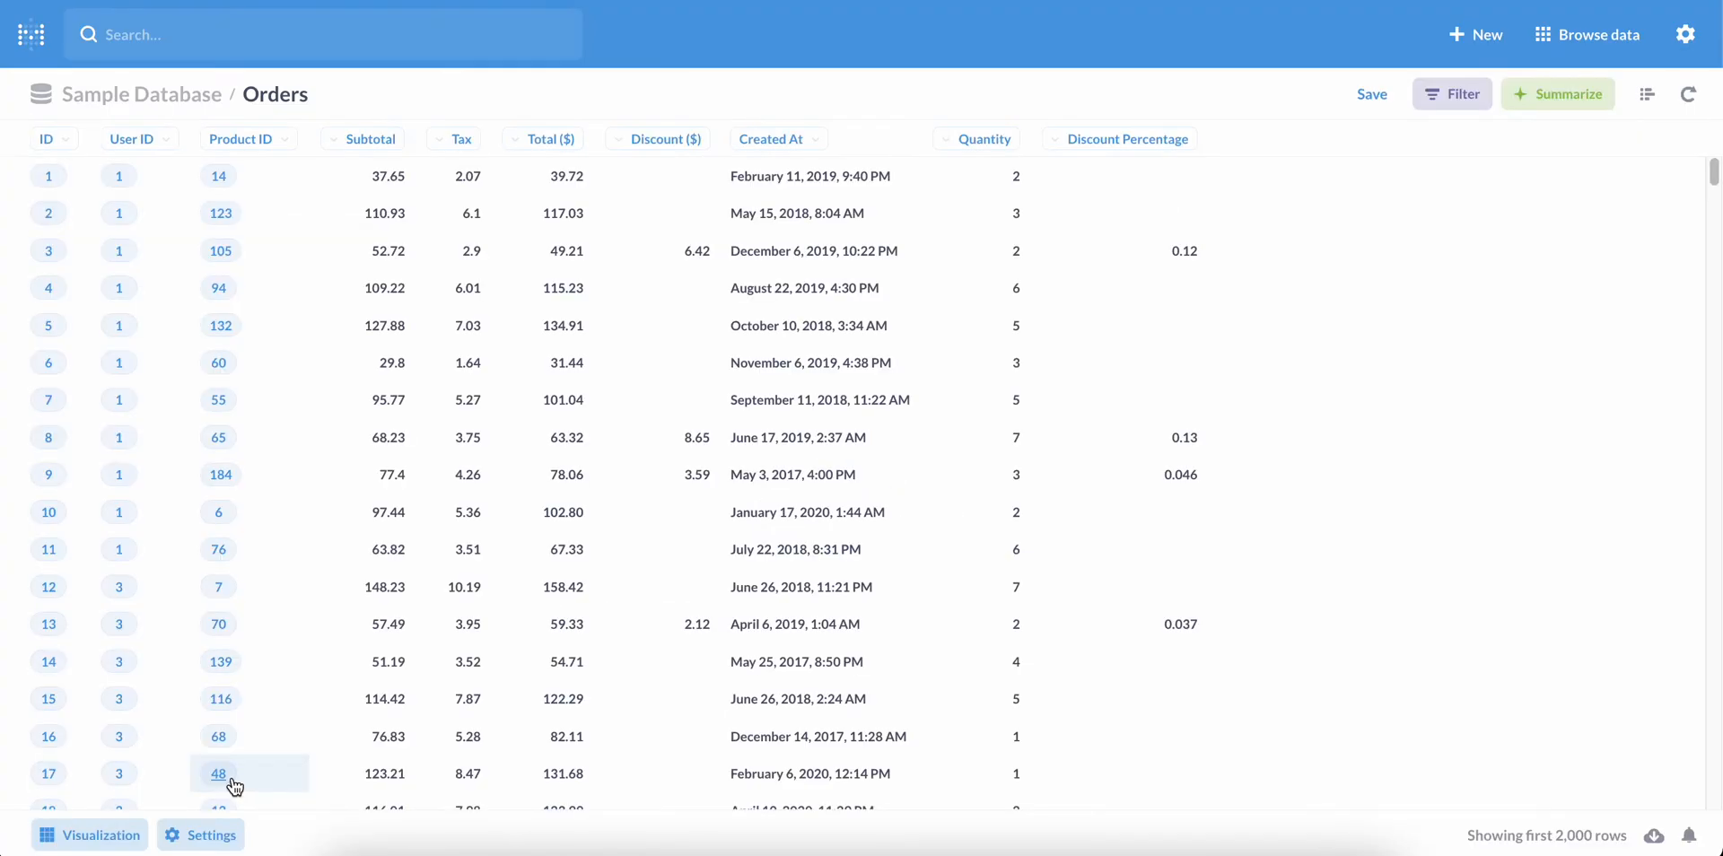
mouse_move(1127, 138)
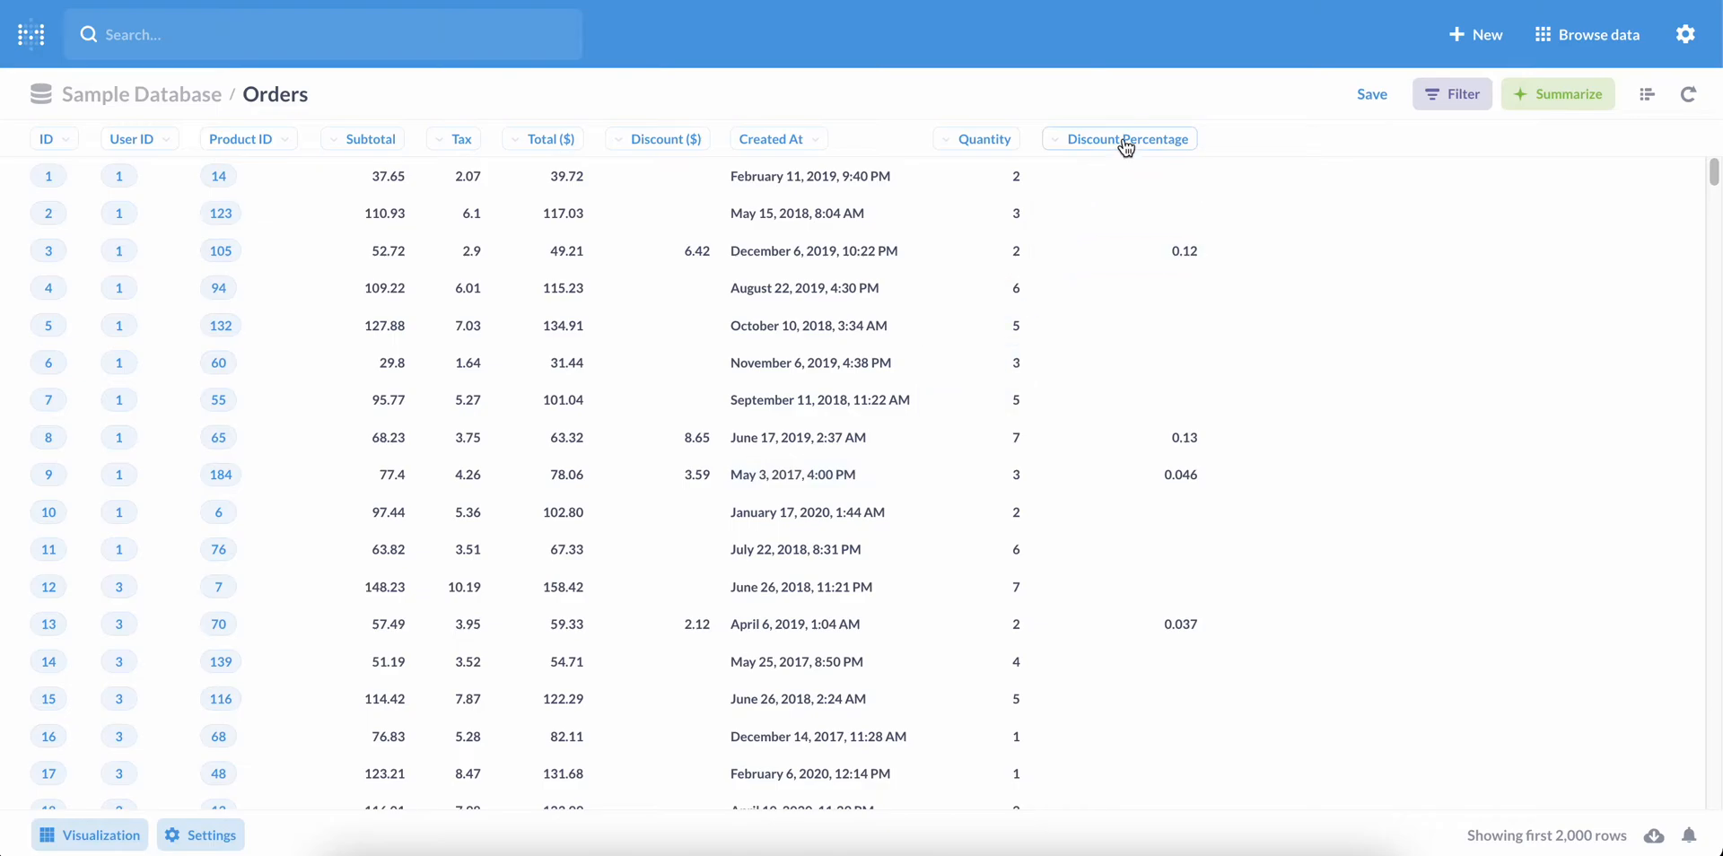
drag(1127, 138, 497, 138)
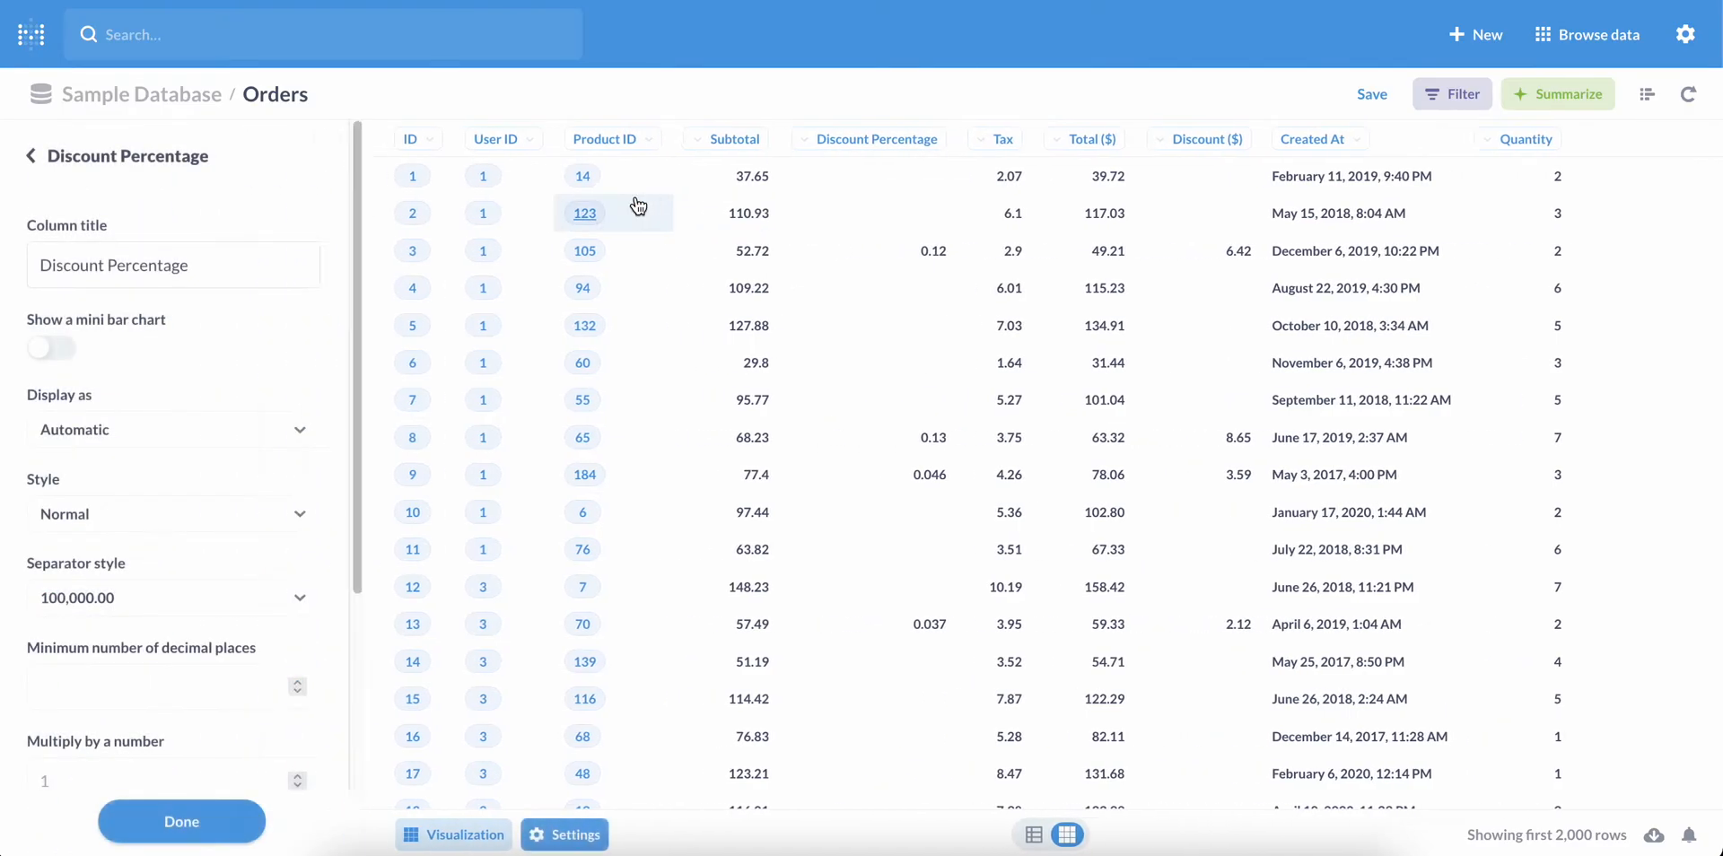
click(172, 513)
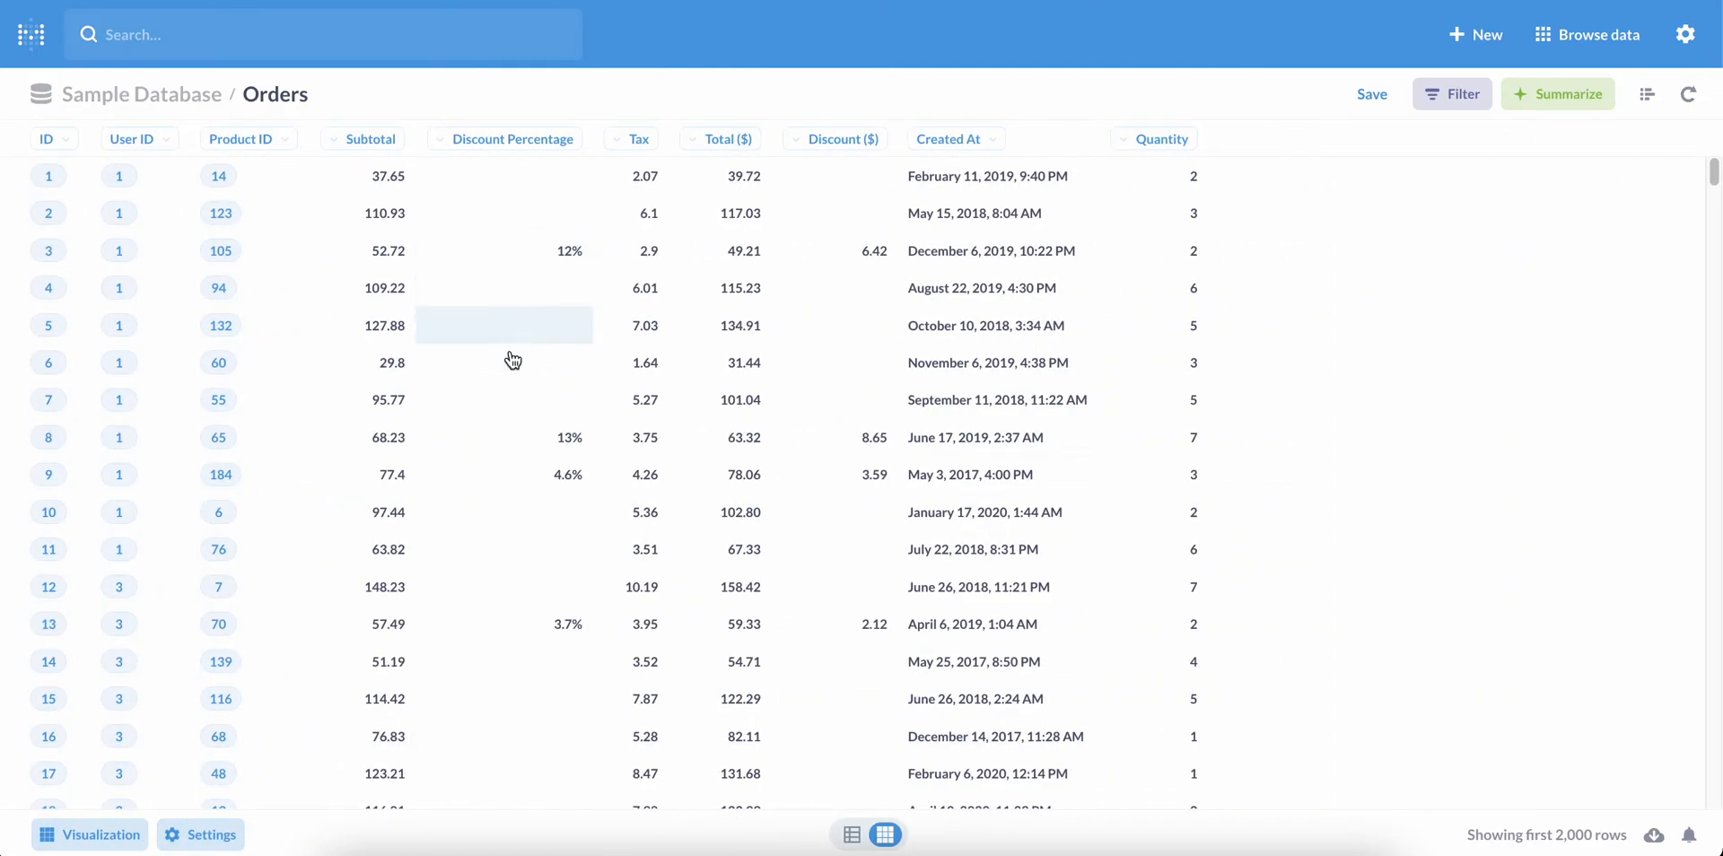
mouse_move(506, 623)
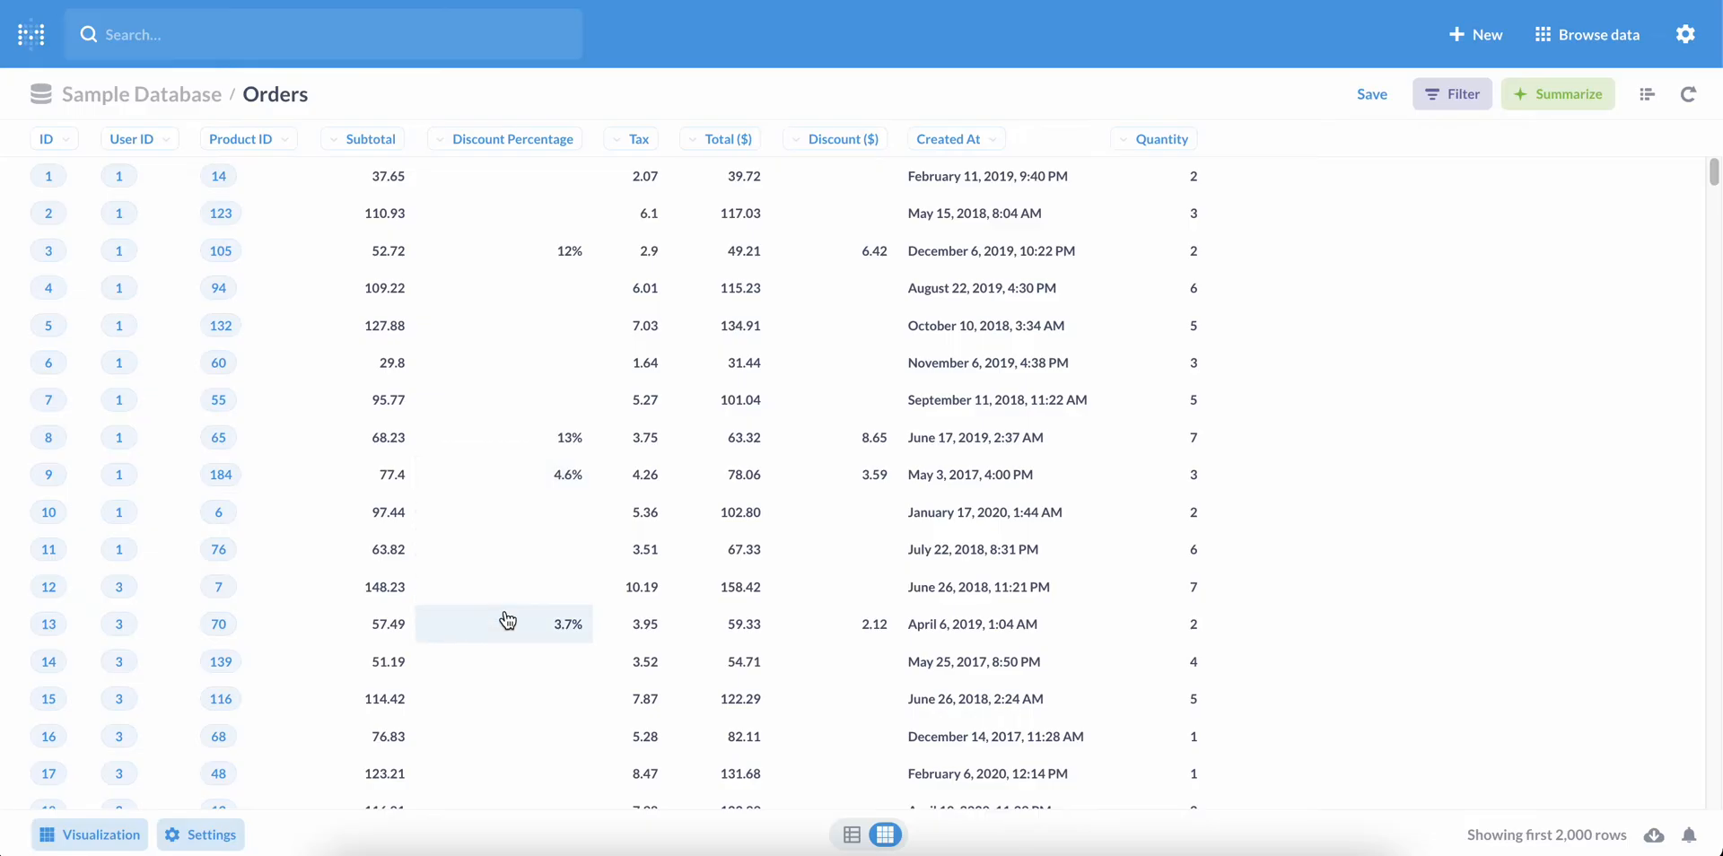
mouse_move(926, 339)
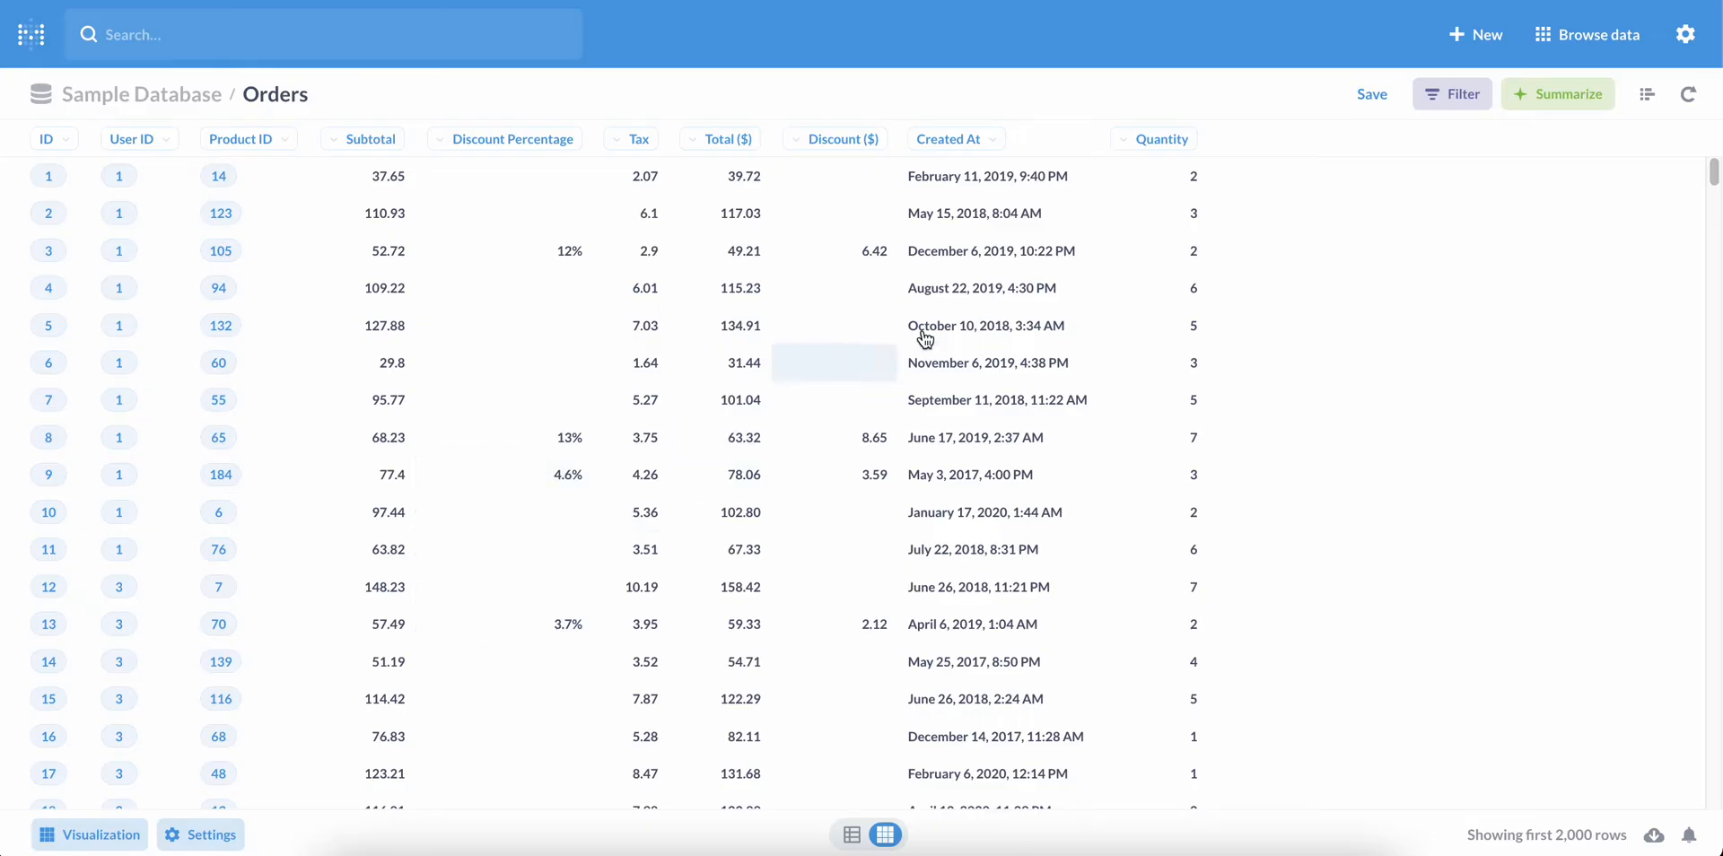
Start another new question and bring up the columns available for filtering.
click(1475, 34)
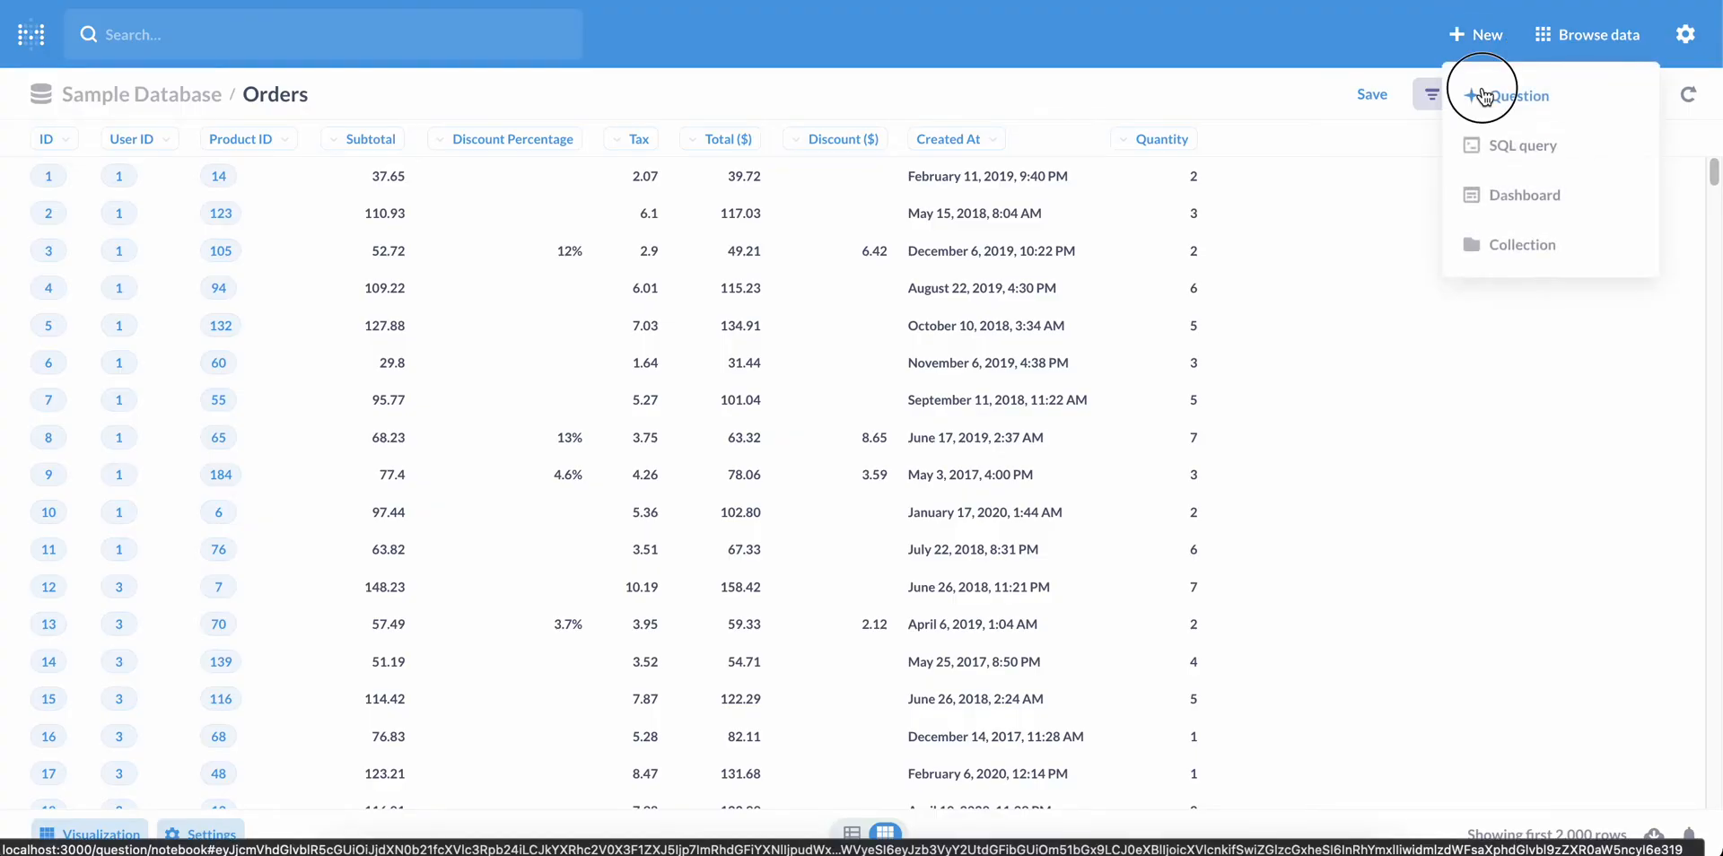
click(1520, 95)
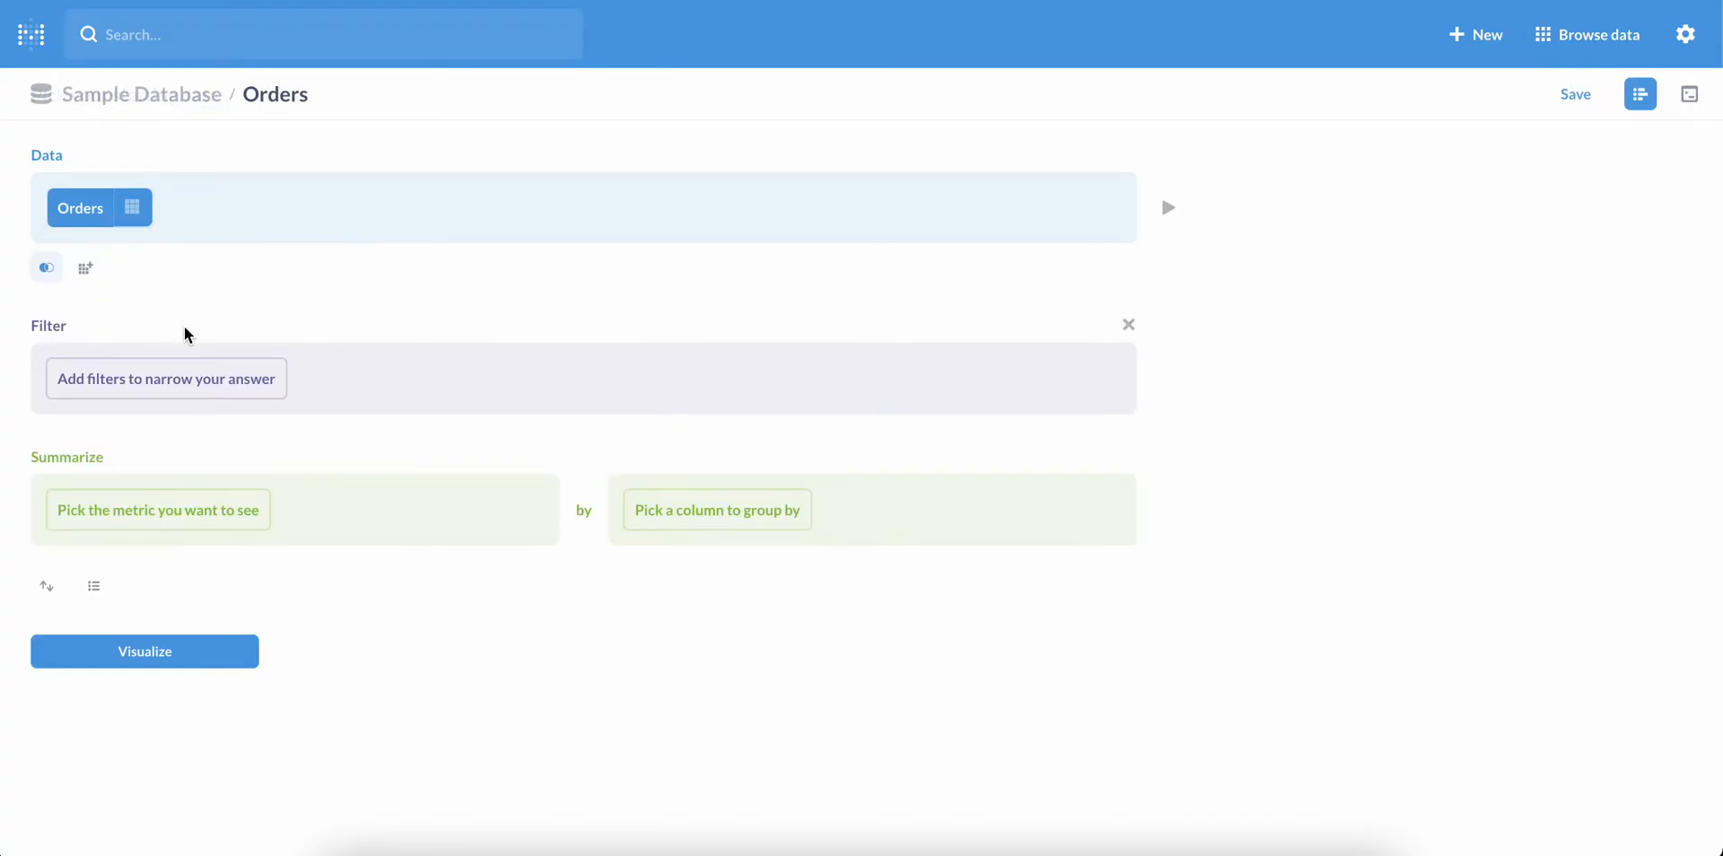
mouse_move(165, 379)
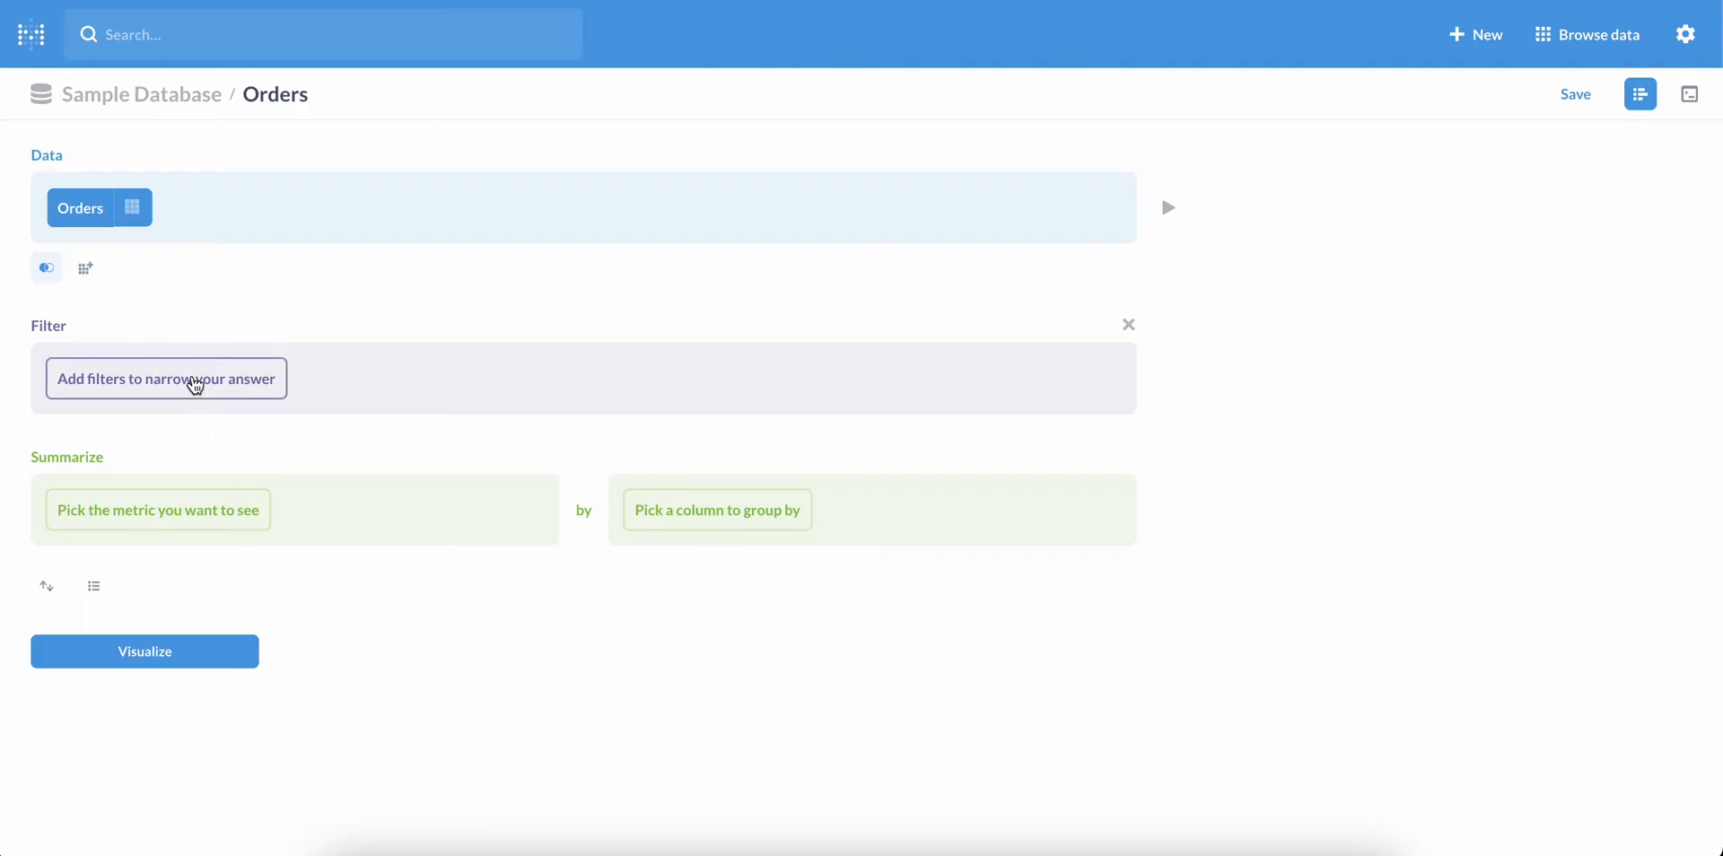
click(166, 379)
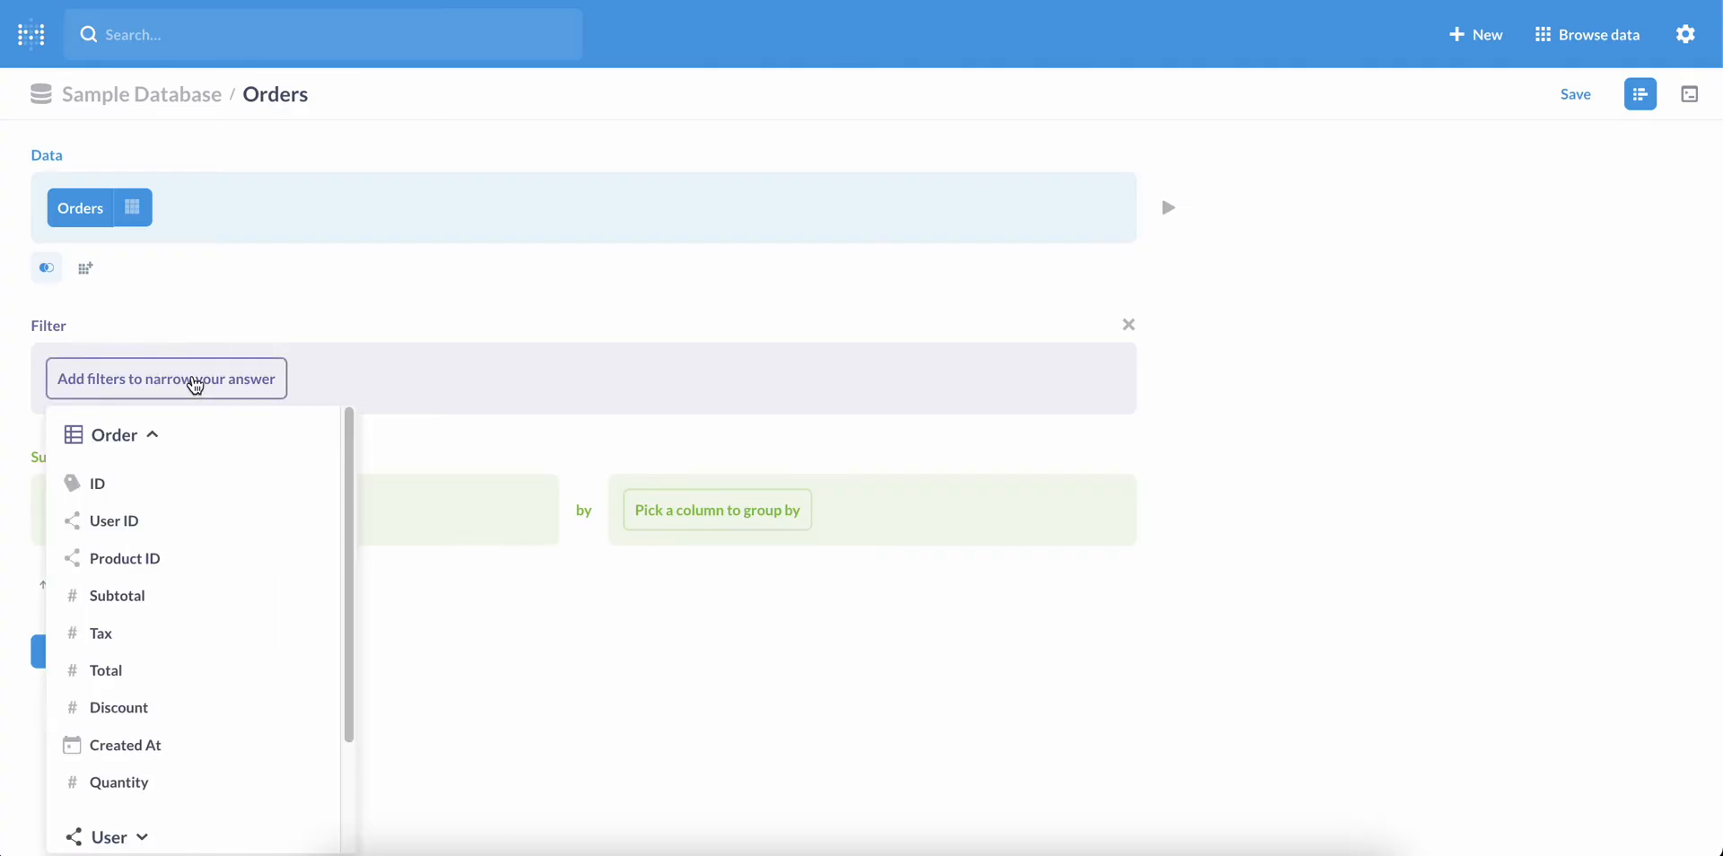
mouse_move(185, 457)
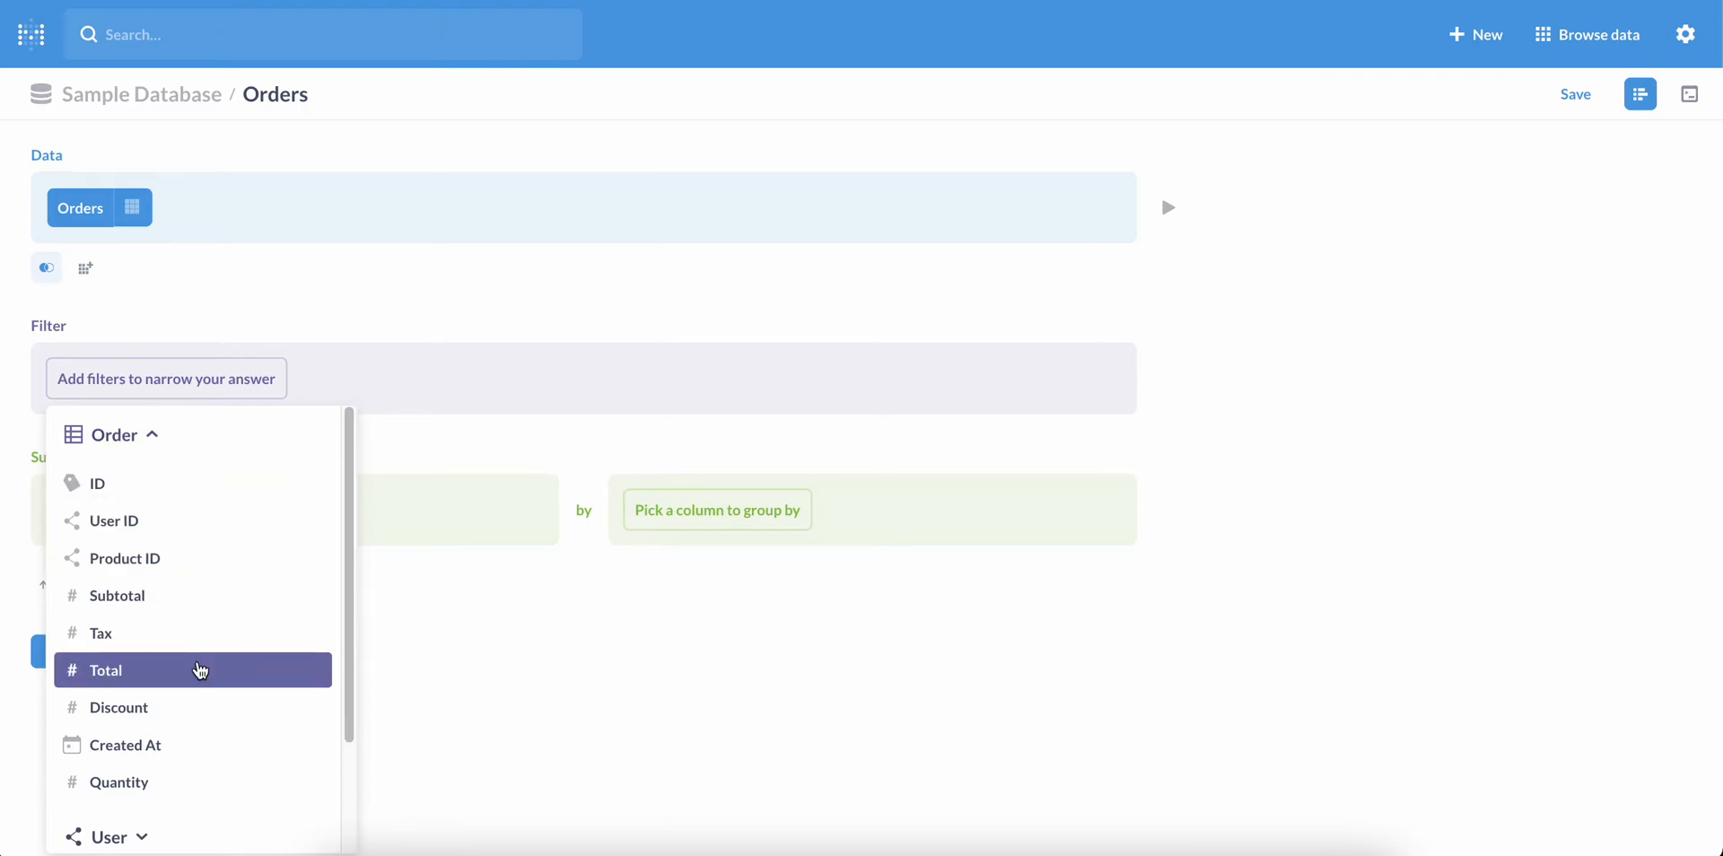
Add a filter keeping orders with Total greater than 100.
click(106, 669)
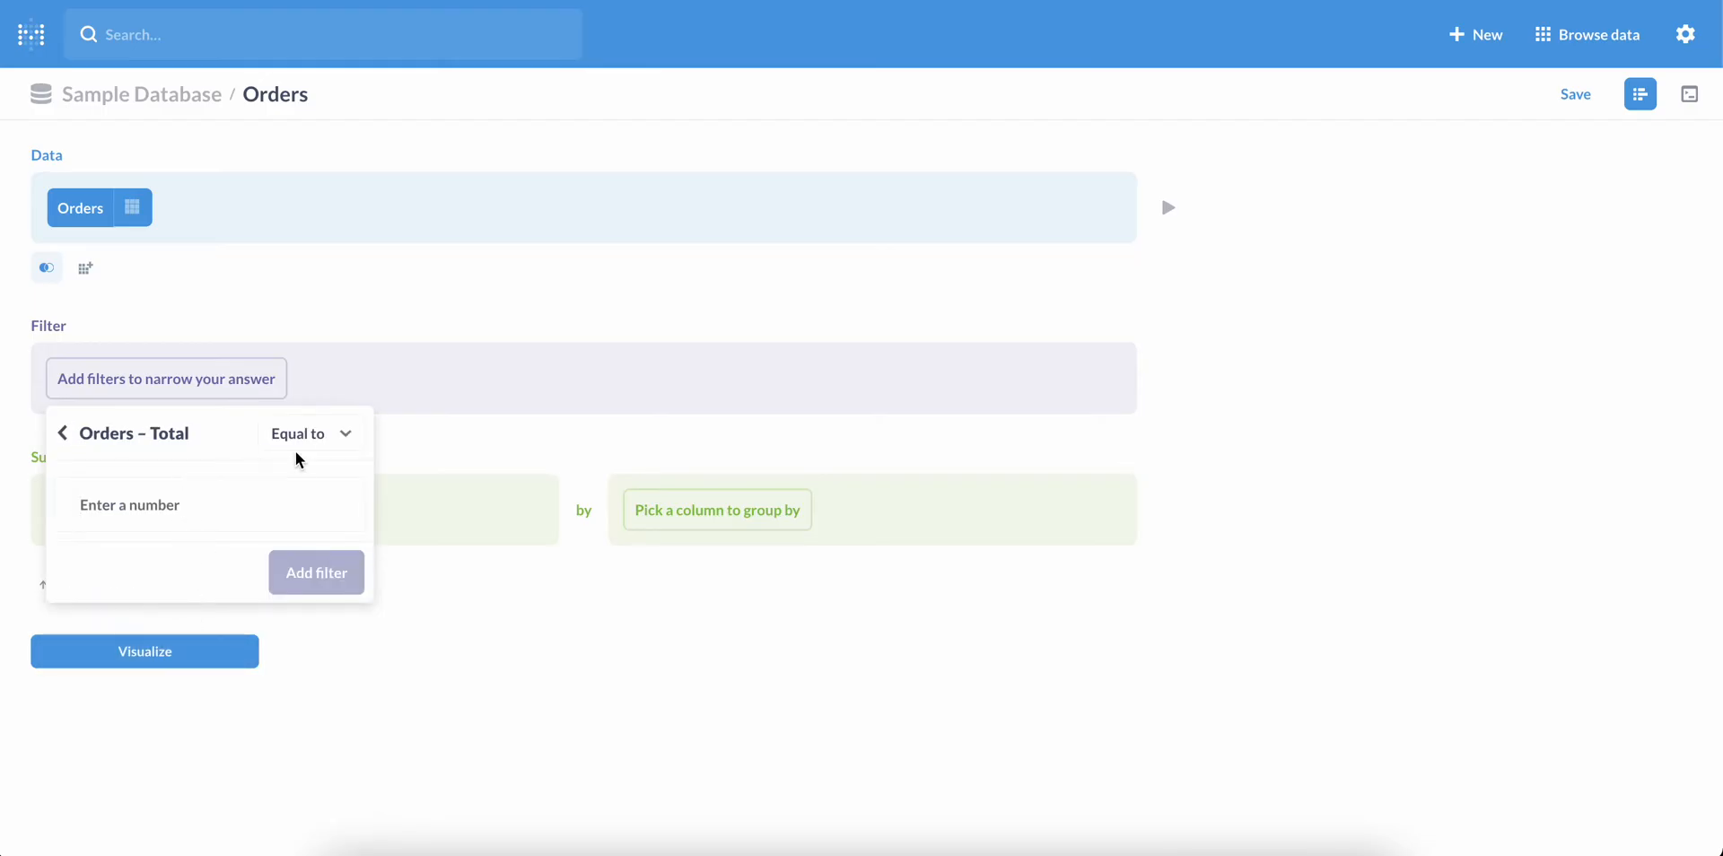
click(311, 432)
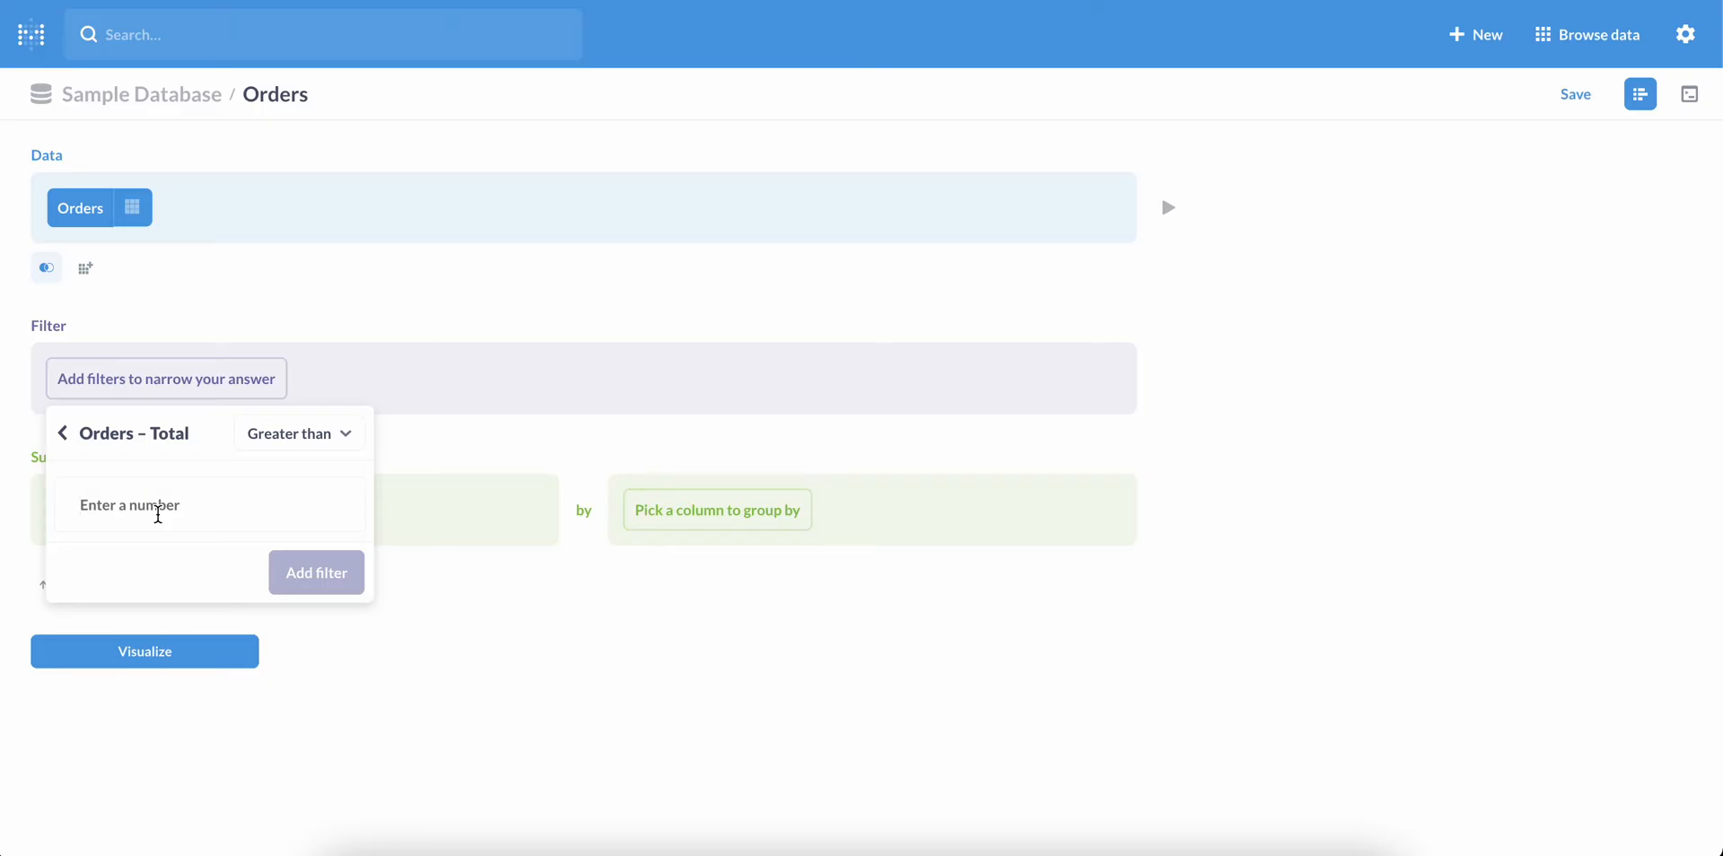
text(100)
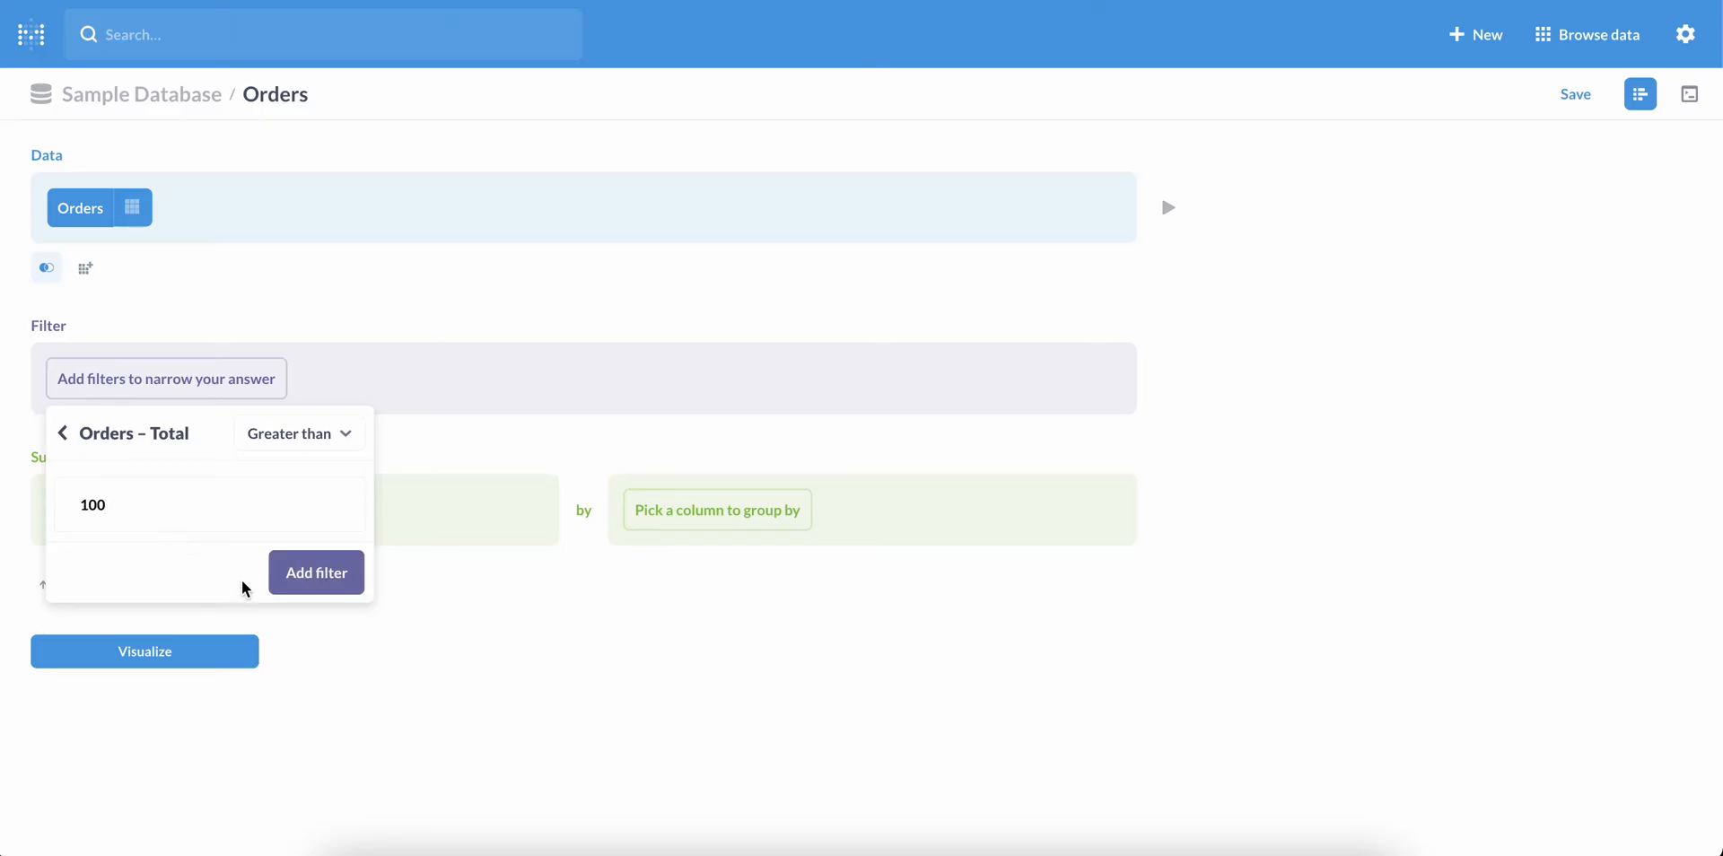
click(316, 570)
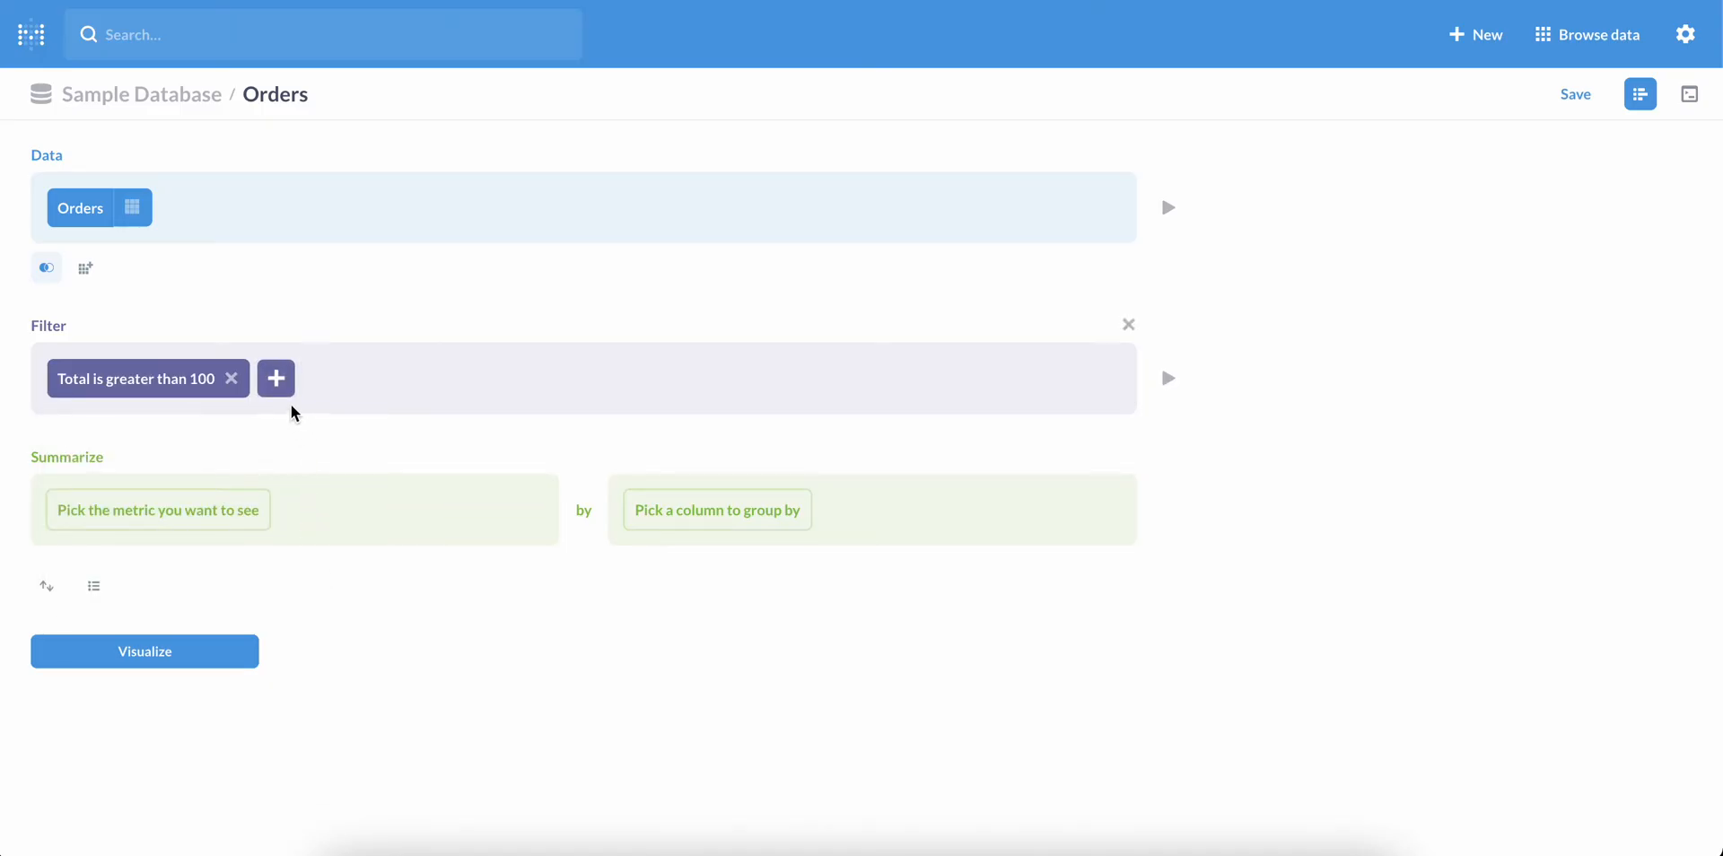
Add a second filter keeping orders with Quantity greater than 4.
click(277, 378)
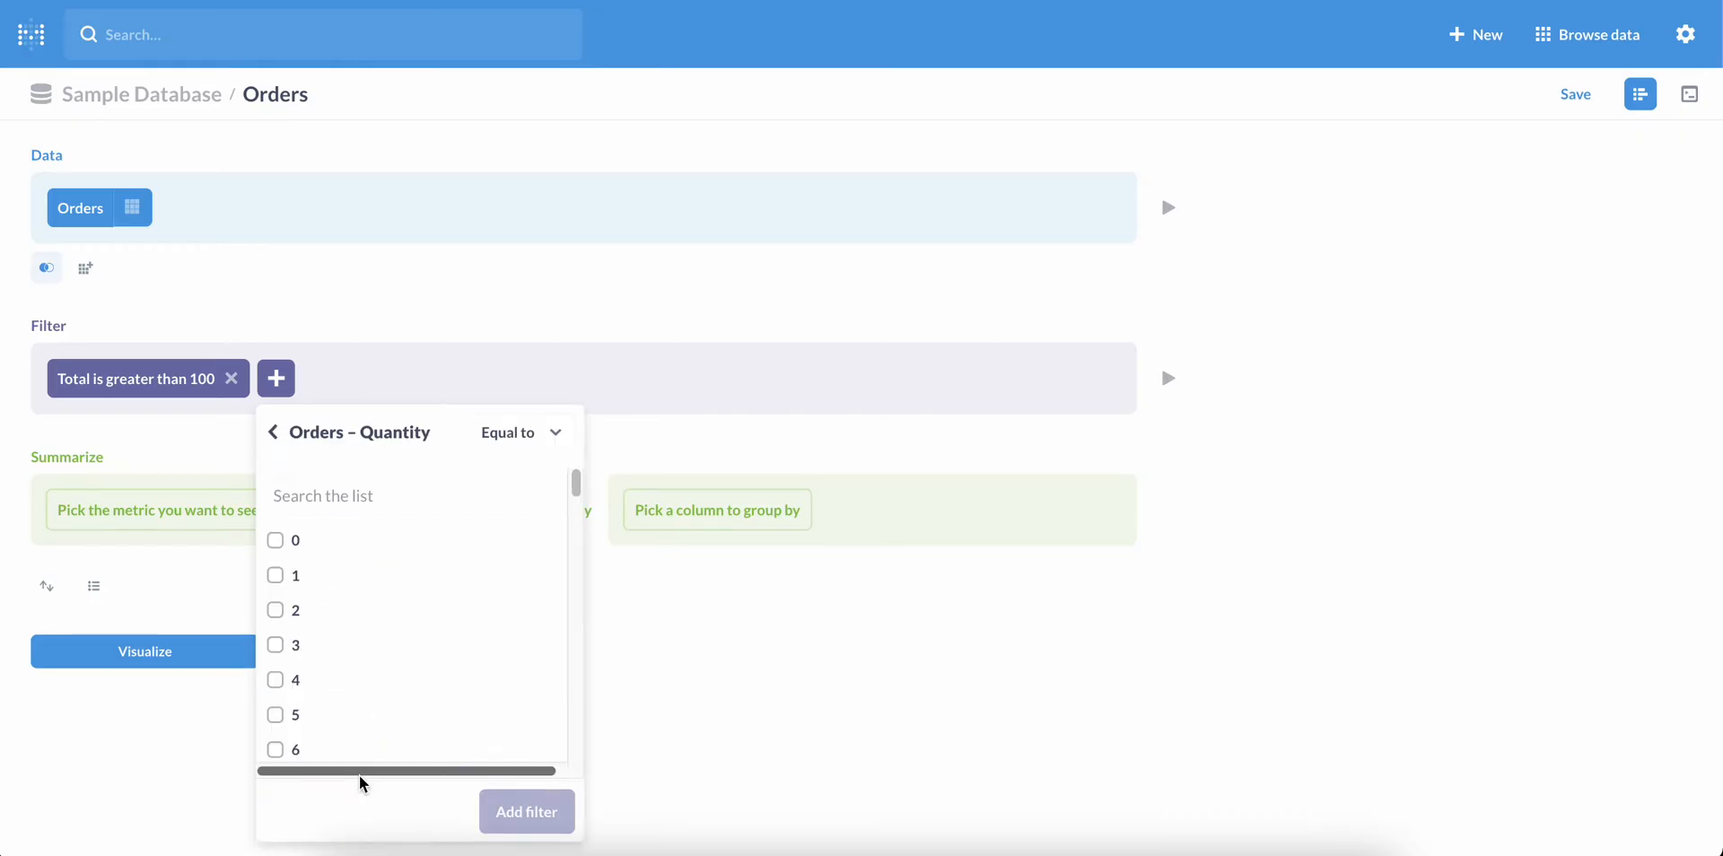
click(520, 432)
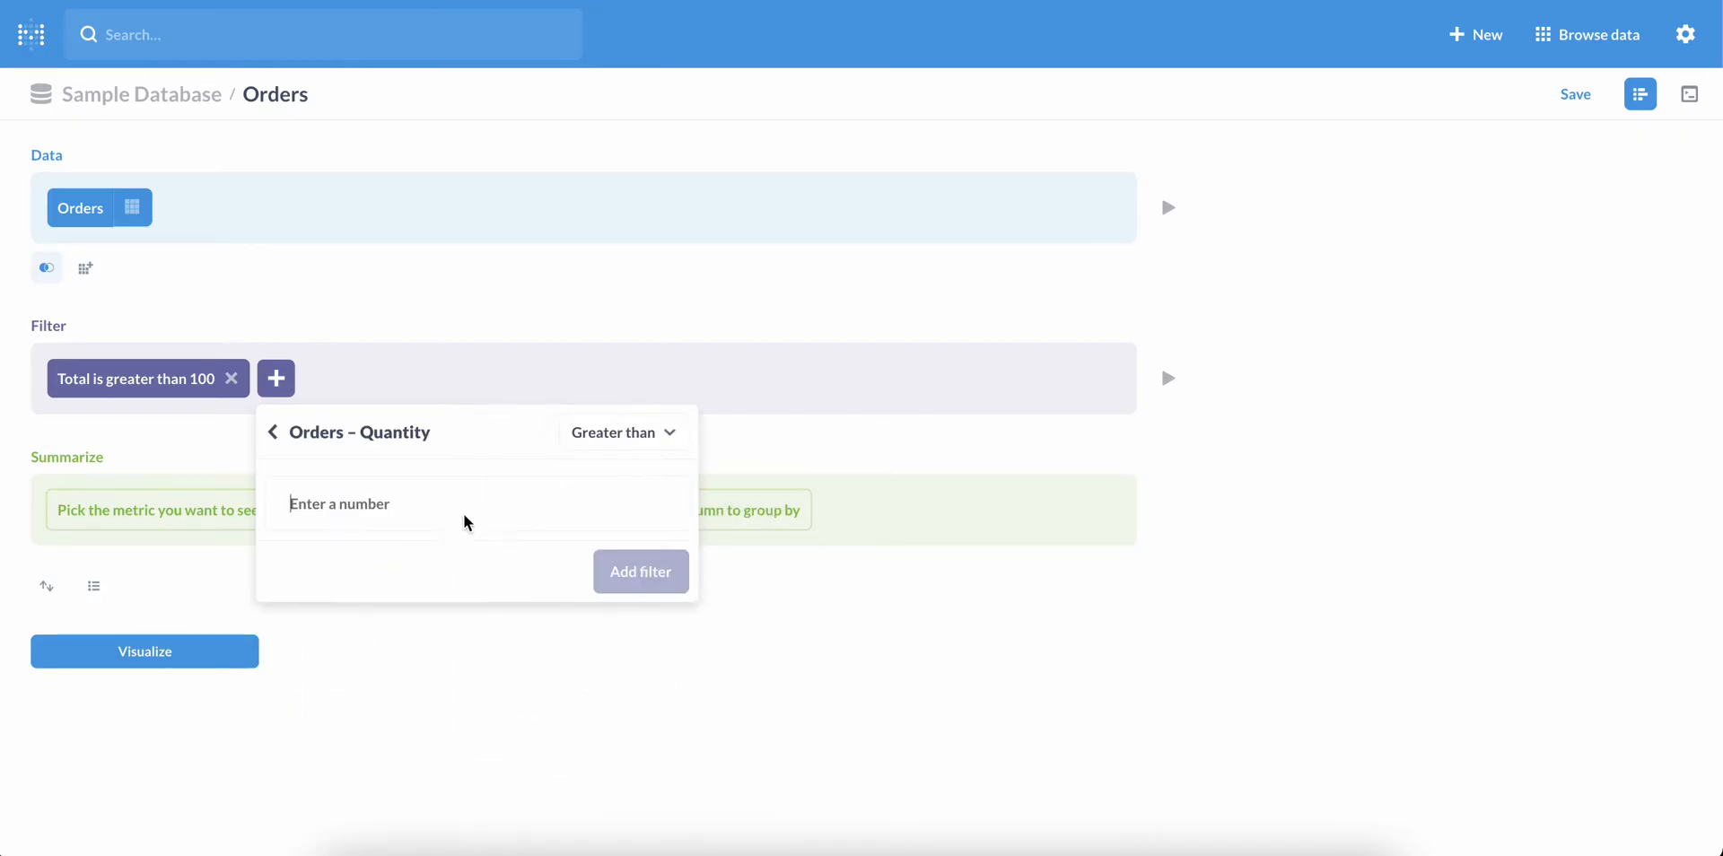
text(4)
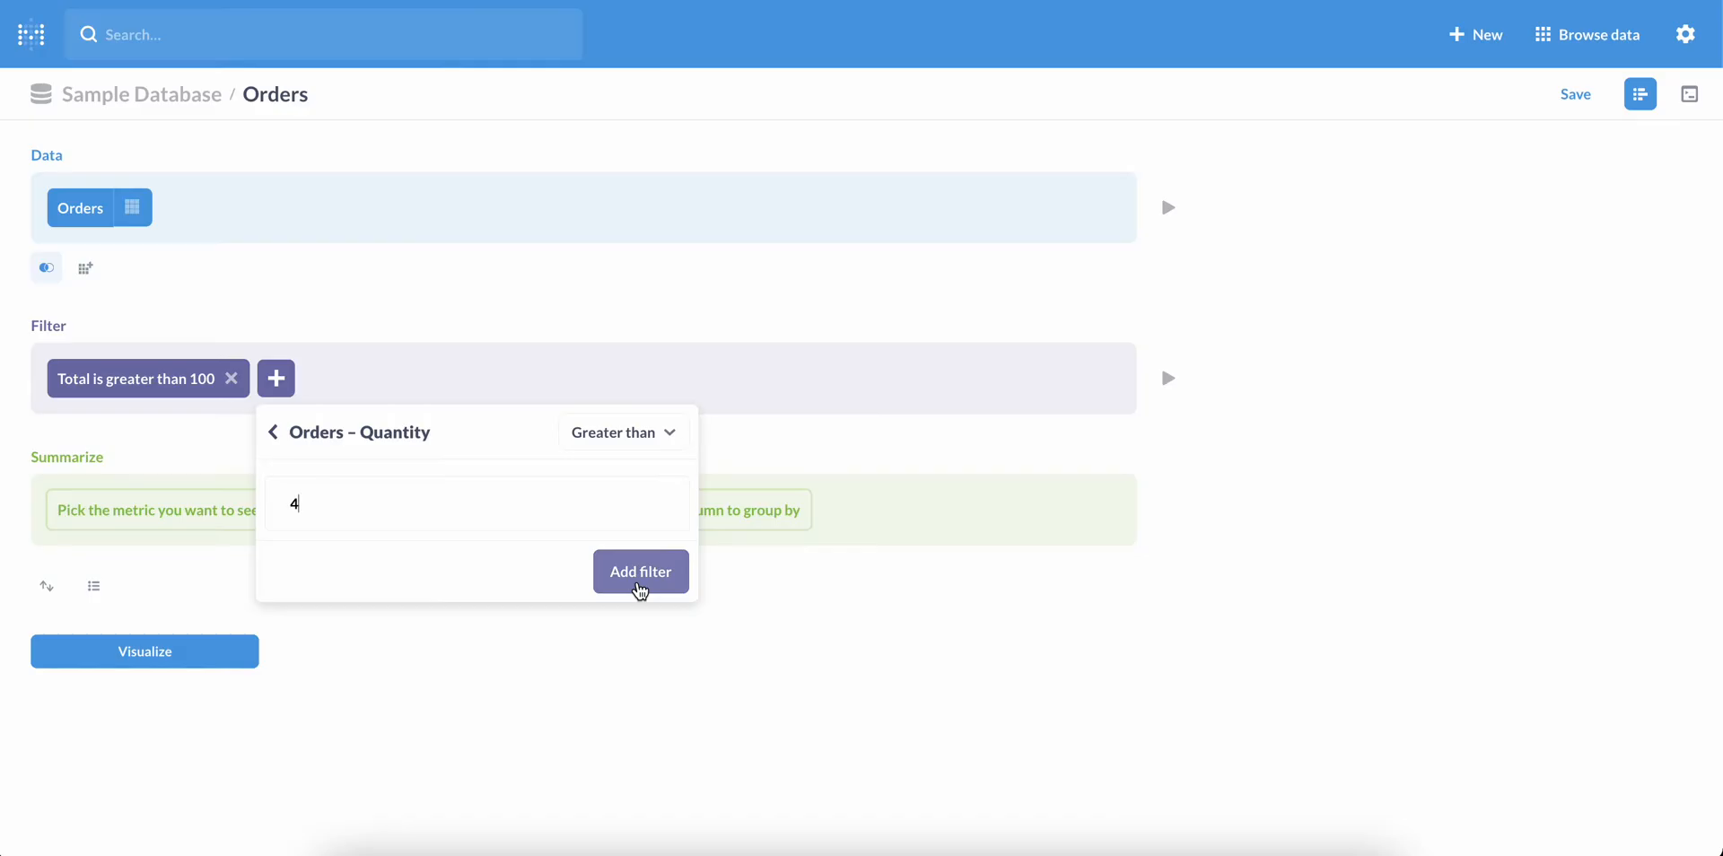
click(638, 571)
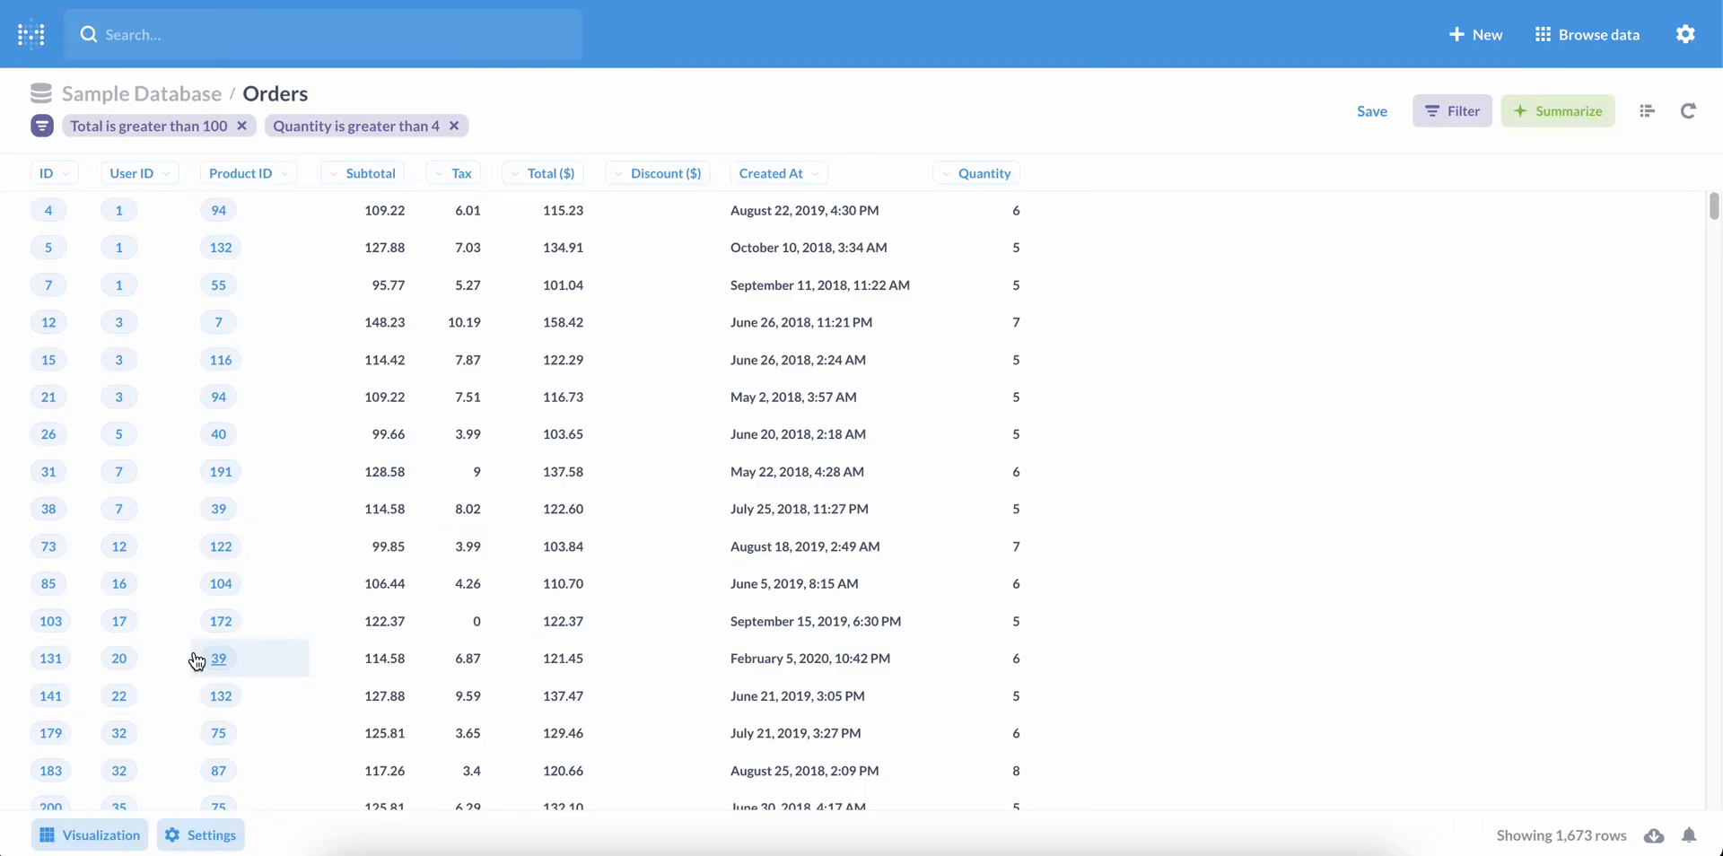
mouse_move(237, 172)
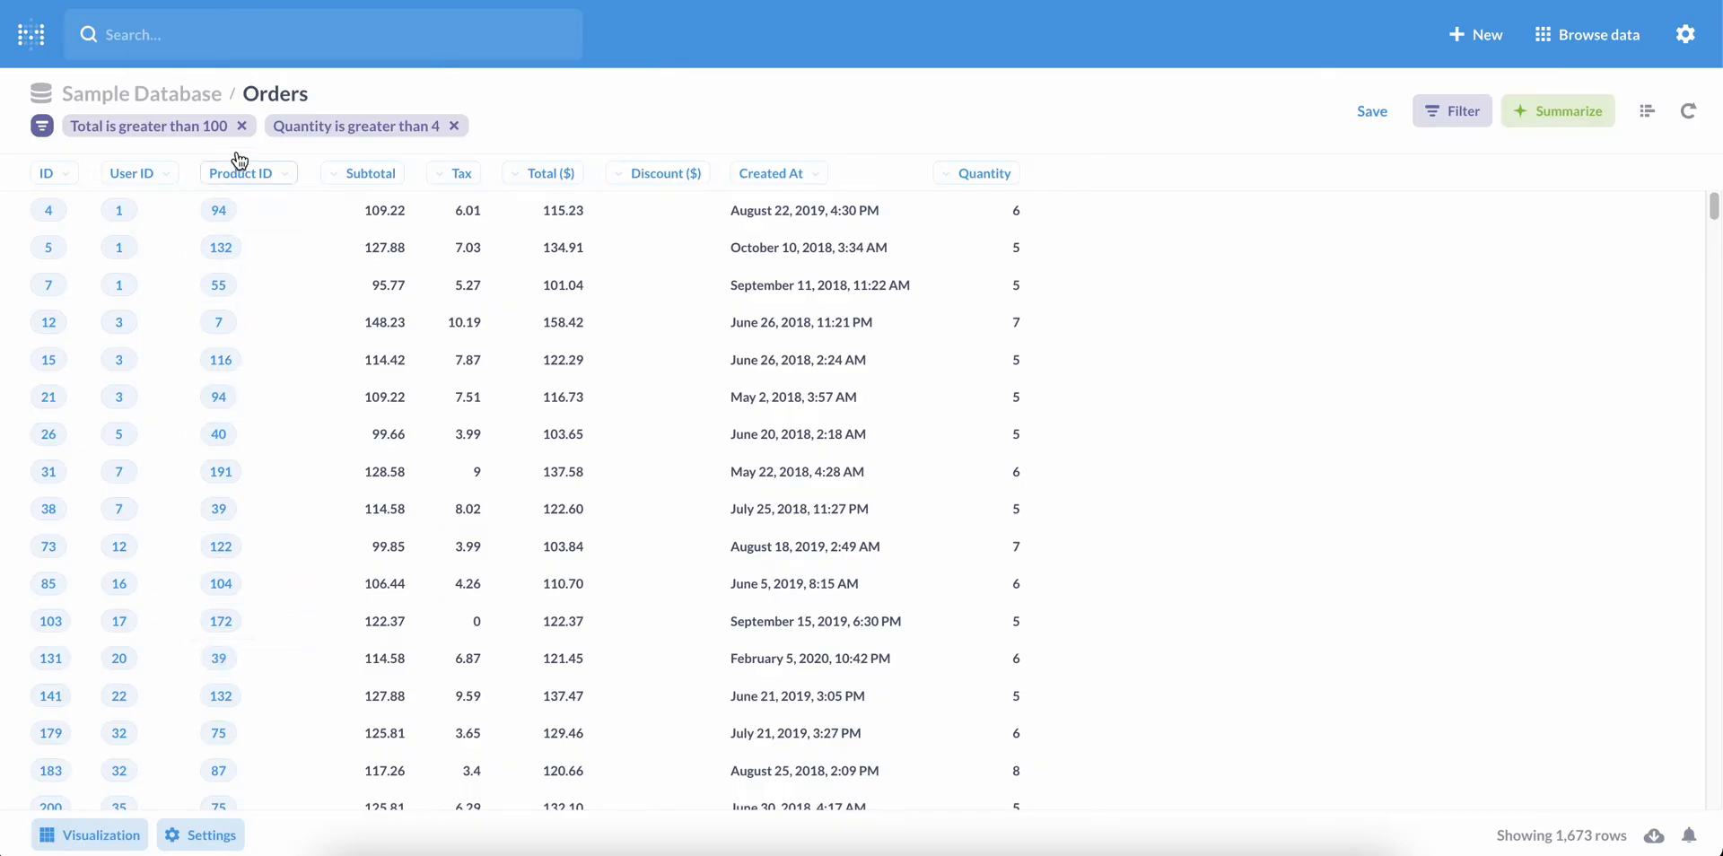
mouse_move(325, 149)
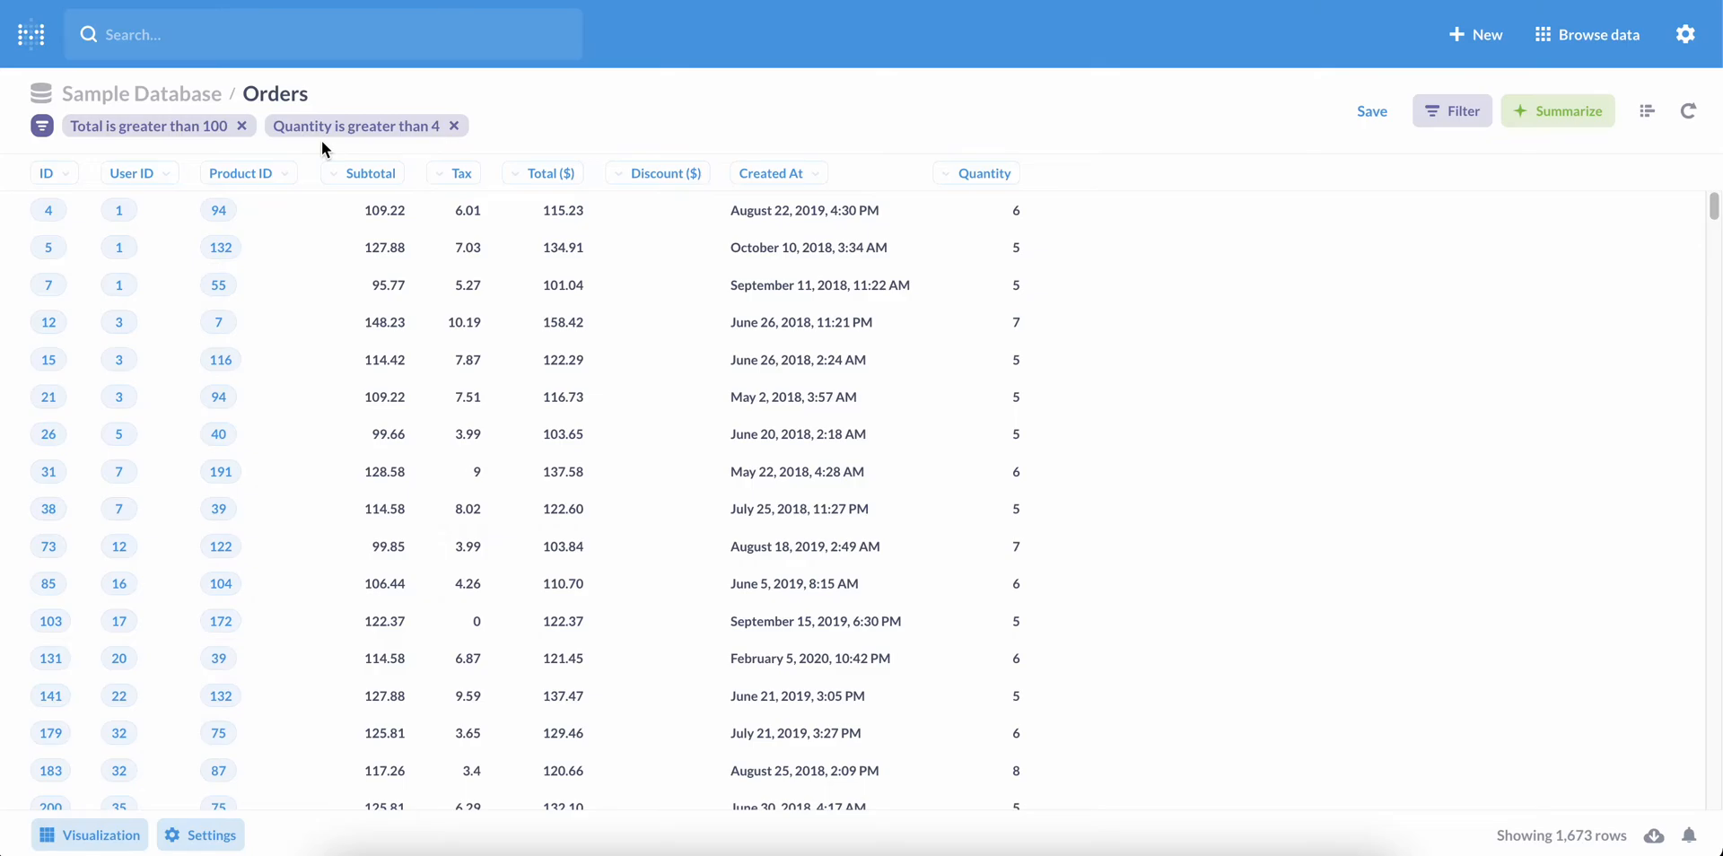
mouse_move(497, 208)
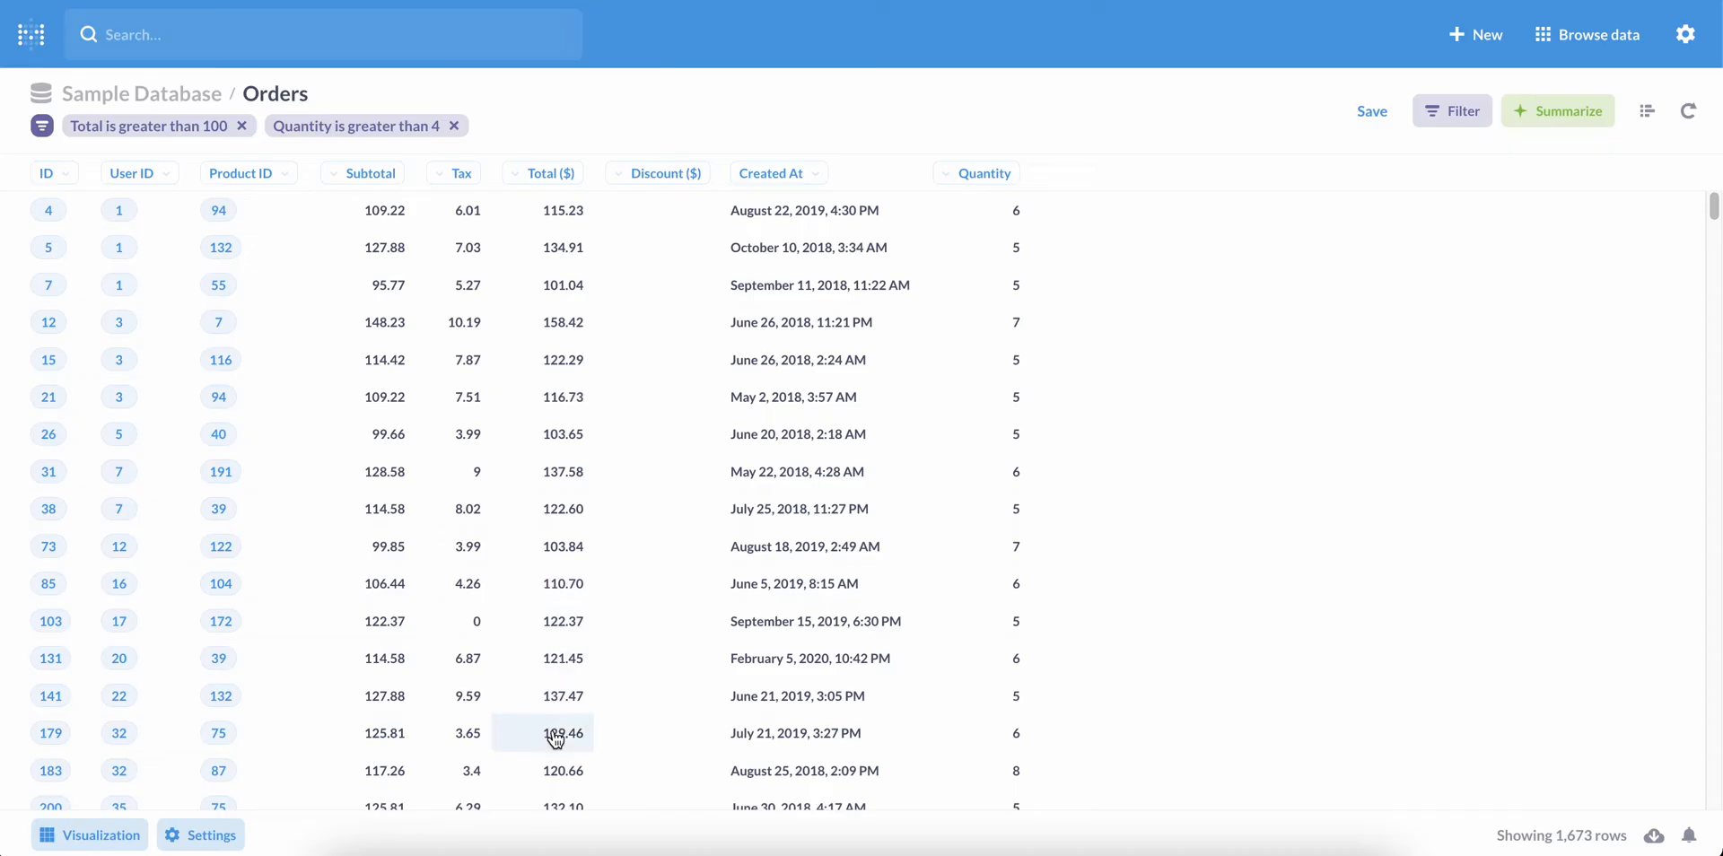
mouse_move(965, 393)
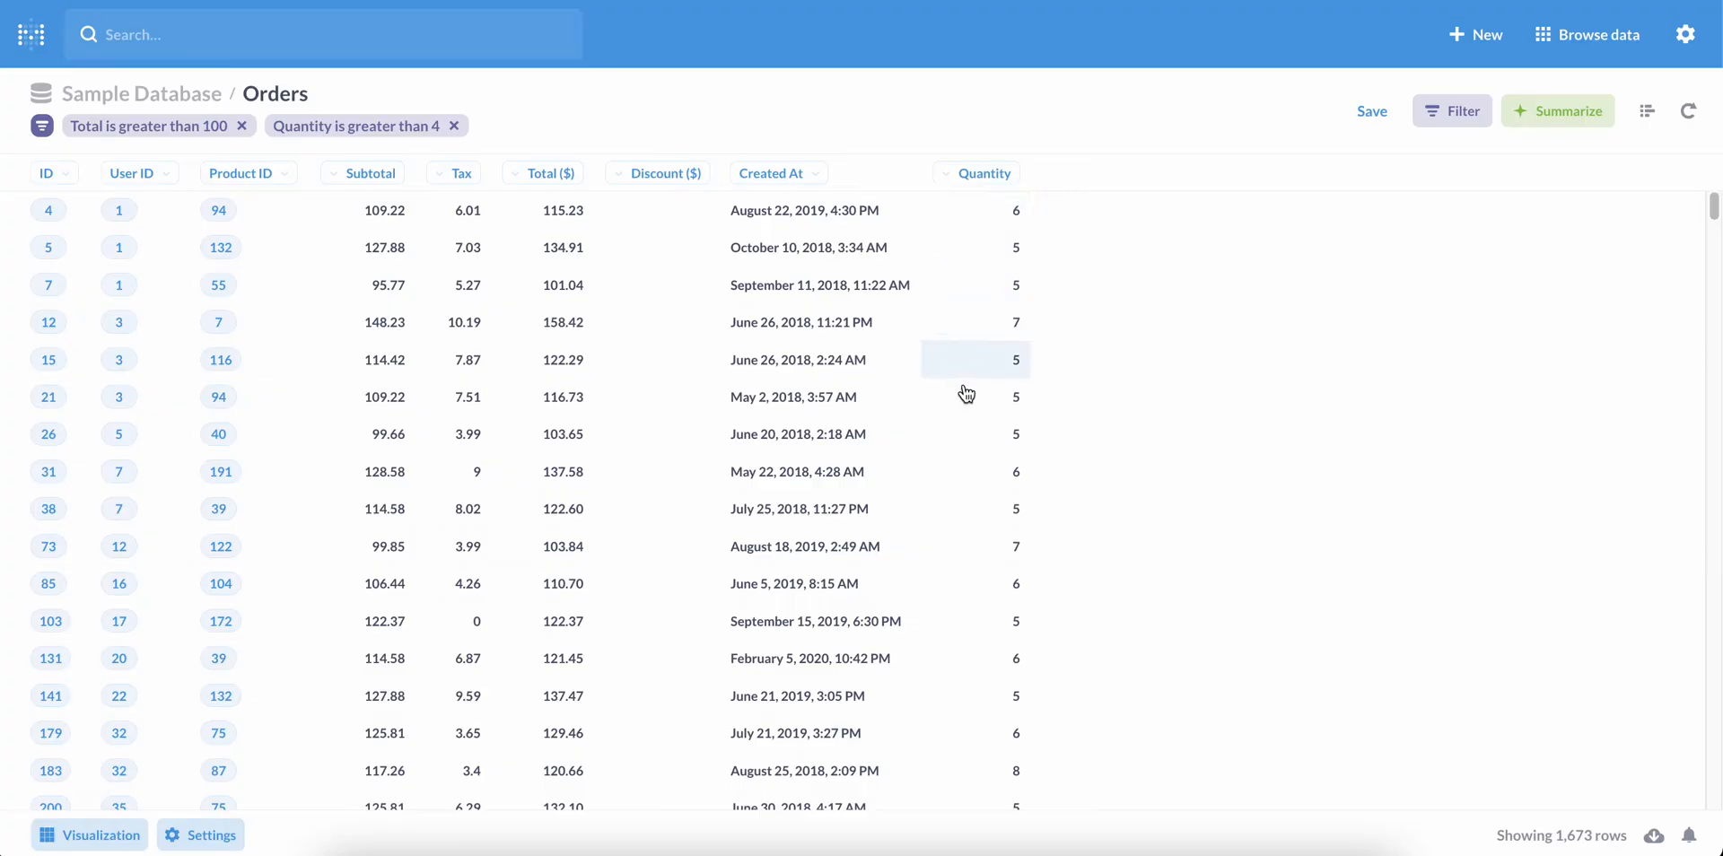
mouse_move(985, 700)
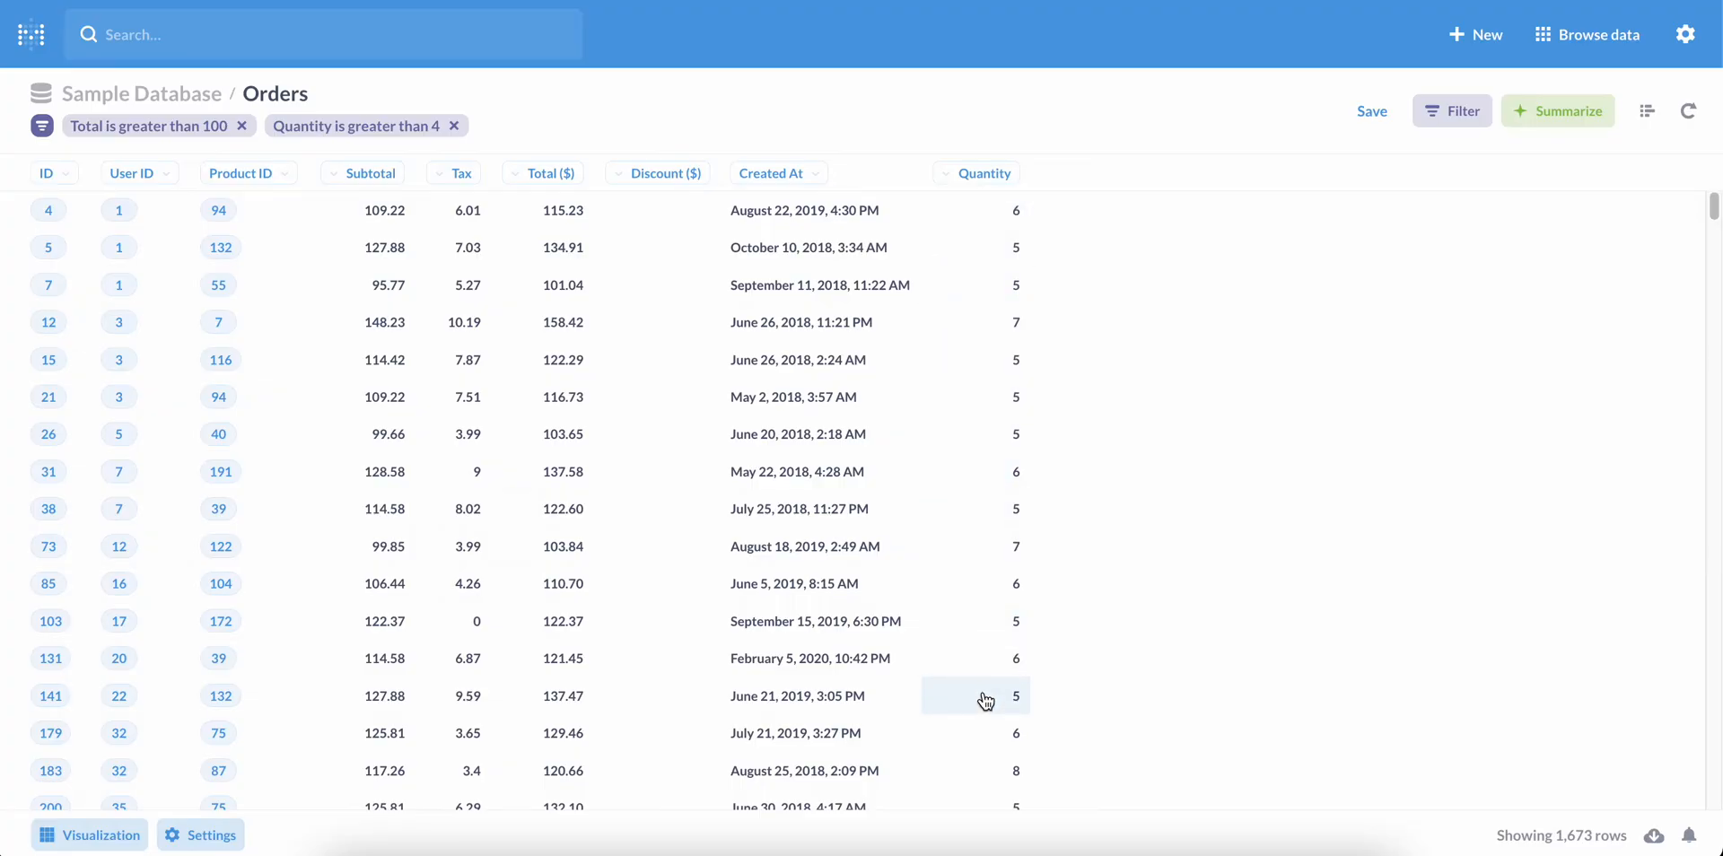
mouse_move(1113, 569)
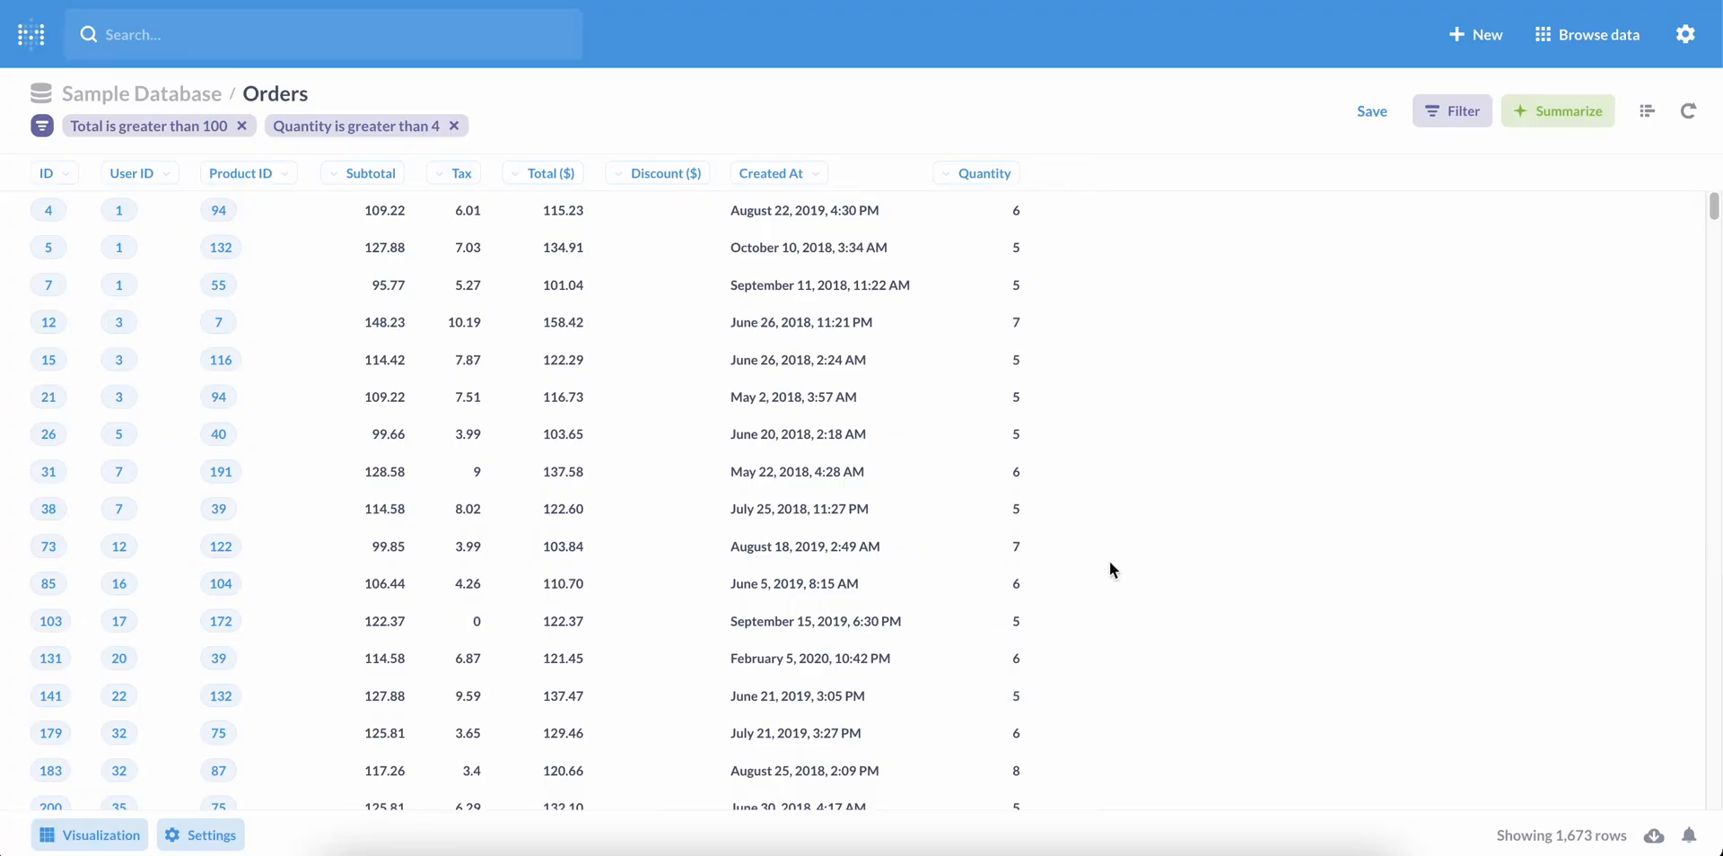
Back in the editor, remove both filter chips and choose a Custom Expression filter.
click(1638, 93)
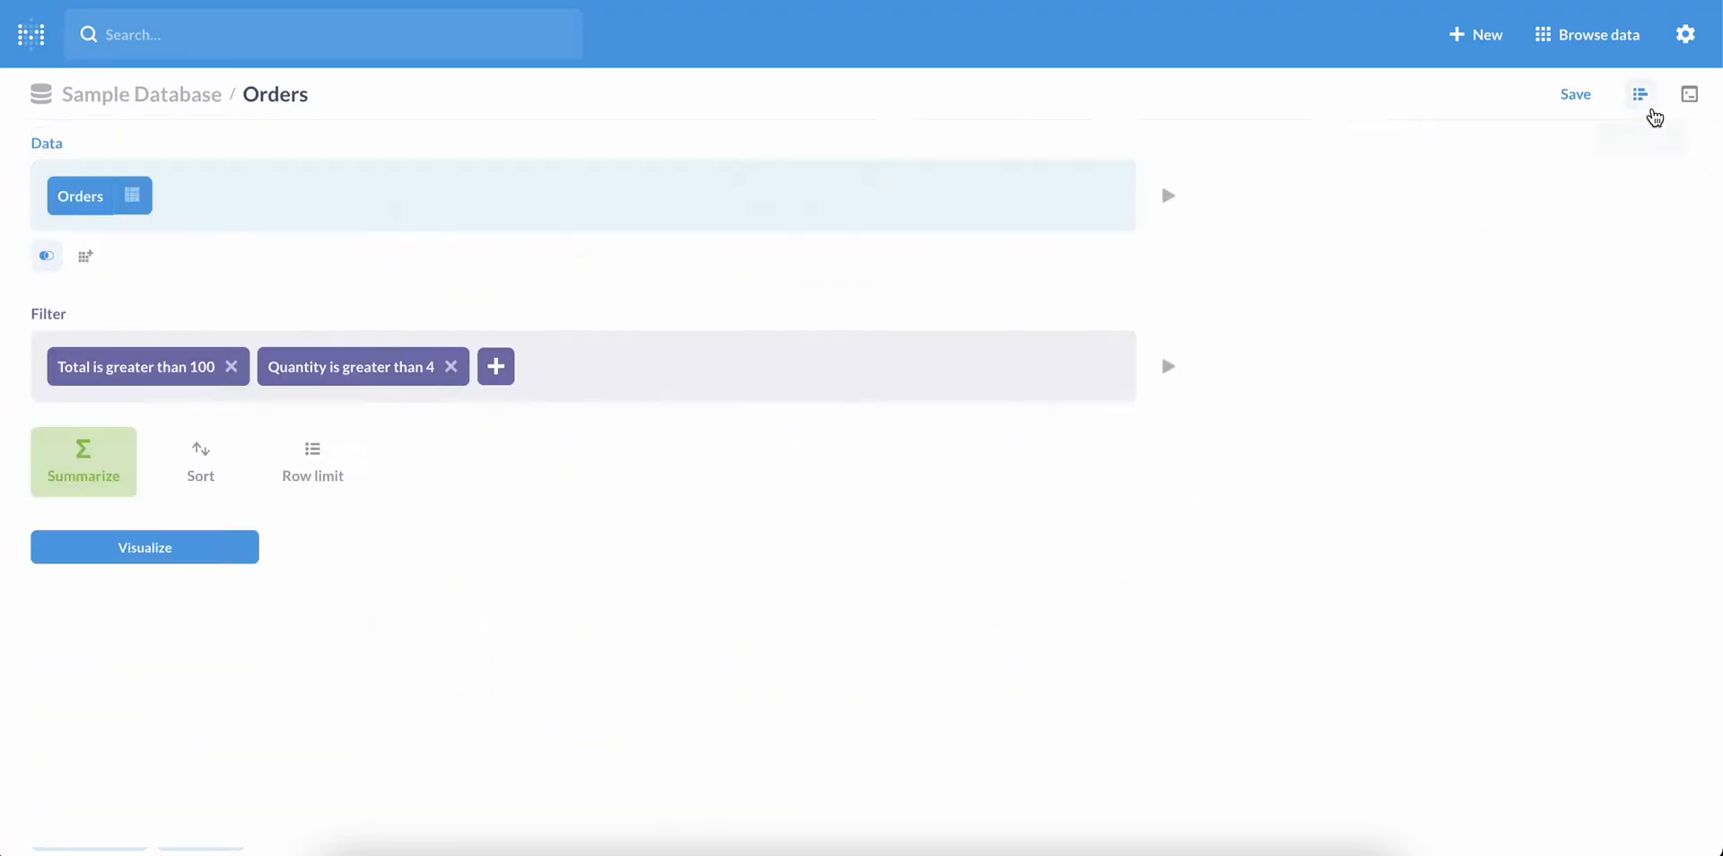
click(231, 366)
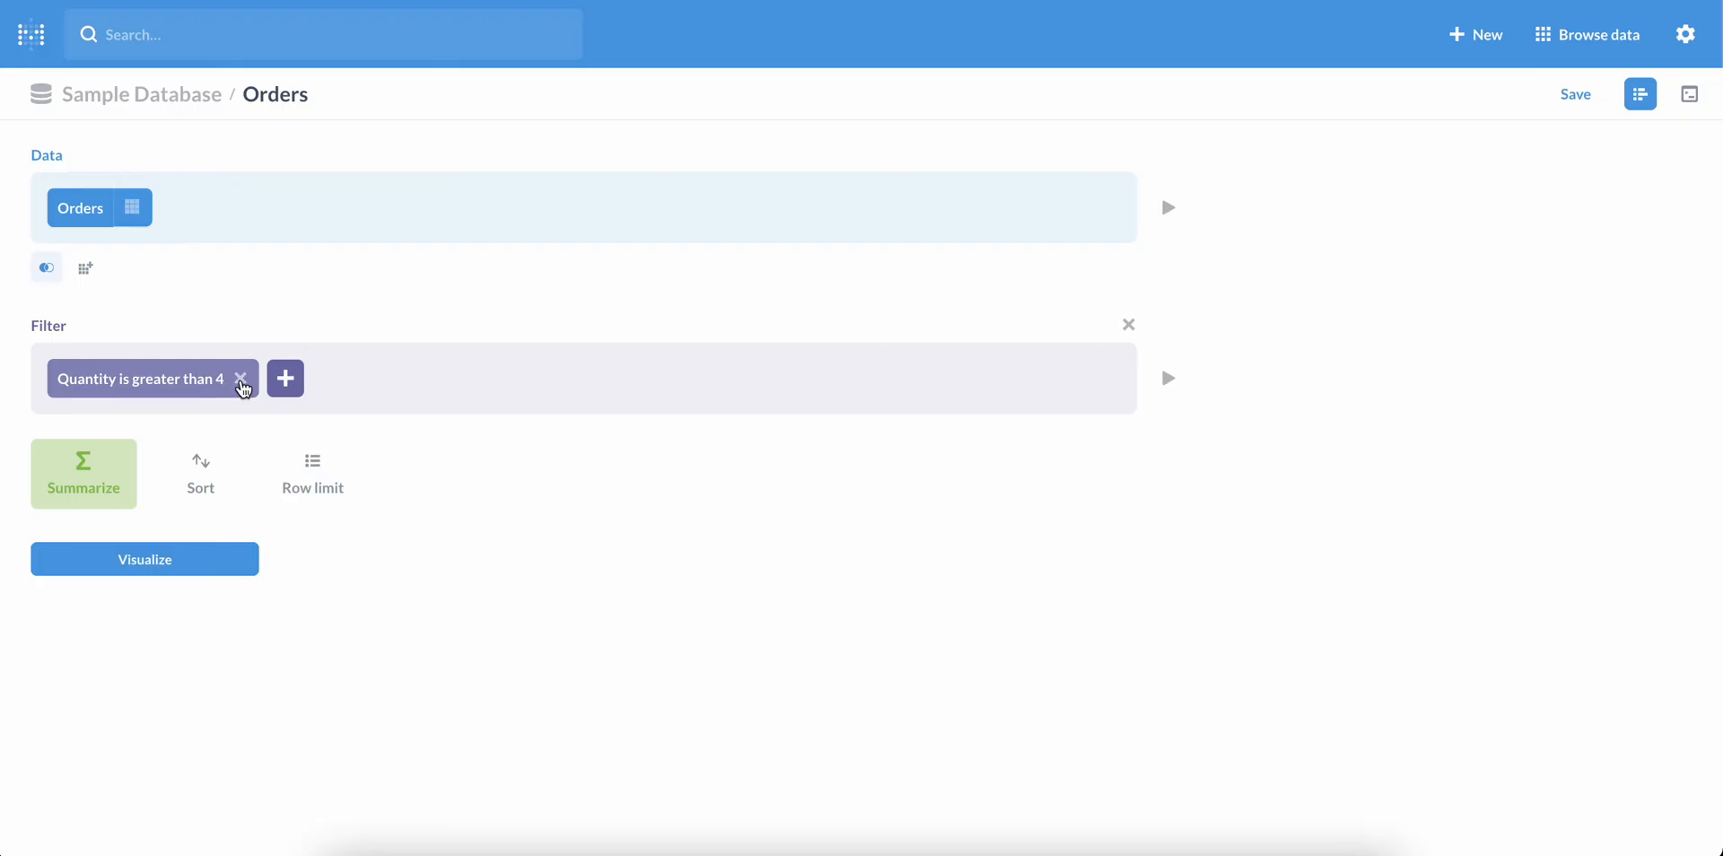
click(241, 384)
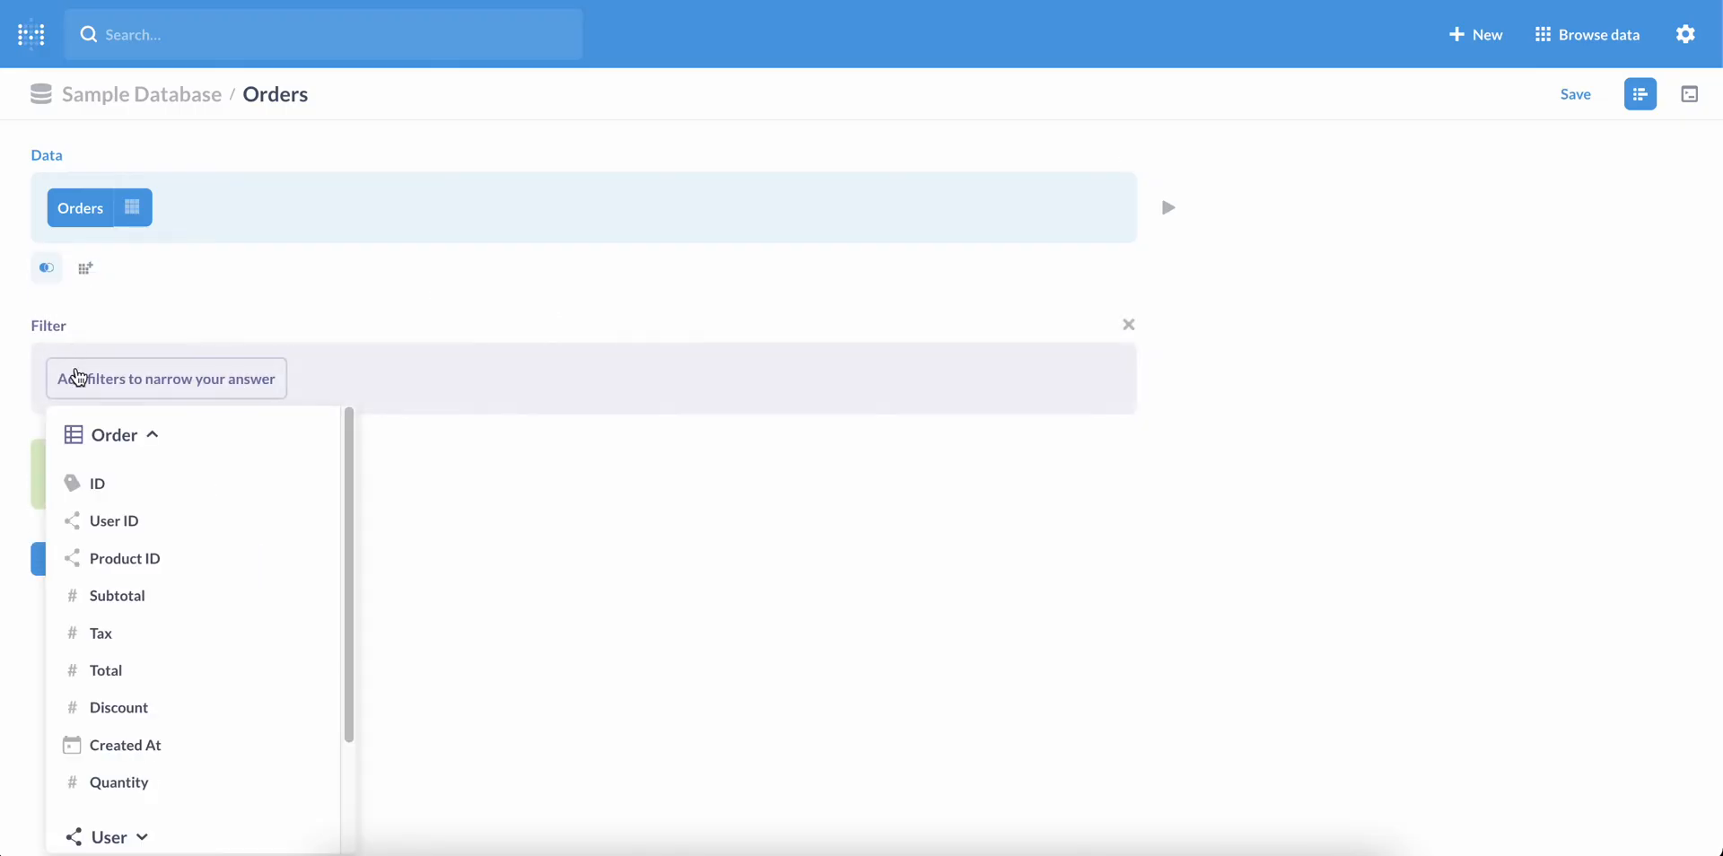
scroll(down, 3)
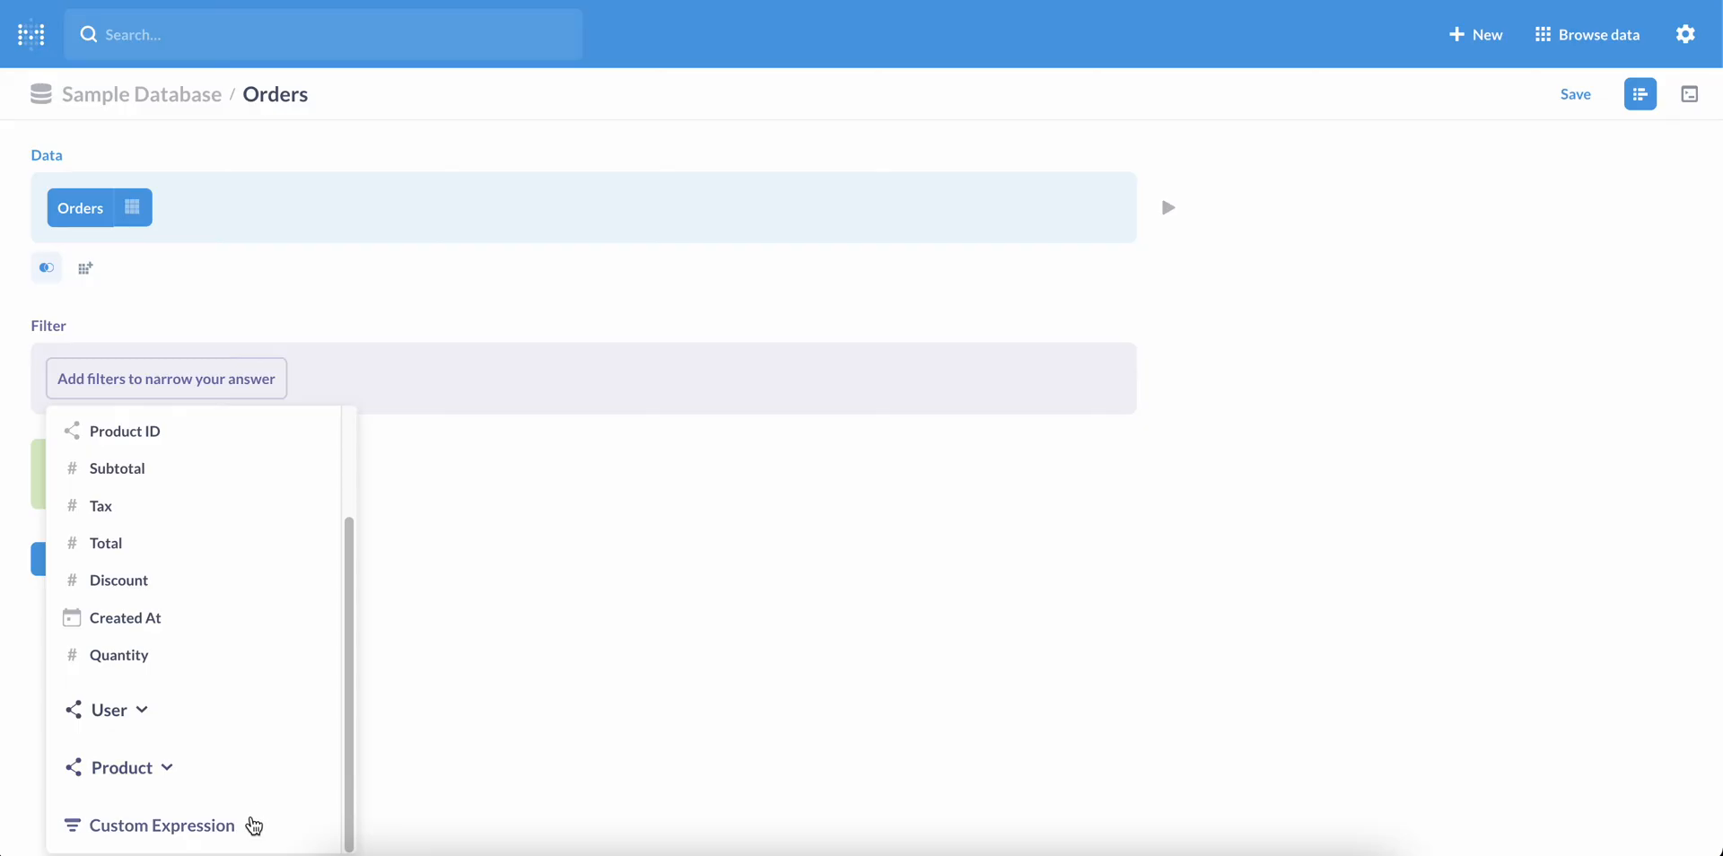
click(162, 826)
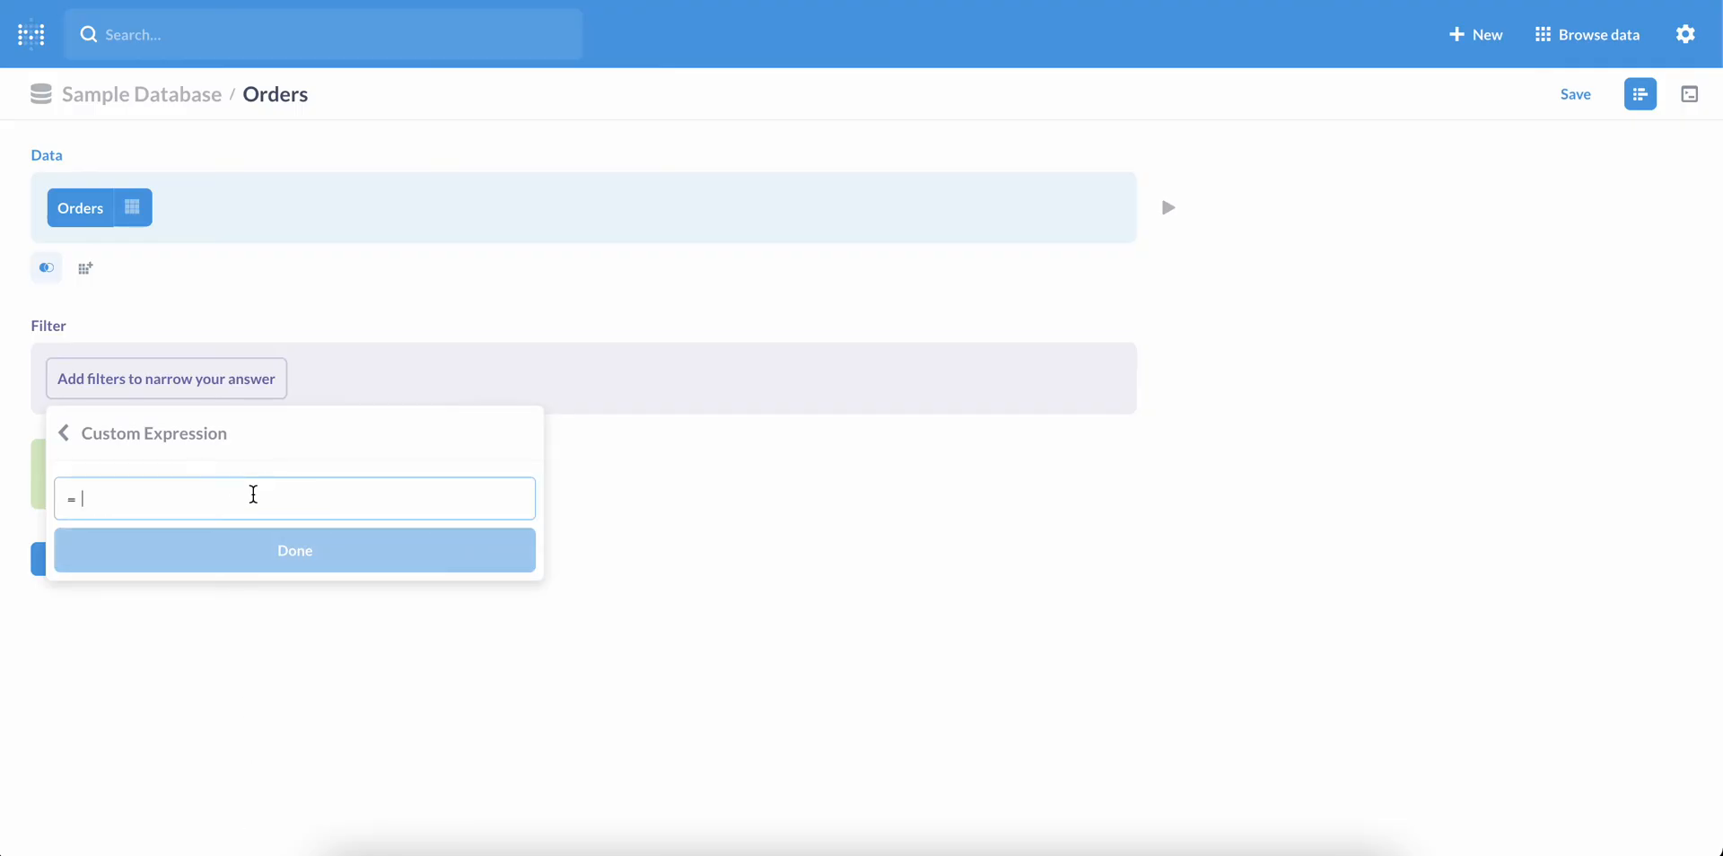
Enter the filter ([Total] > 100) OR ([Quantity] > 4) and apply it.
text(([Total])
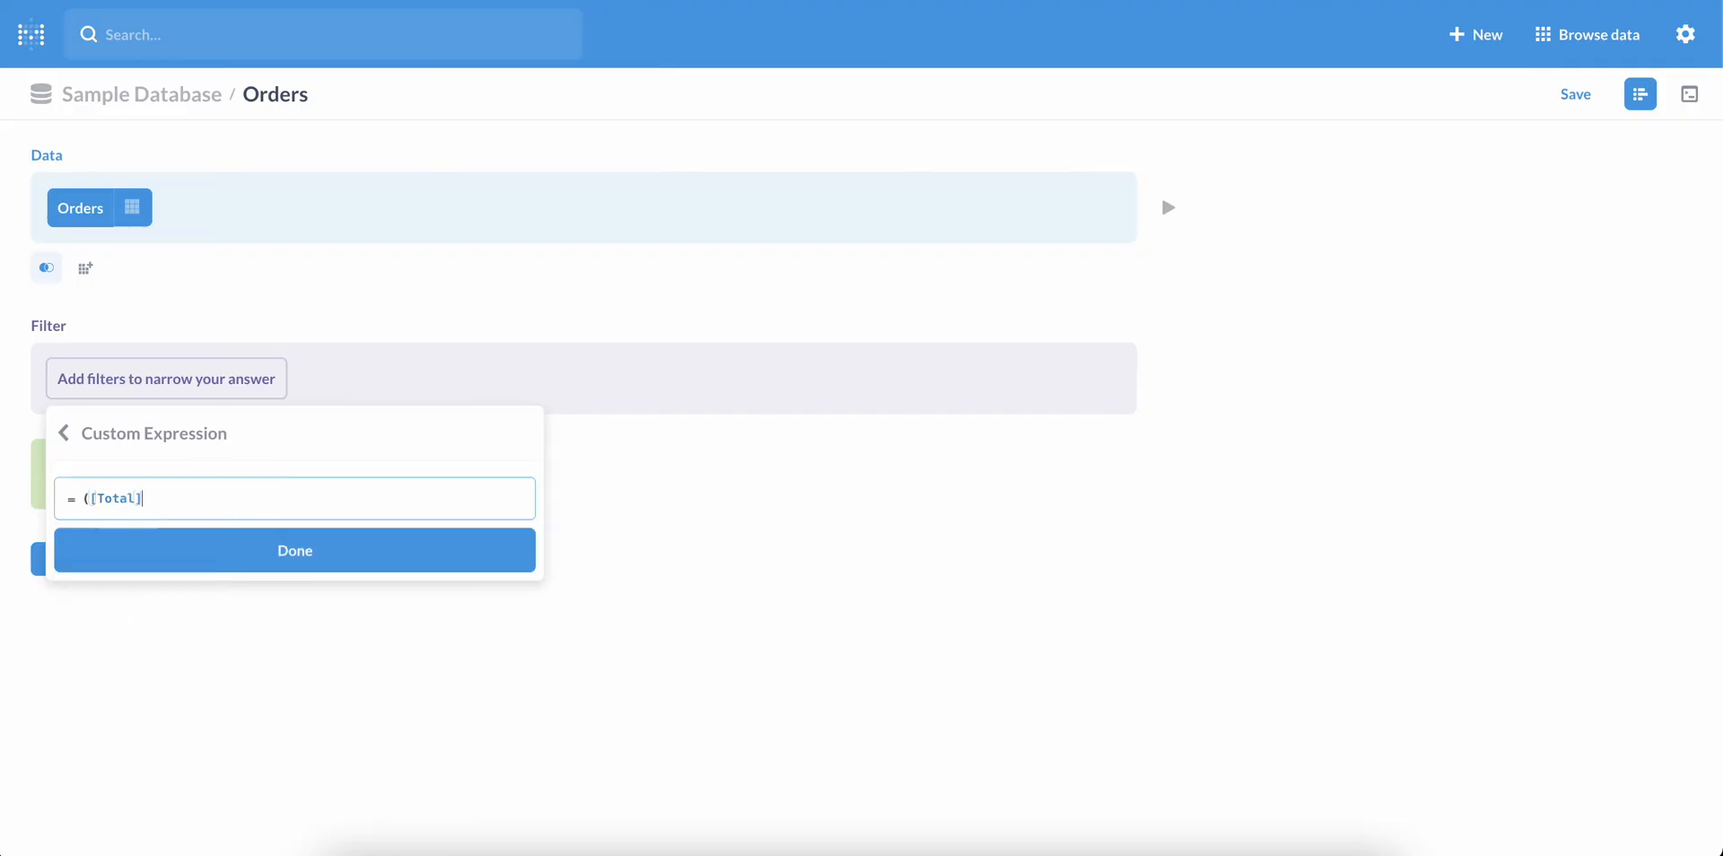
text(> 100))
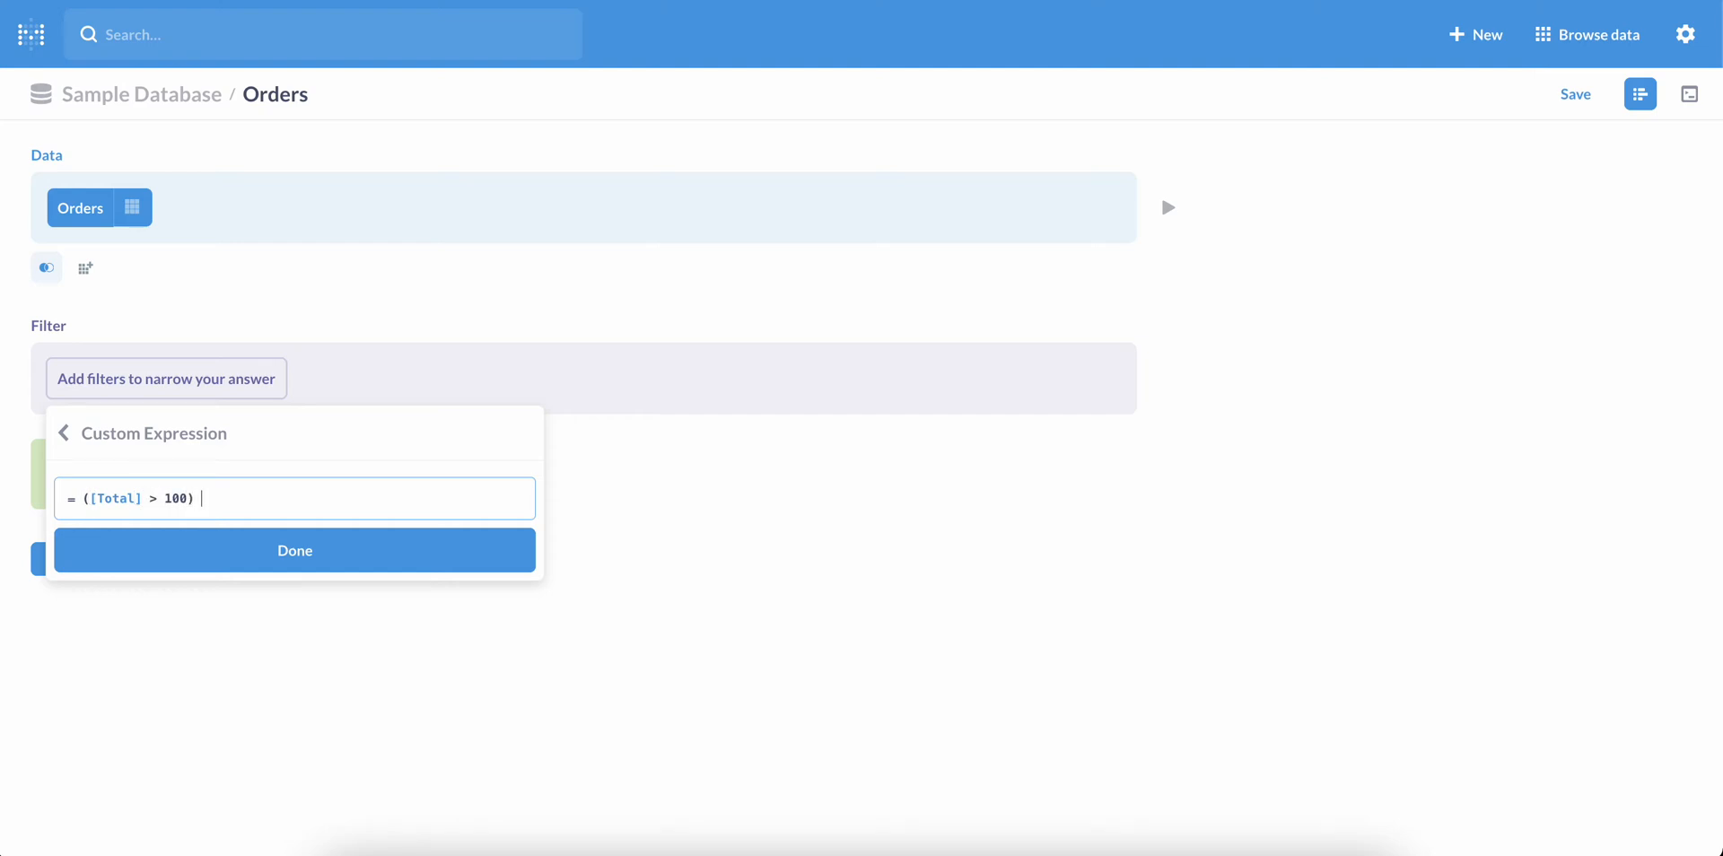
text(OR (Quantity] > 4)
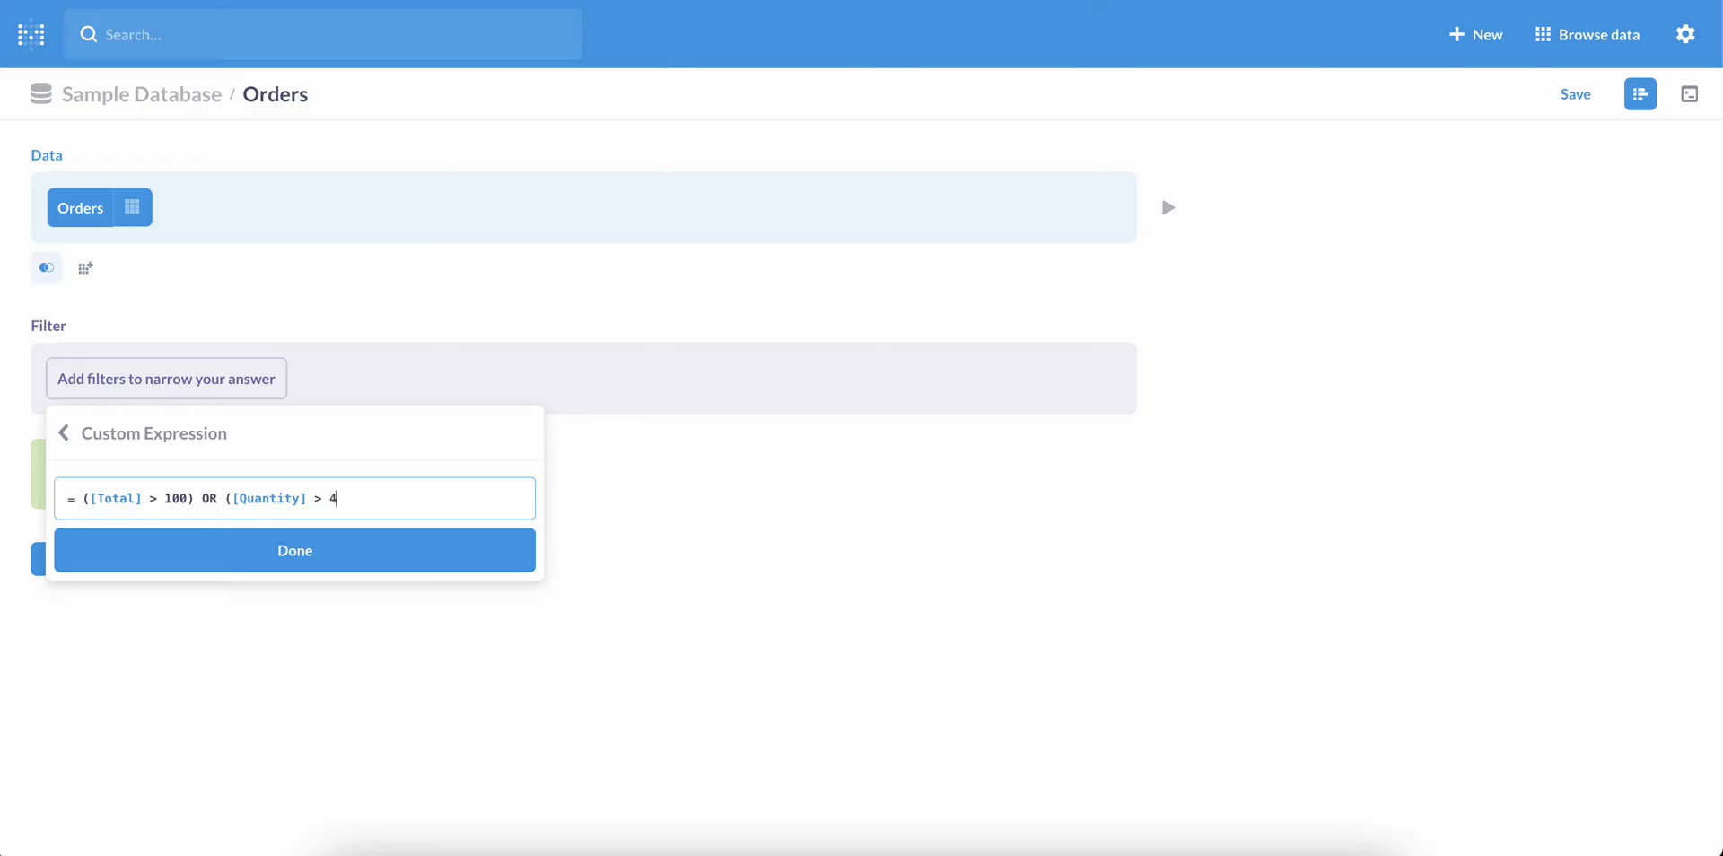
text())
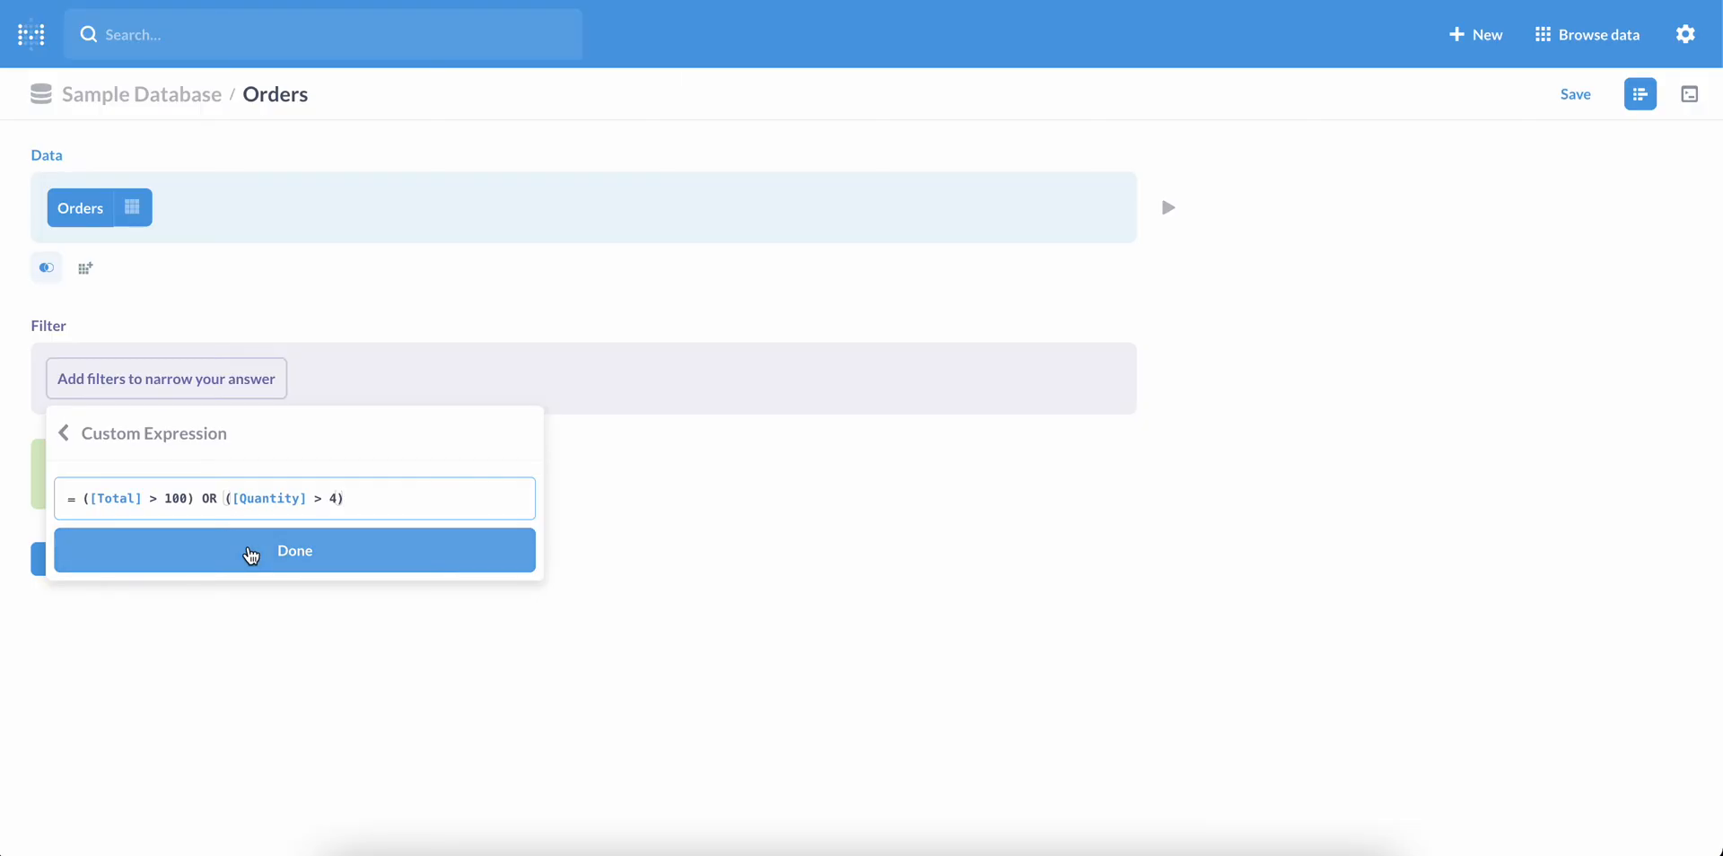
click(292, 550)
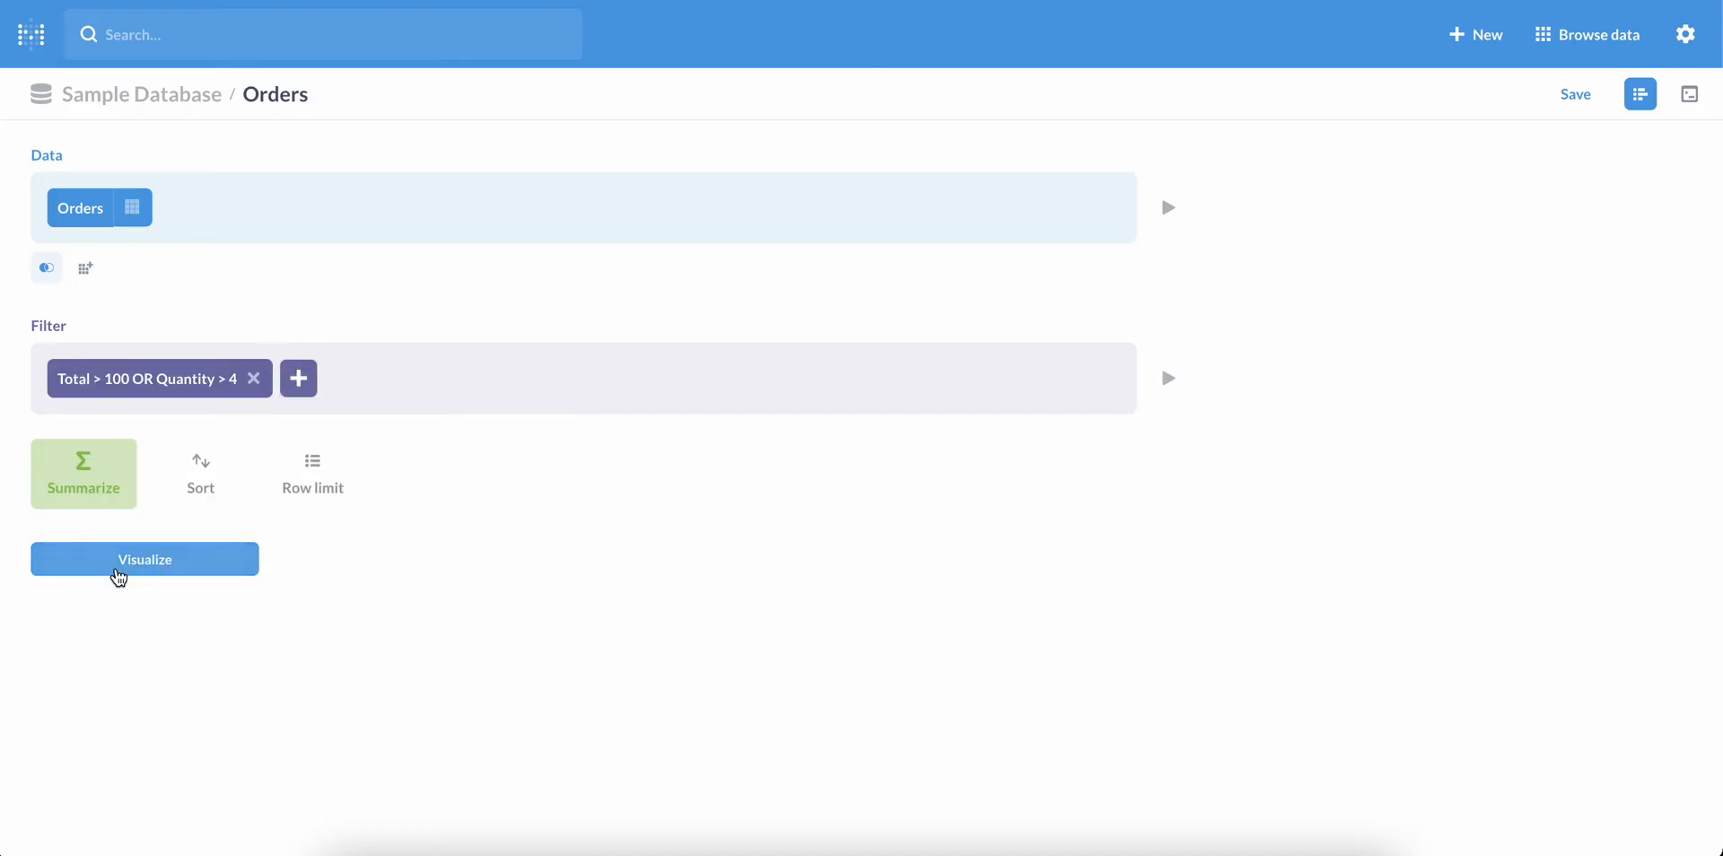
click(144, 558)
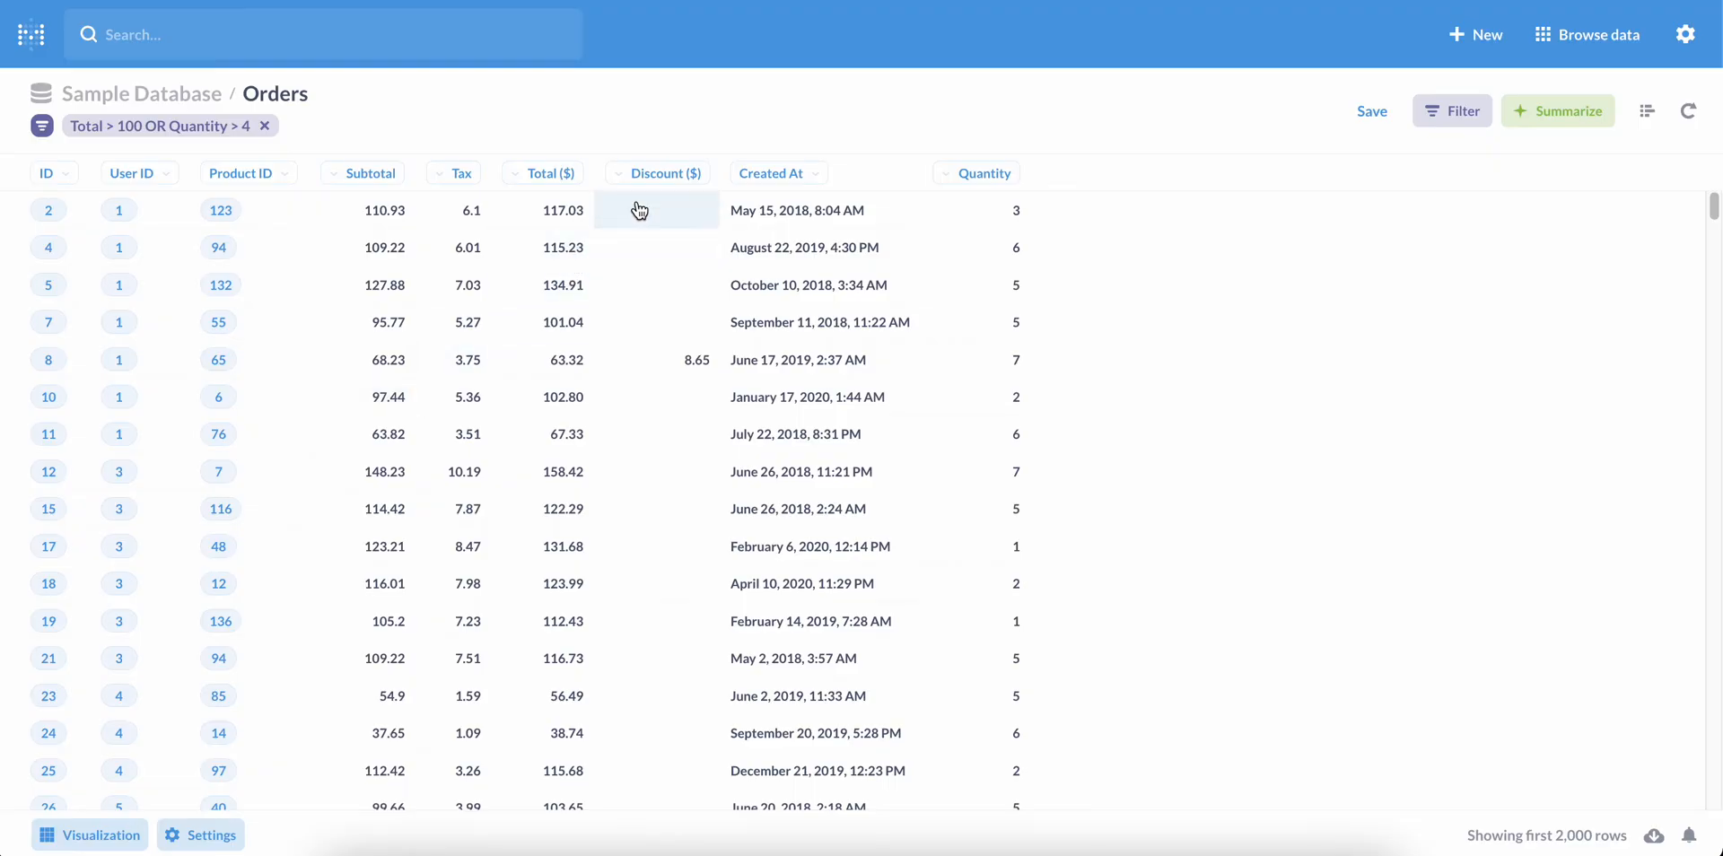
mouse_move(569, 359)
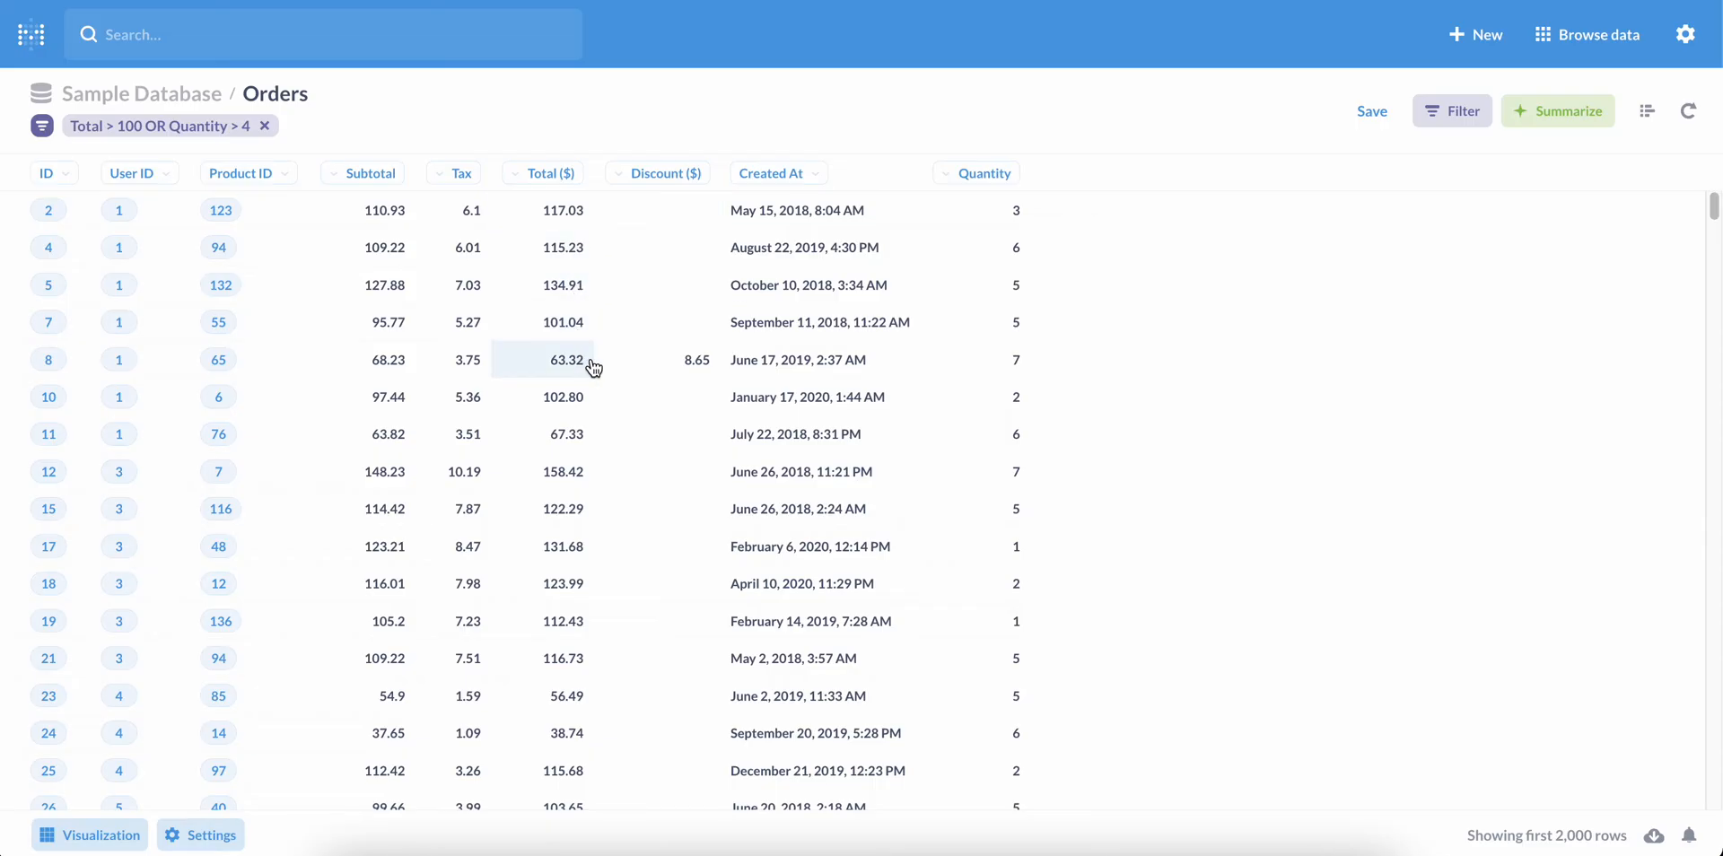
mouse_move(941, 379)
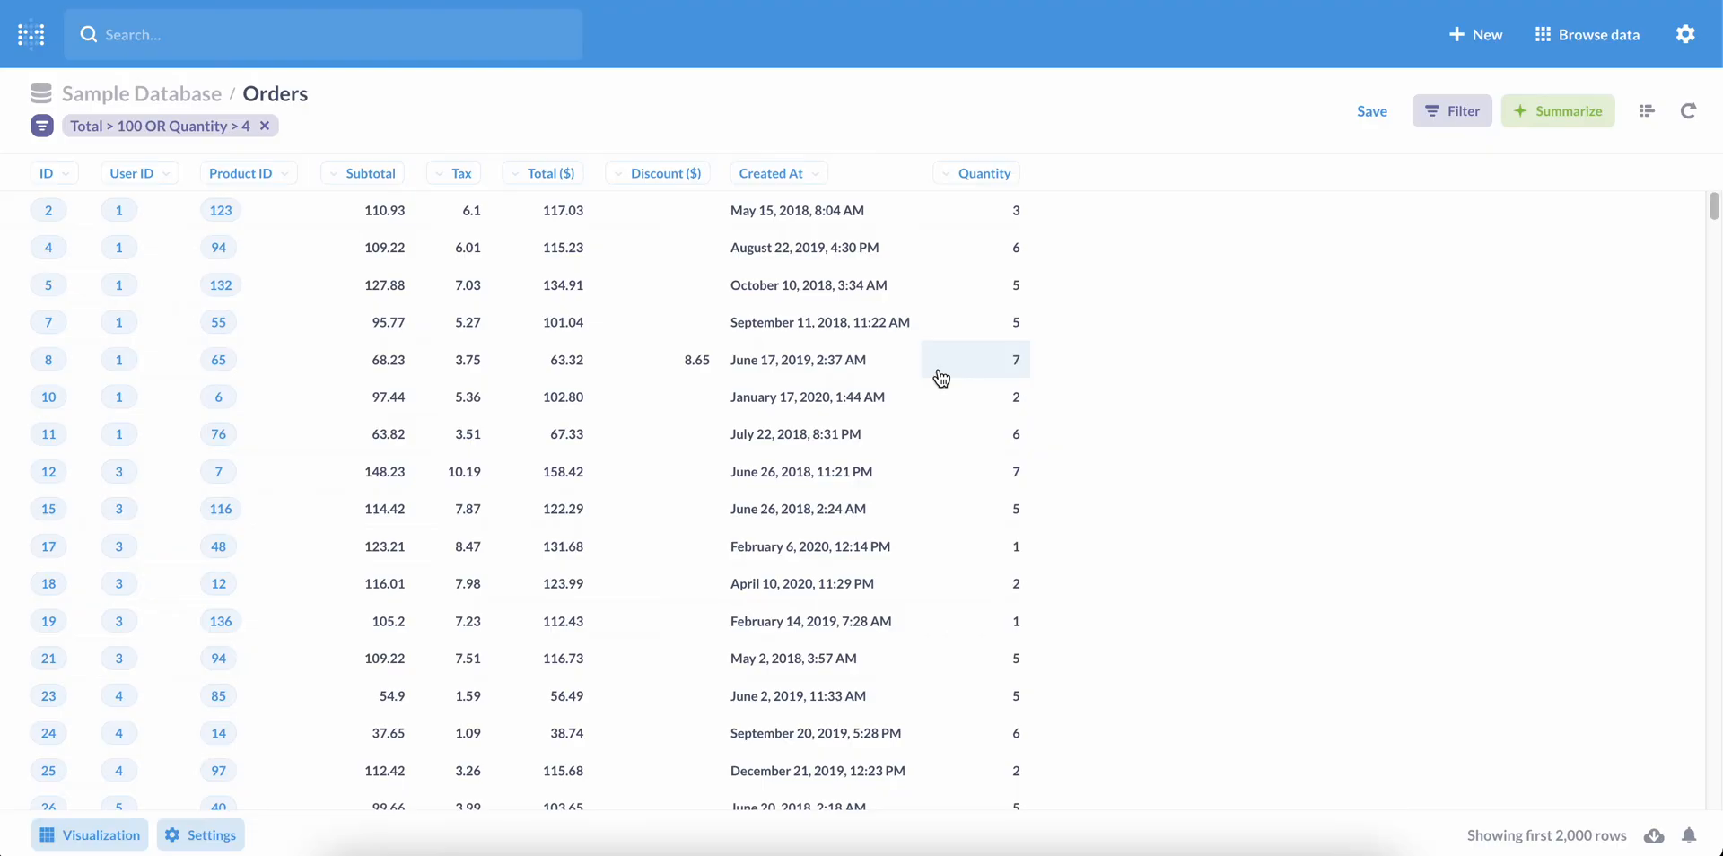
mouse_move(965, 211)
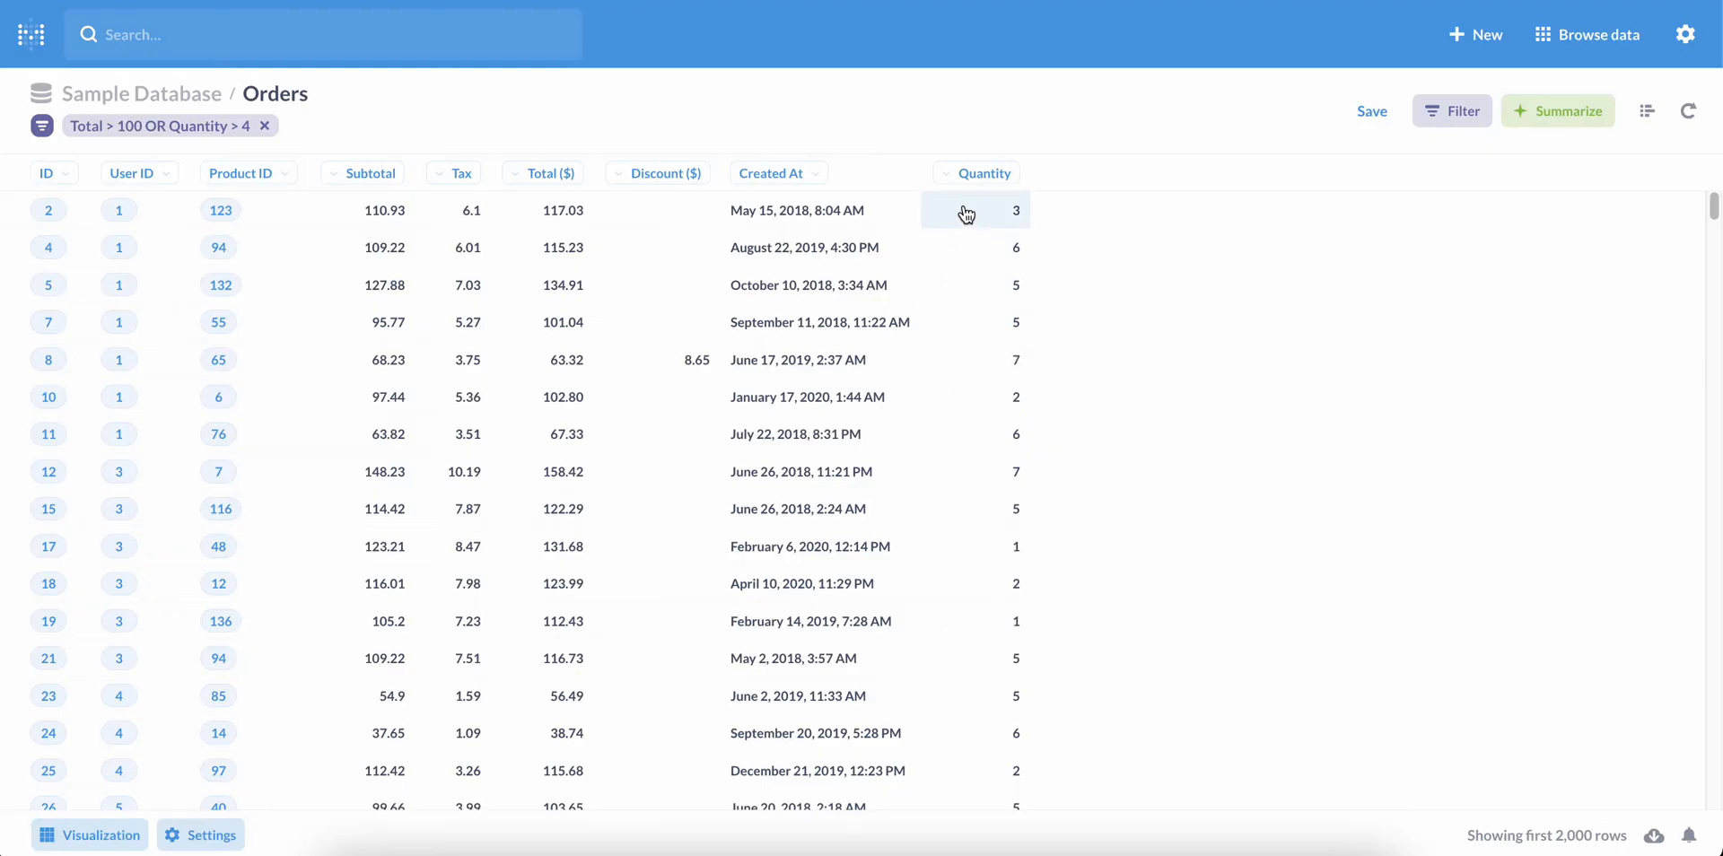
mouse_move(542, 210)
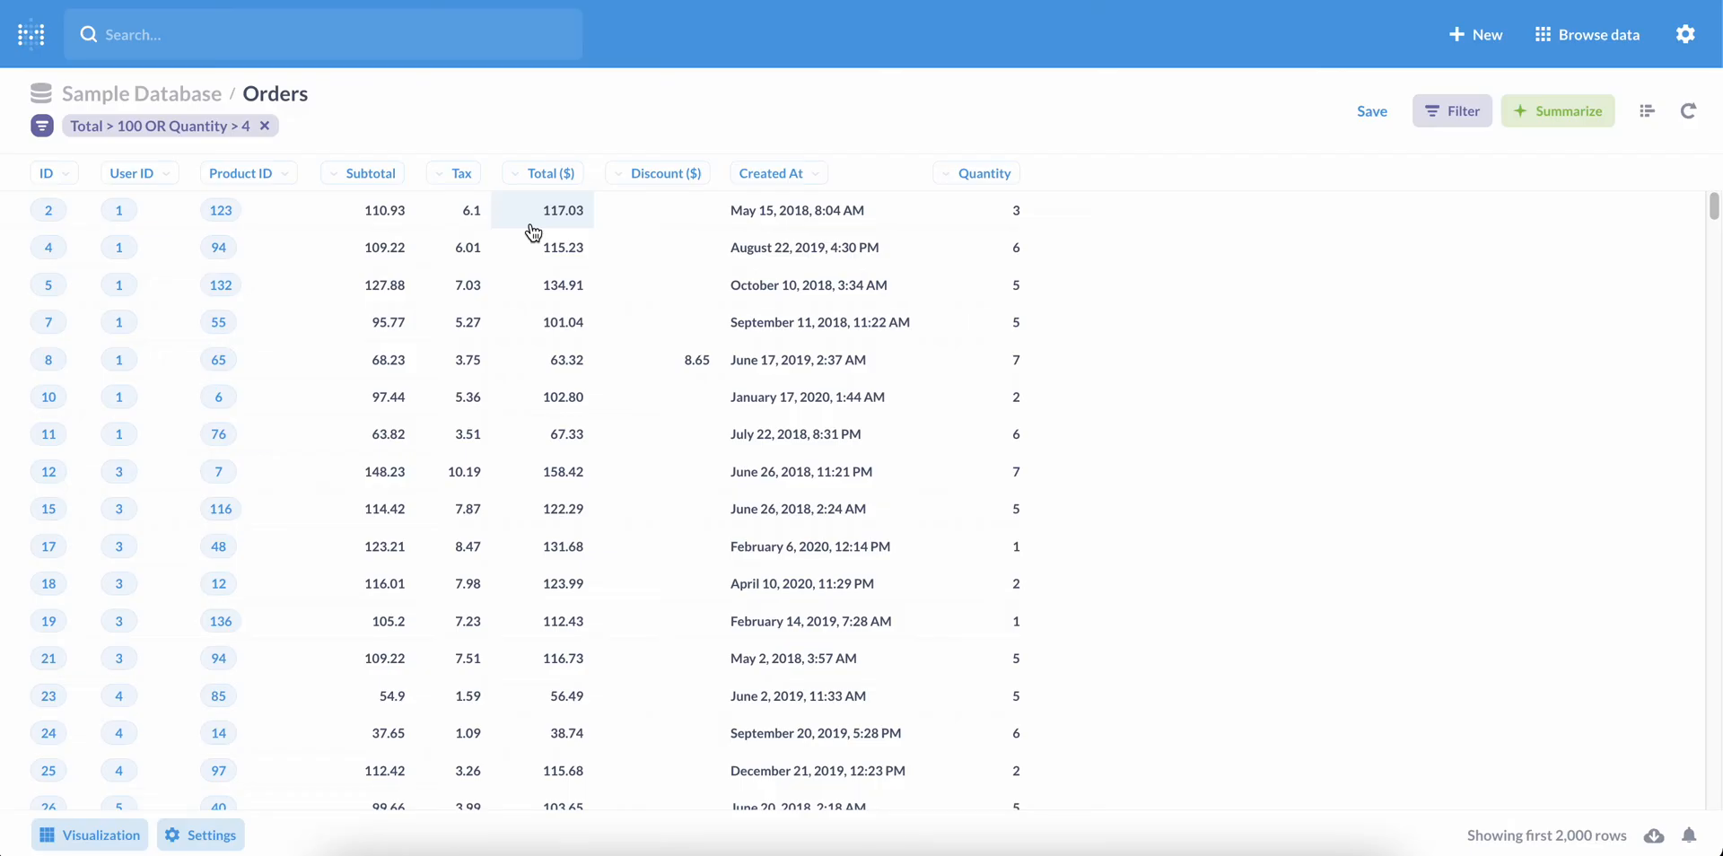
mouse_move(1206, 146)
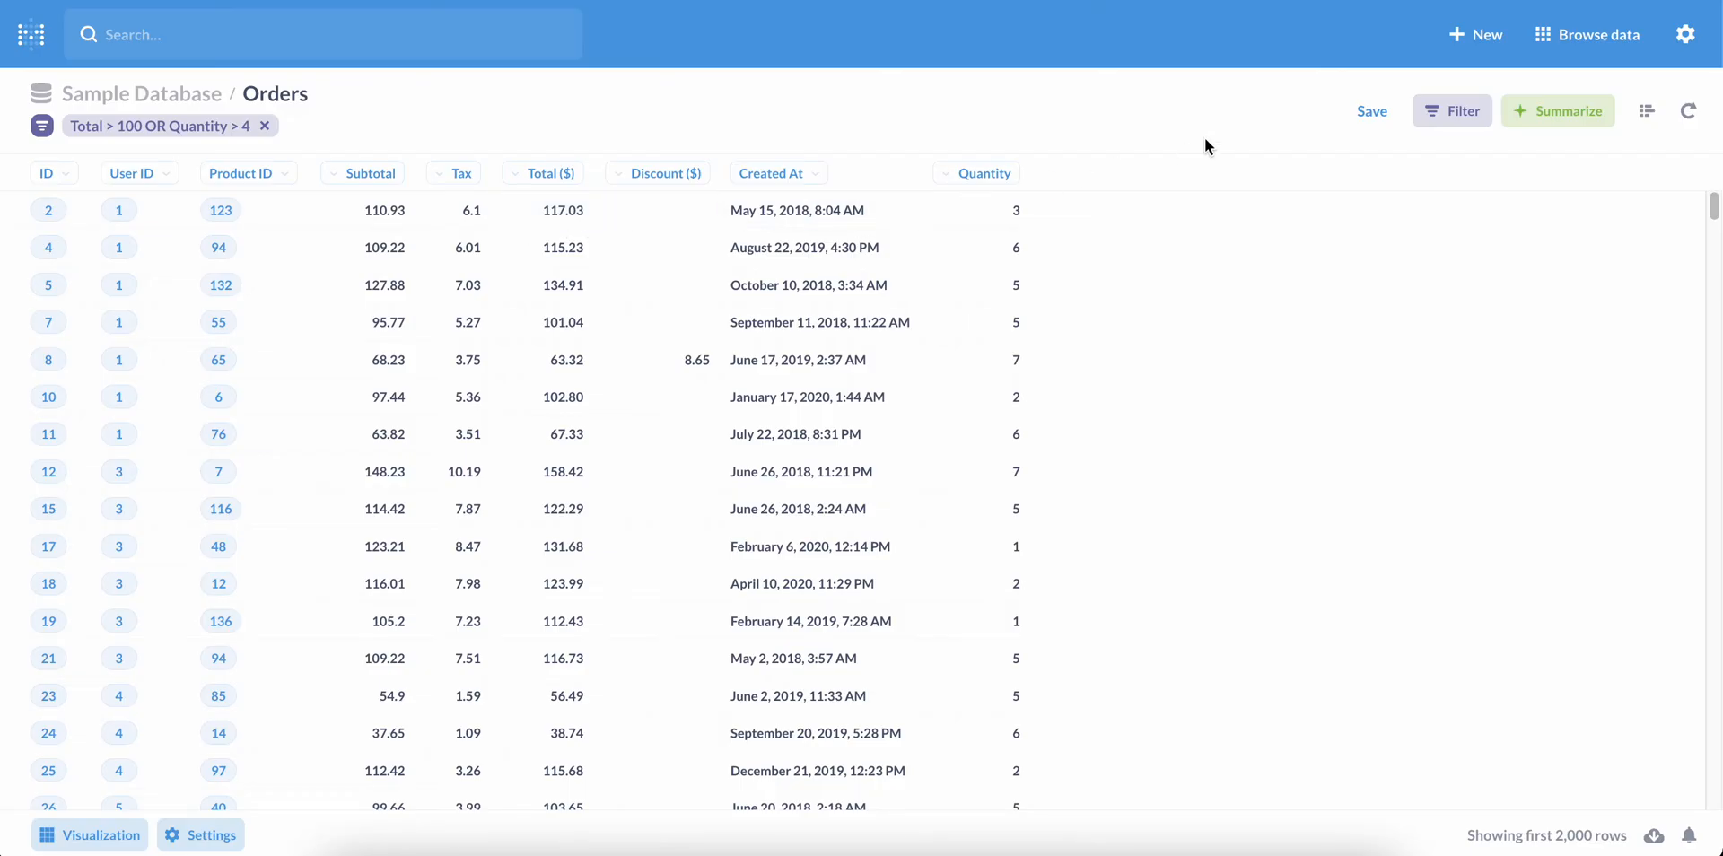
Start a new Products question and choose a Custom Expression metric.
click(1475, 34)
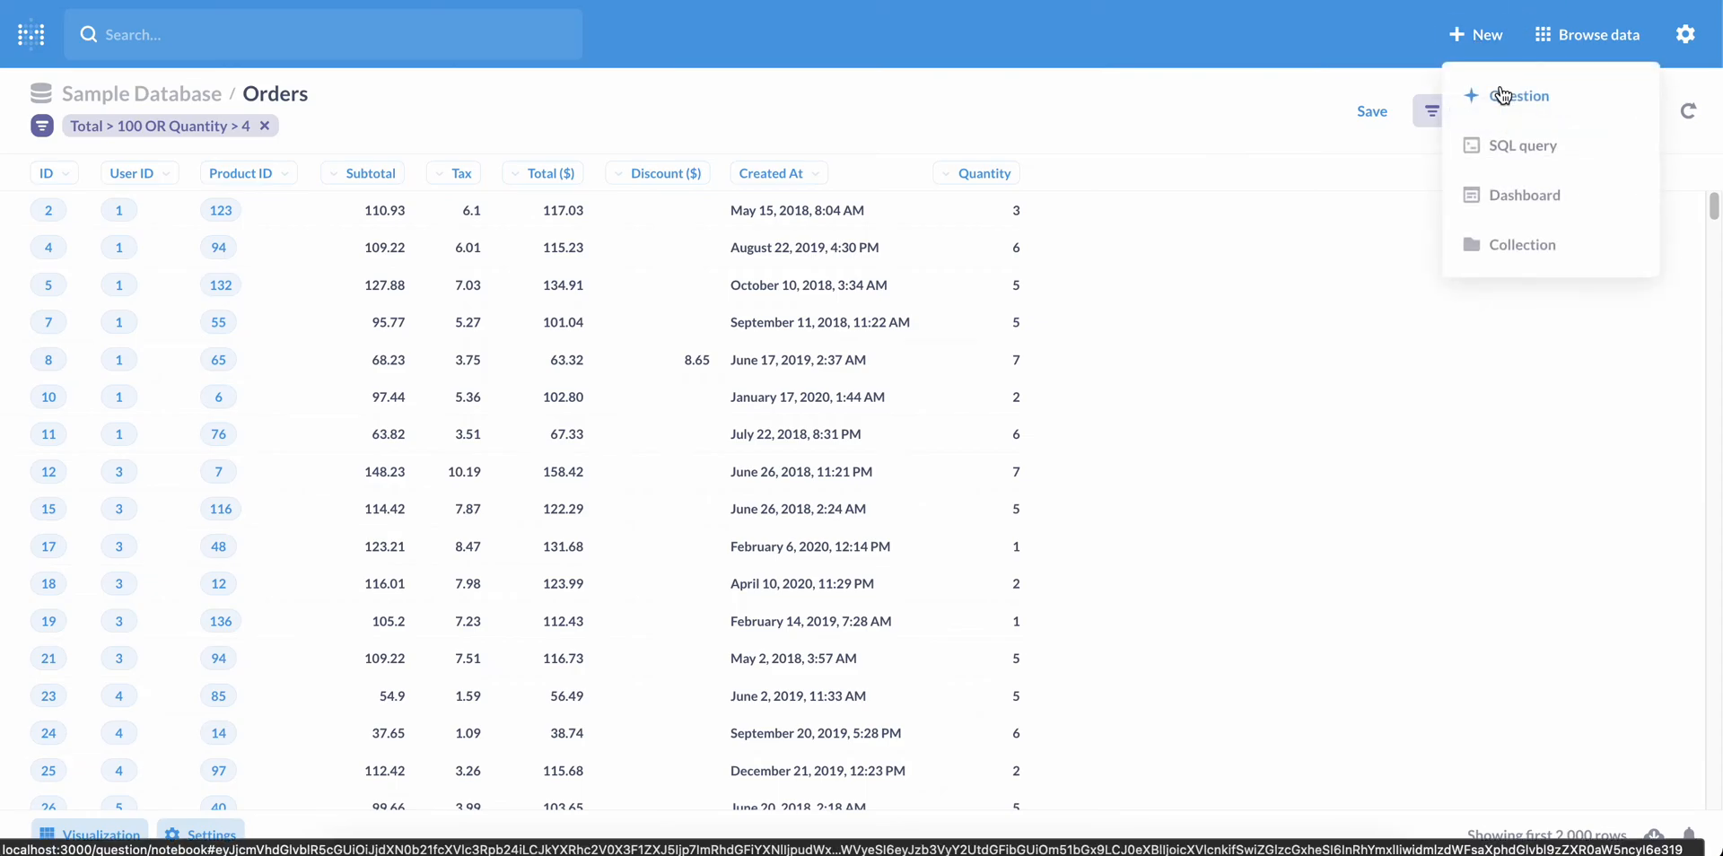
click(1520, 95)
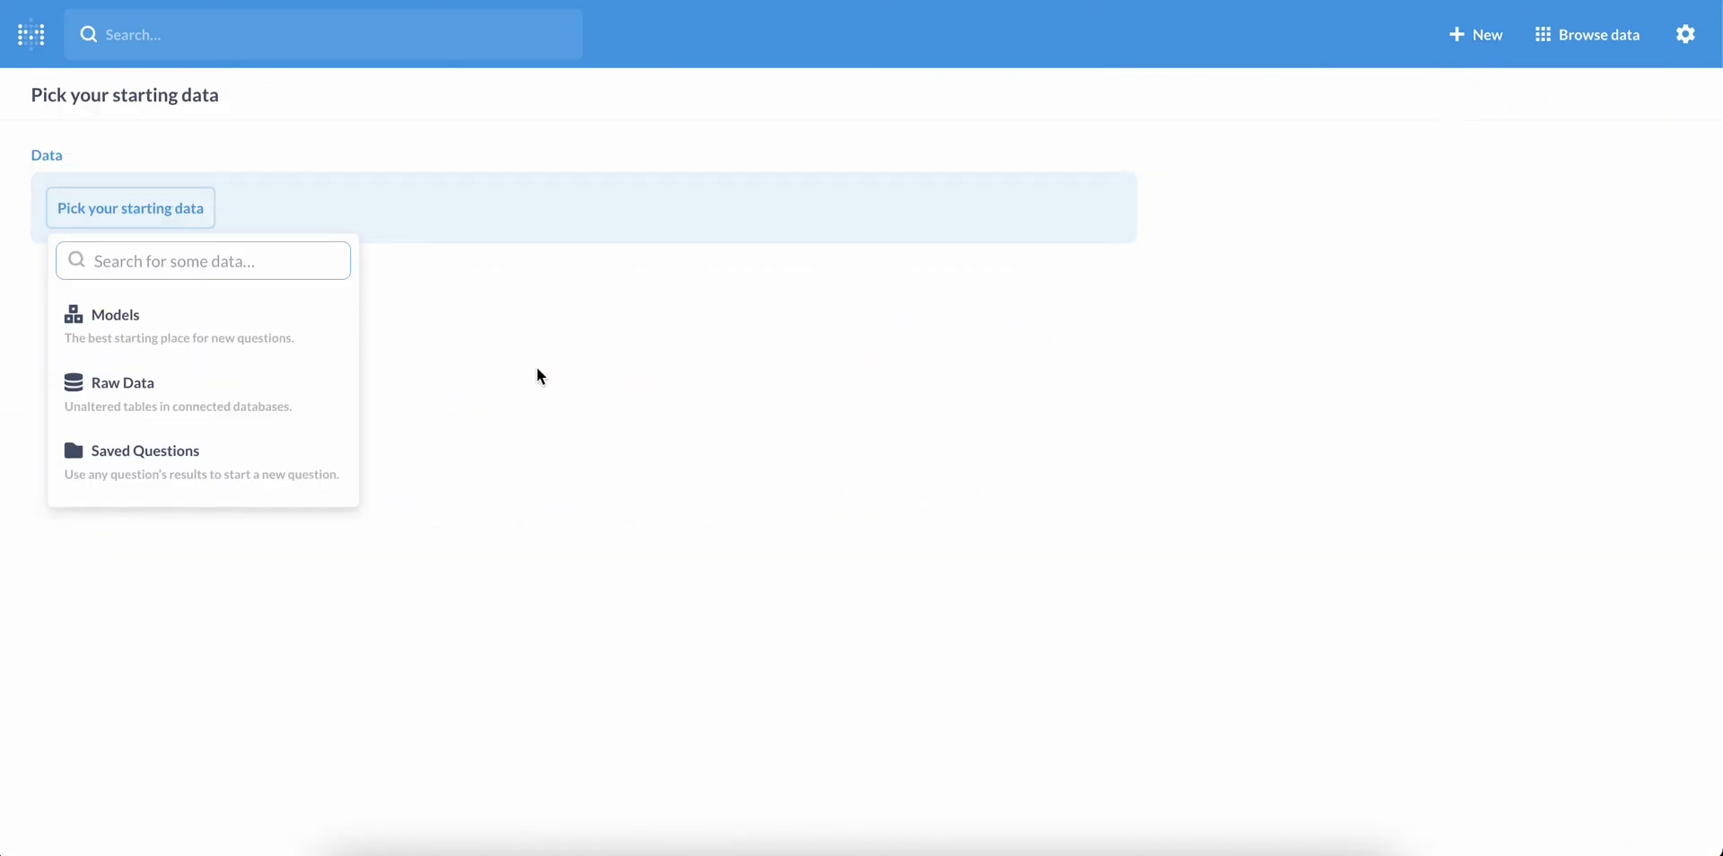
mouse_move(286, 388)
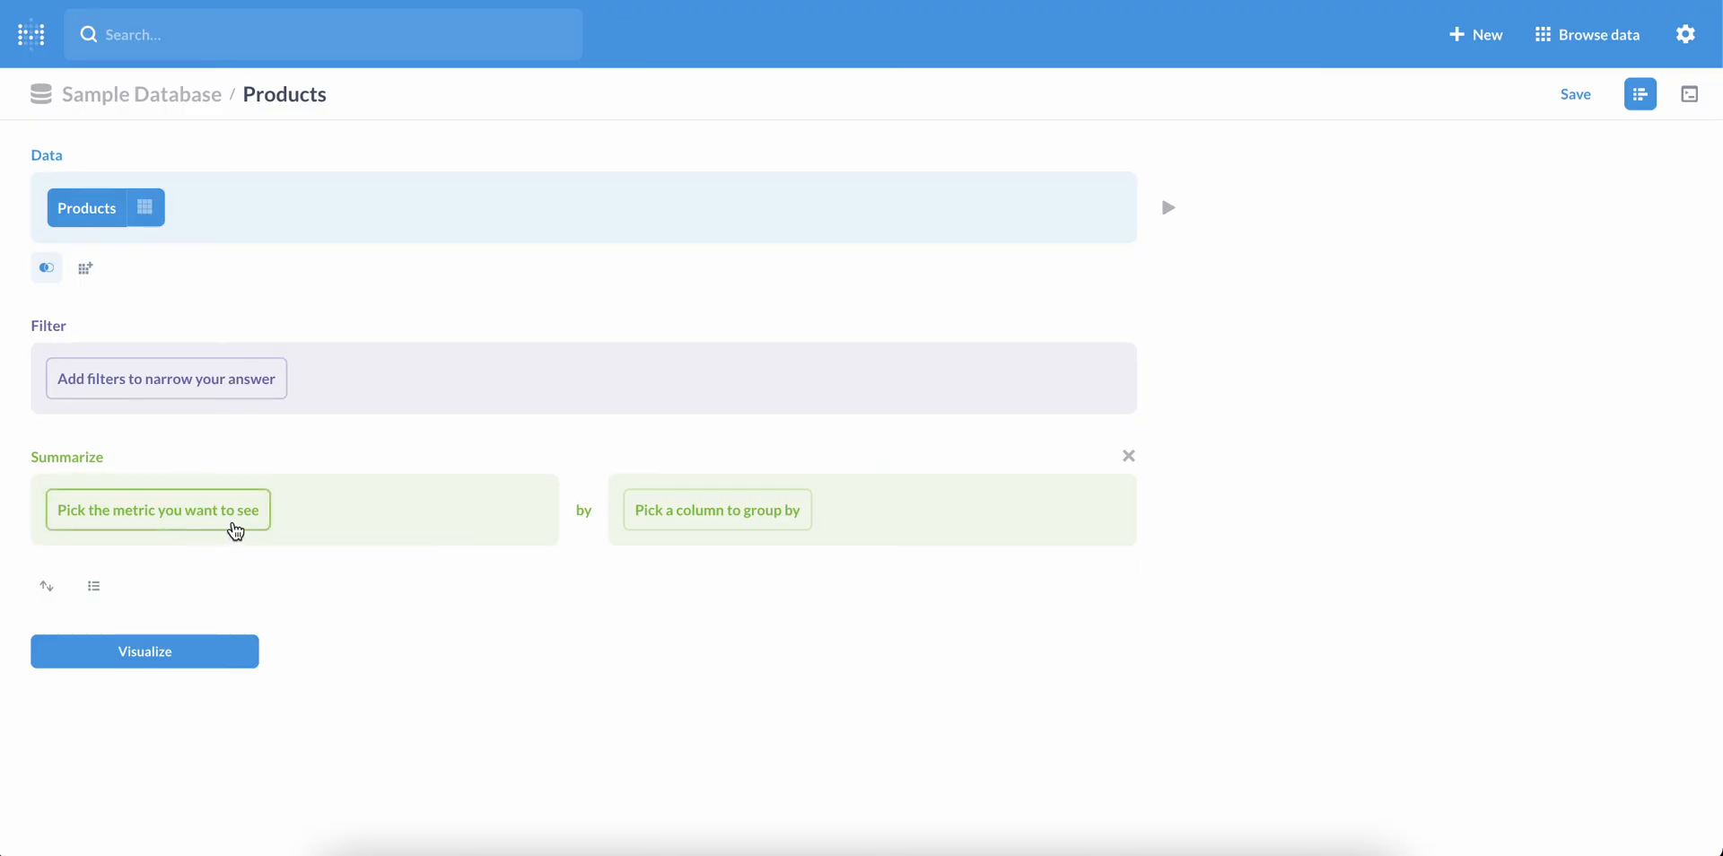
click(158, 509)
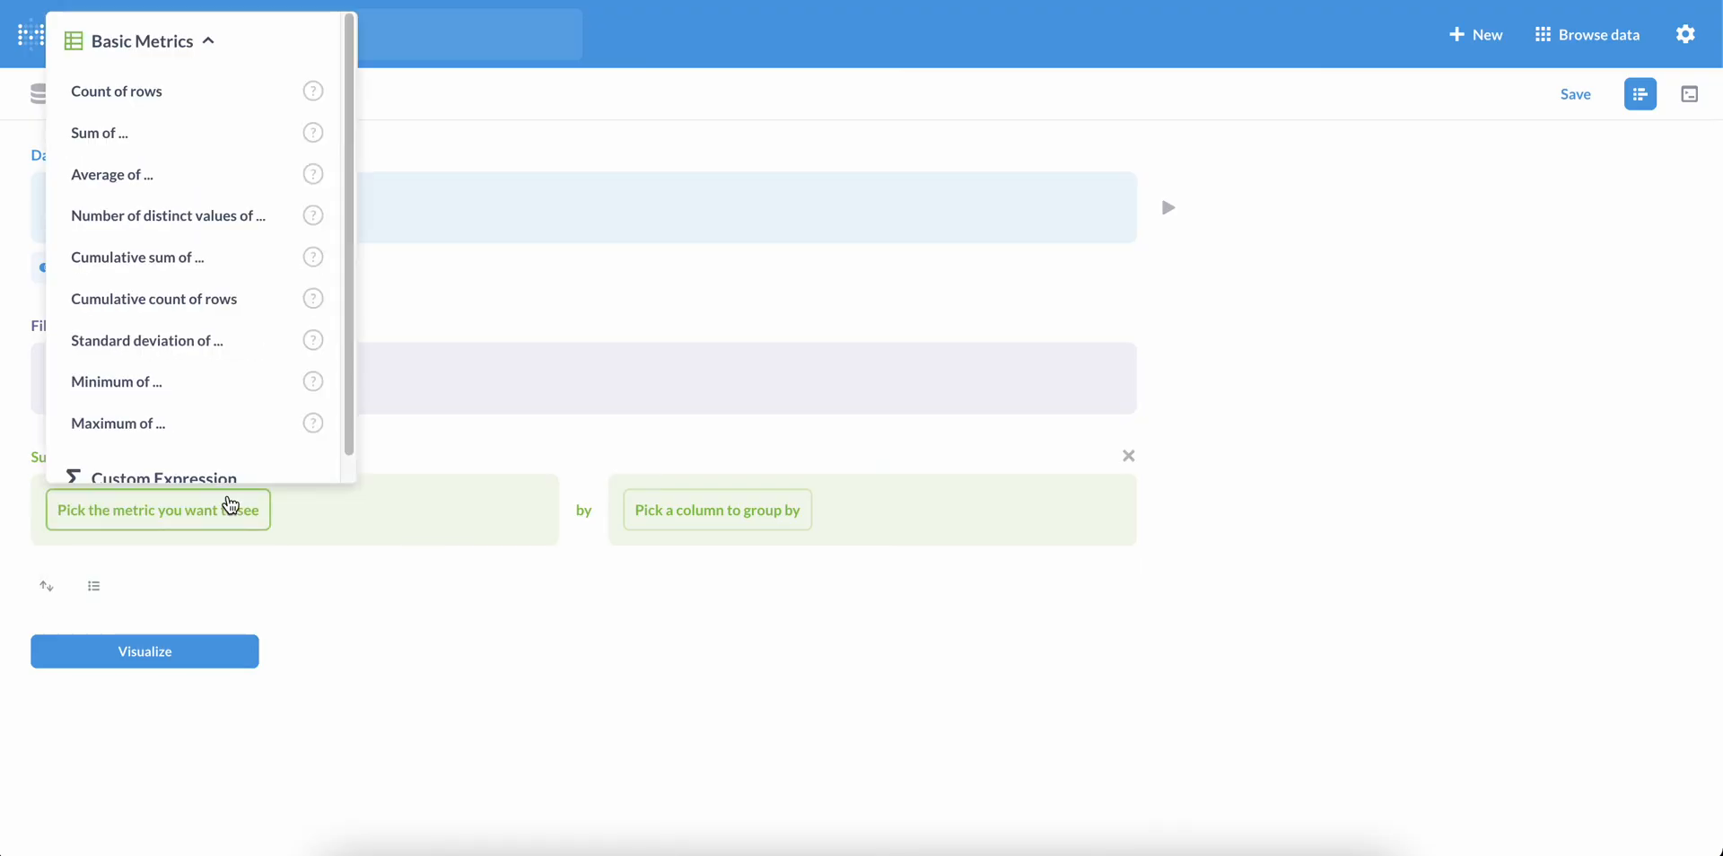
click(164, 477)
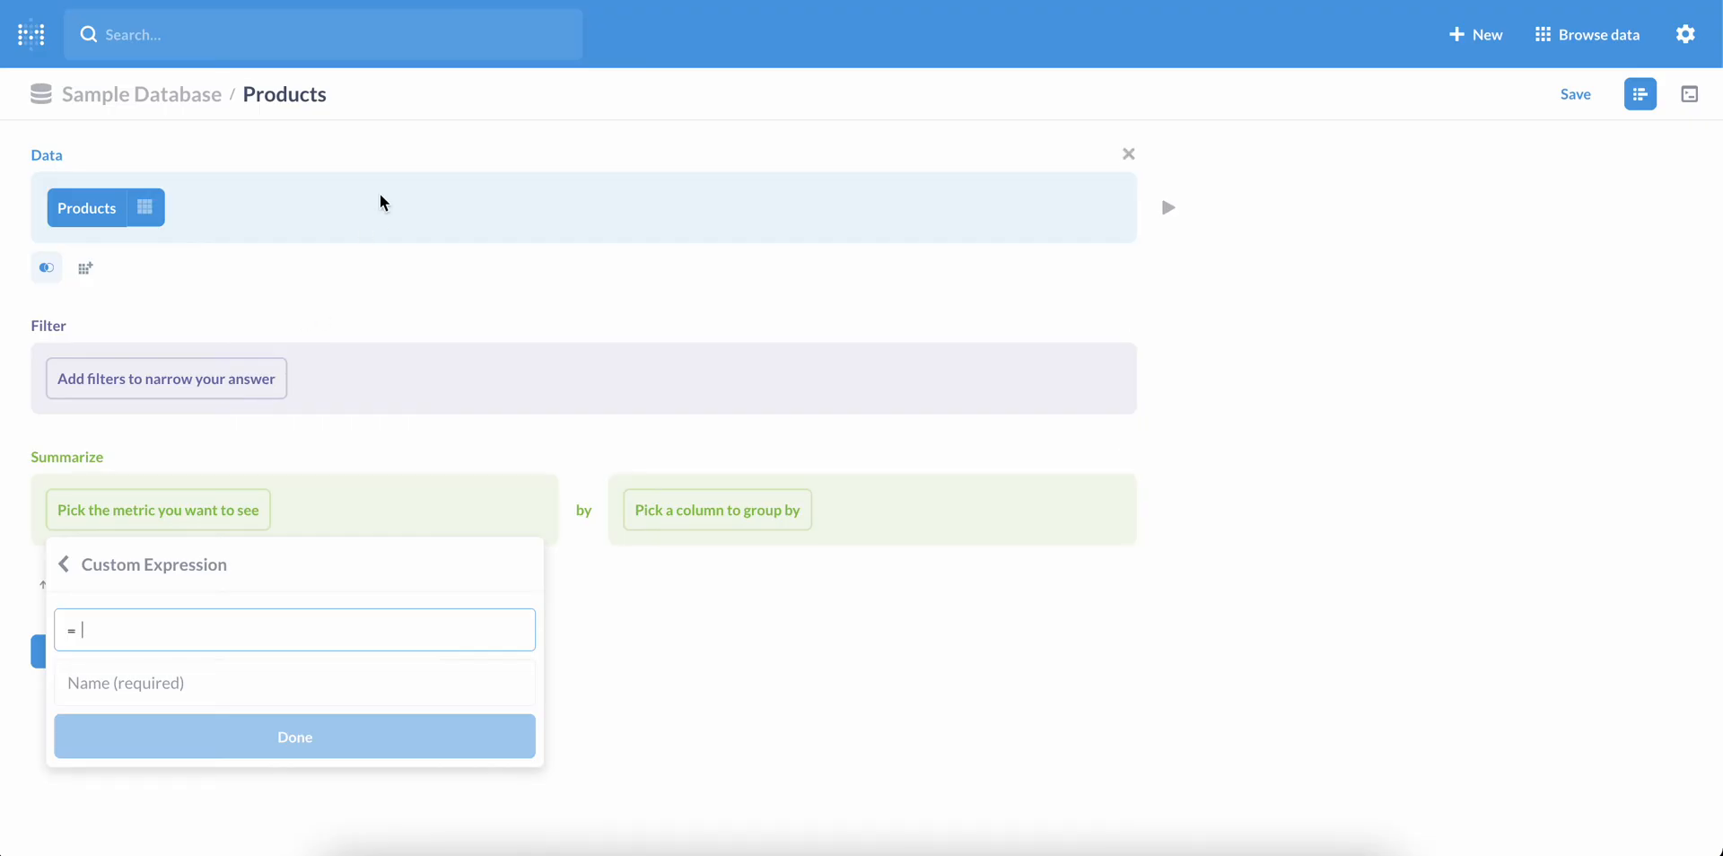
Enter Share([Rating] > 4) and name the metric High Rating Share.
text(s)
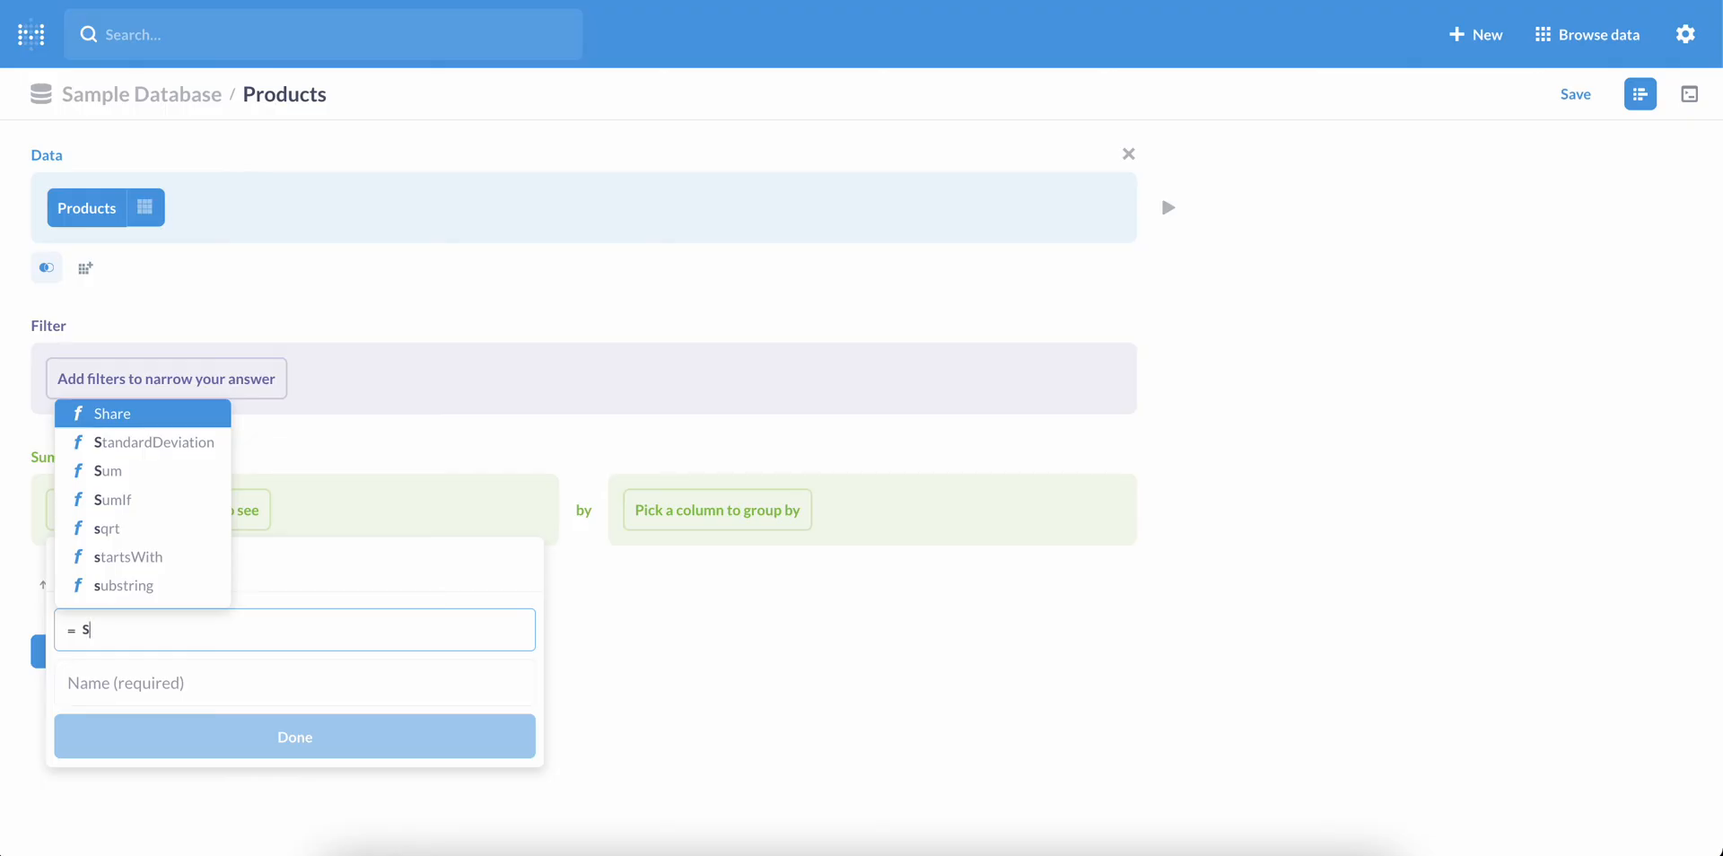
click(111, 413)
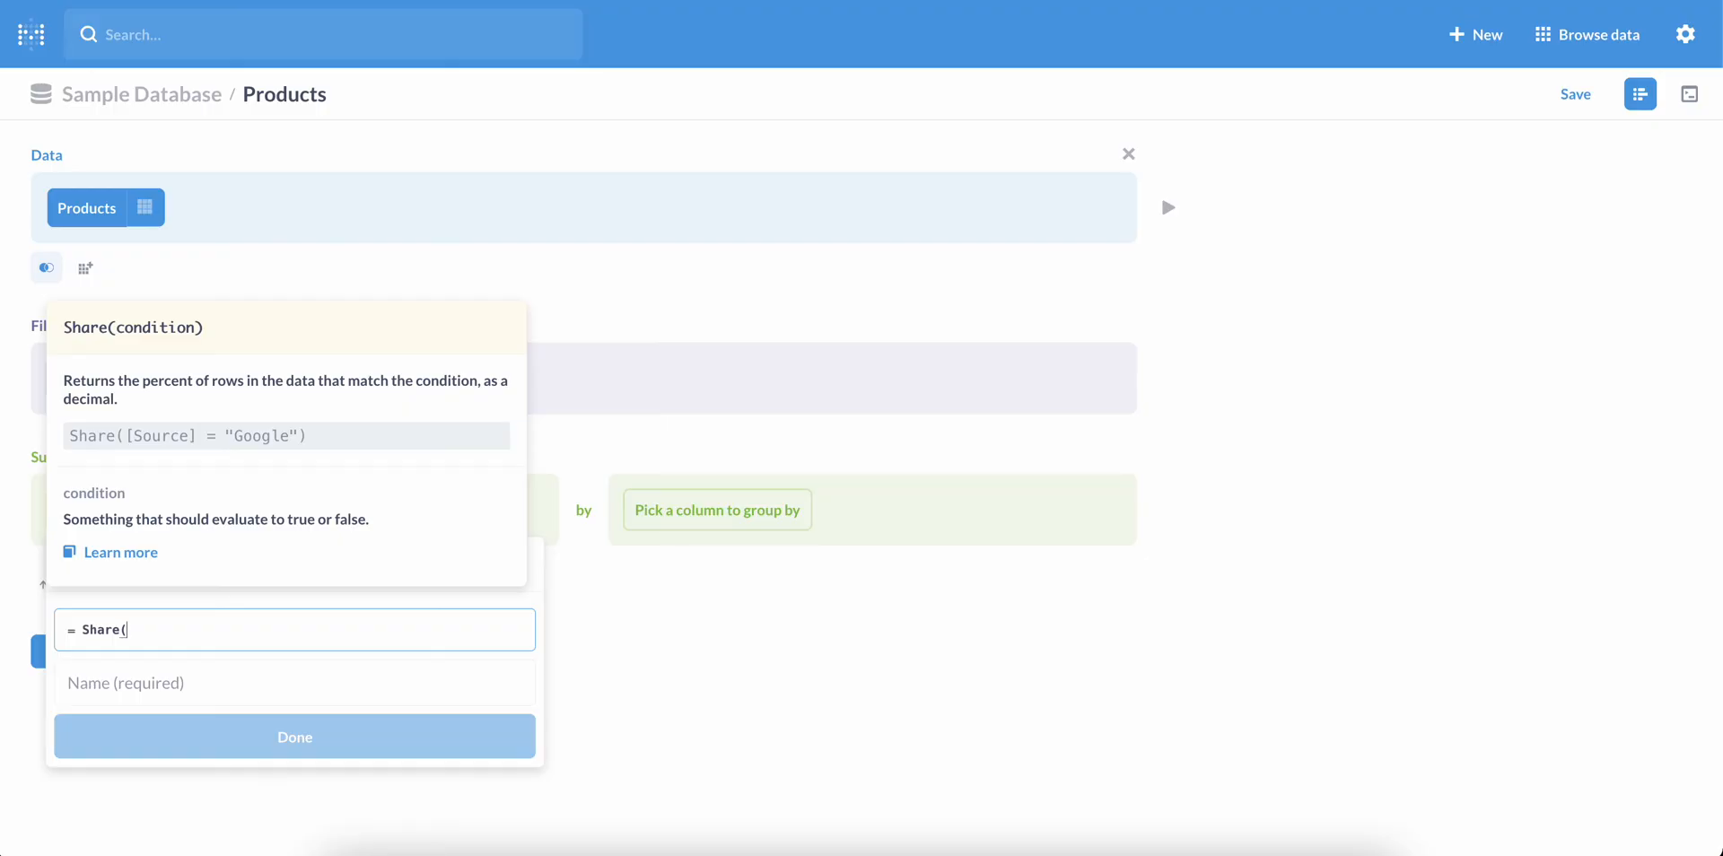
text(Rating] >)
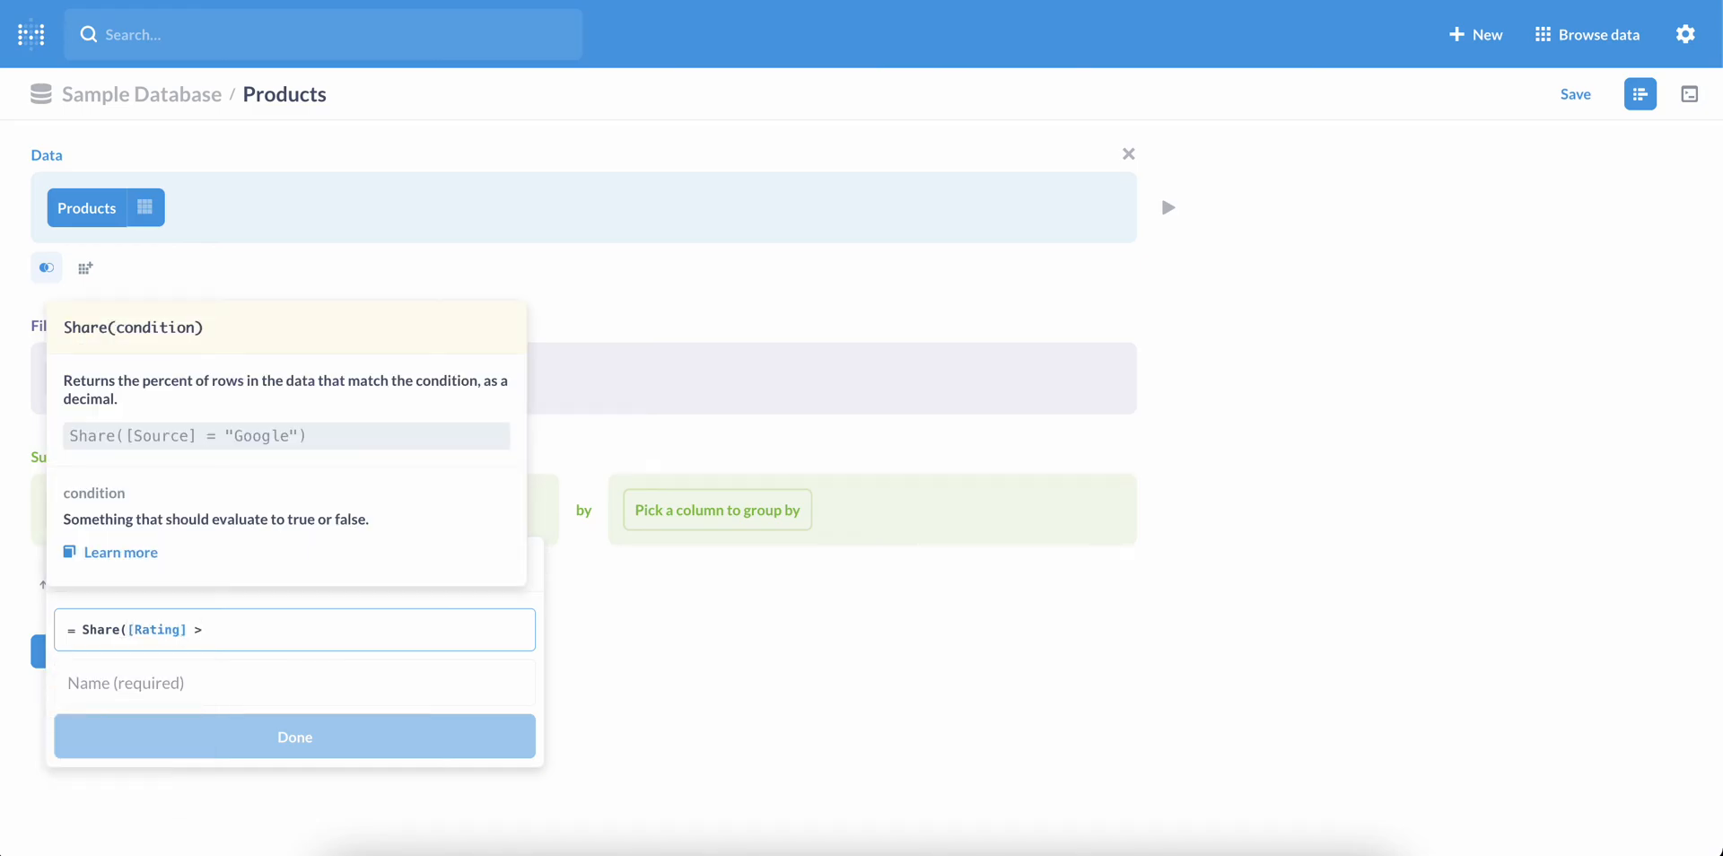
text(4))
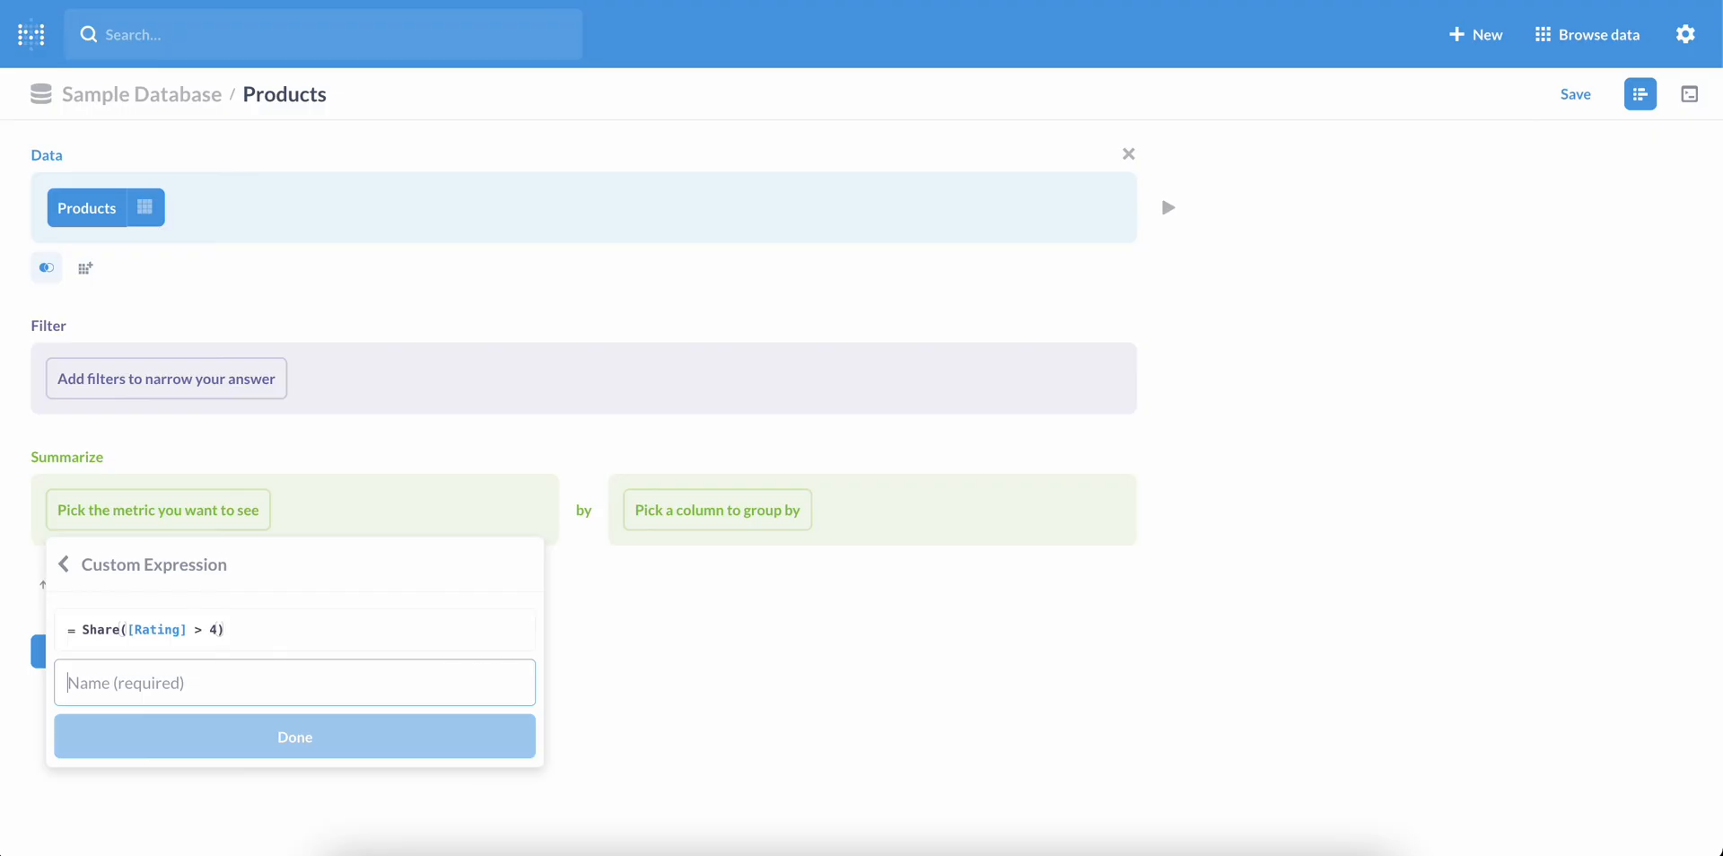
text(High Rat)
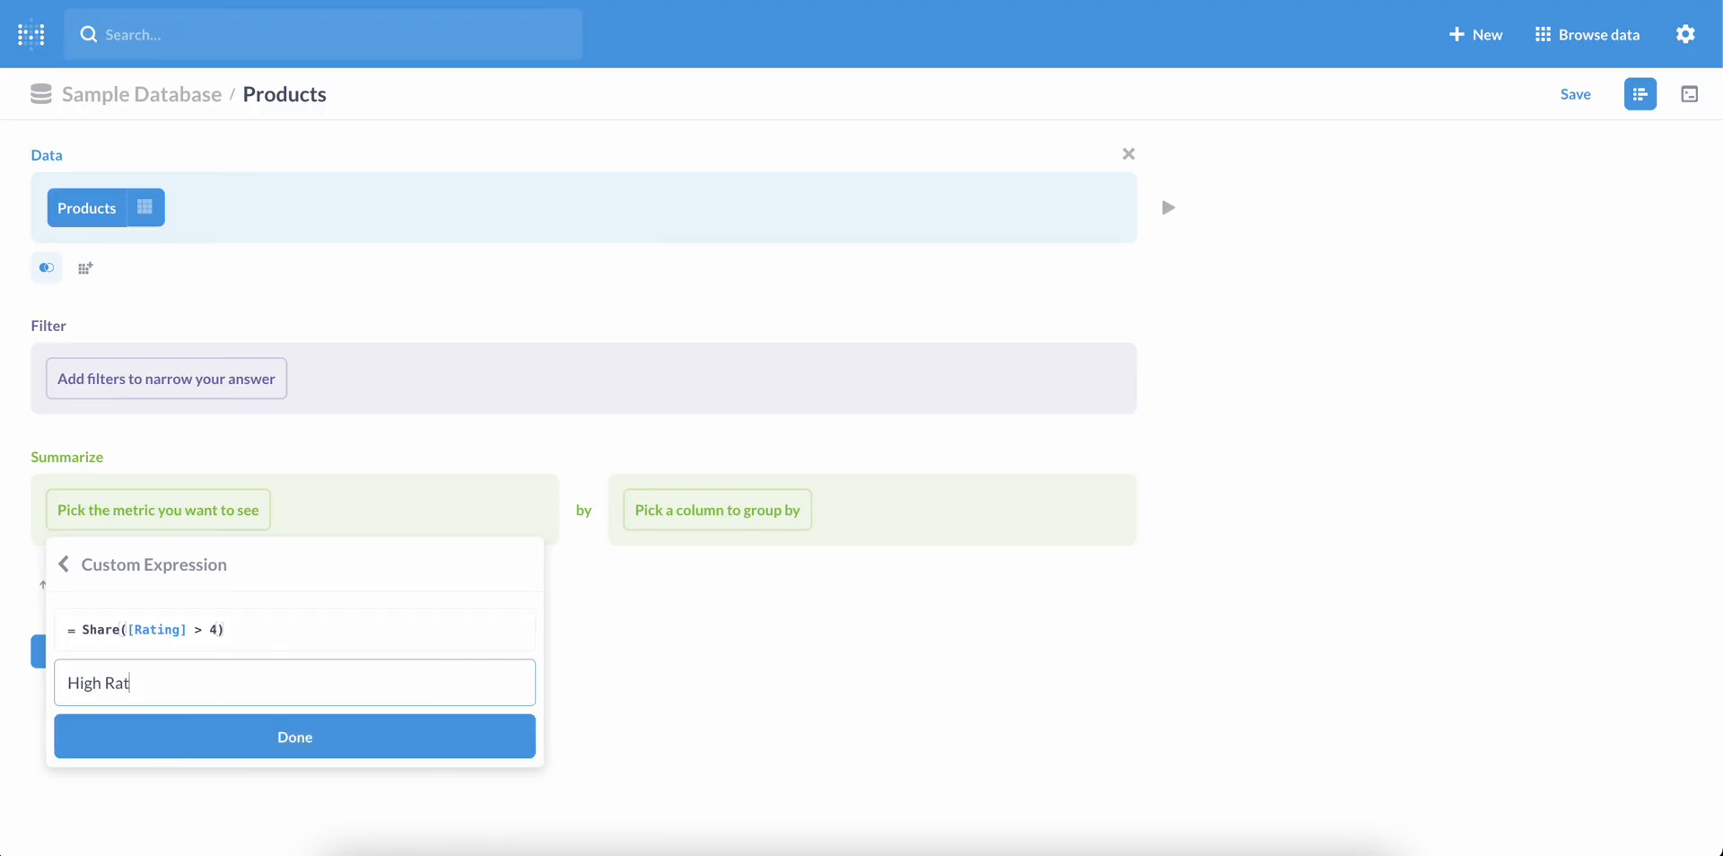
text(ing Share)
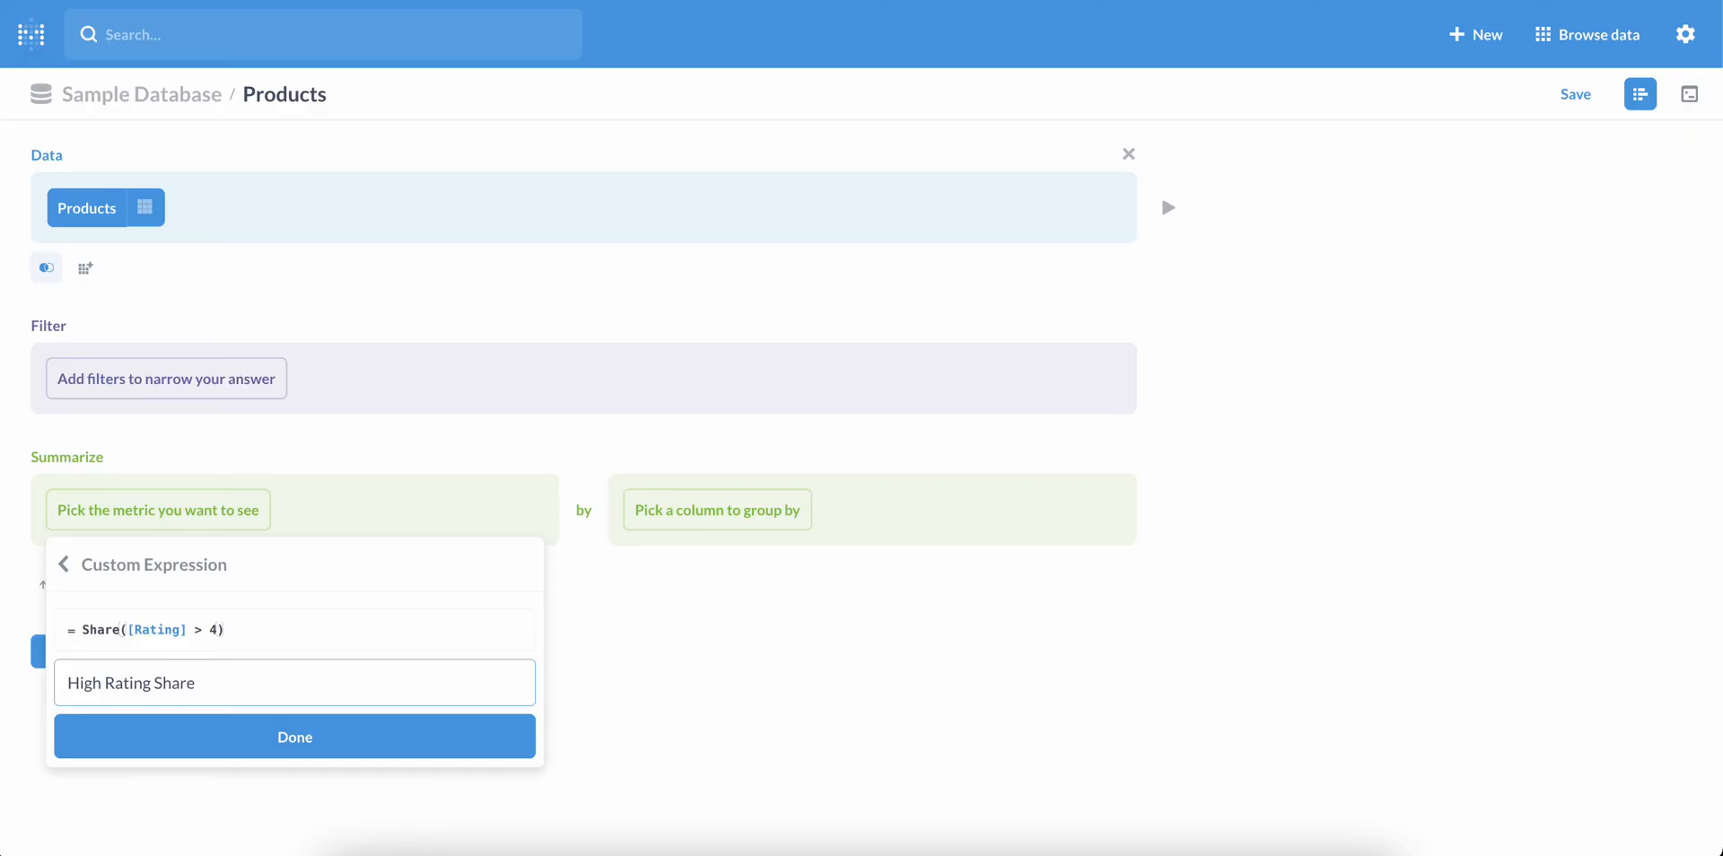
Confirm the High Rating Share metric and visualize it, showing 0.38.
click(293, 736)
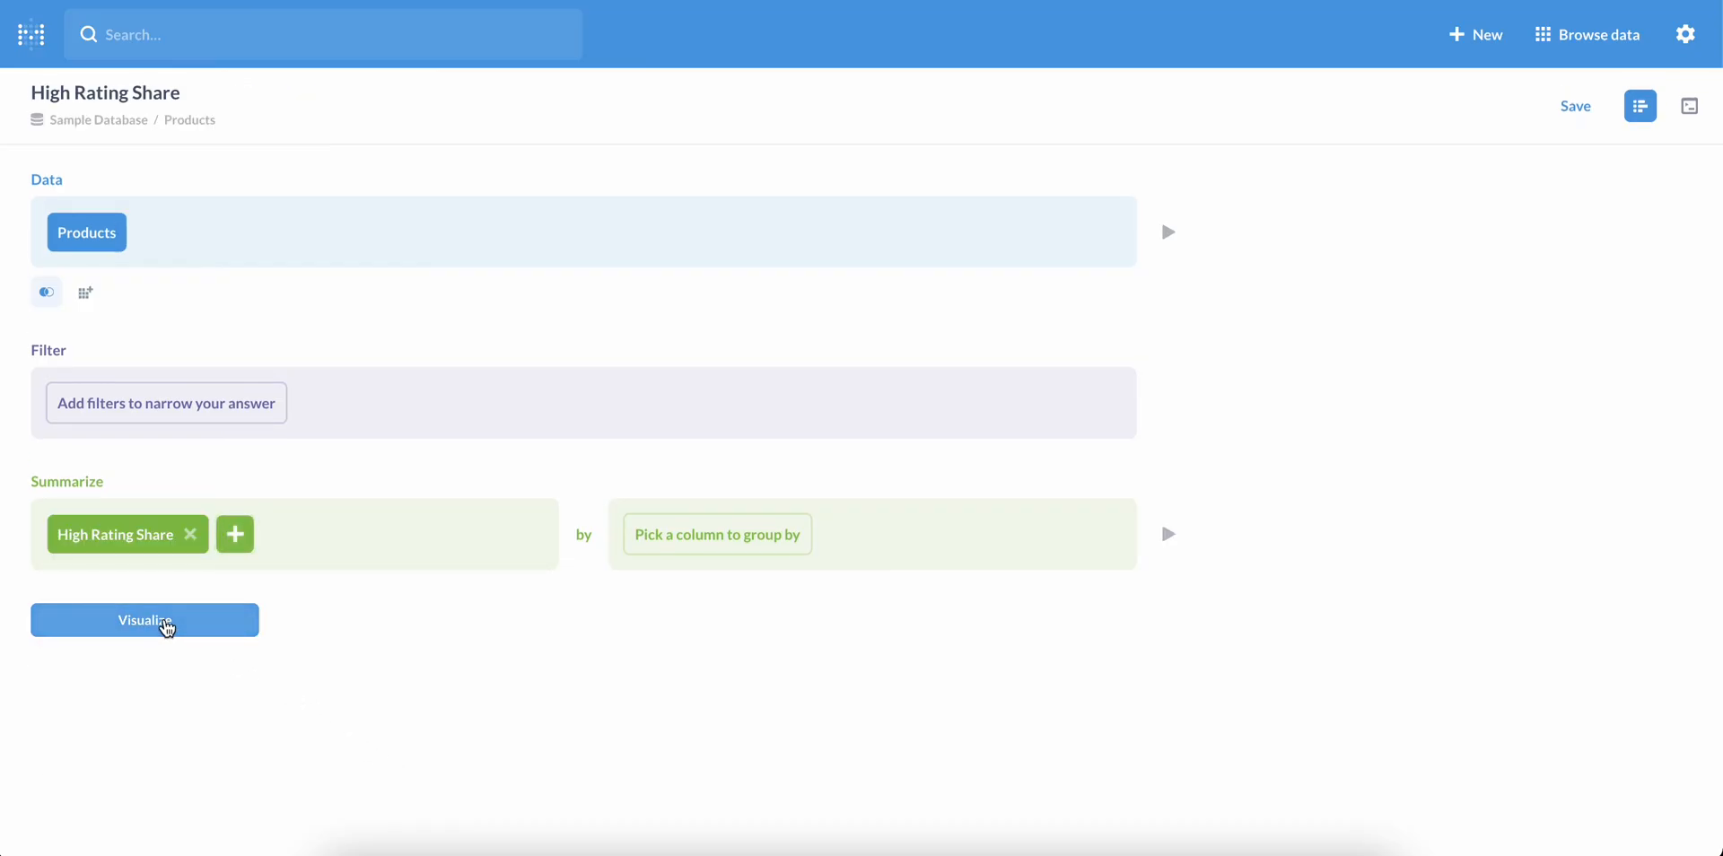
click(144, 619)
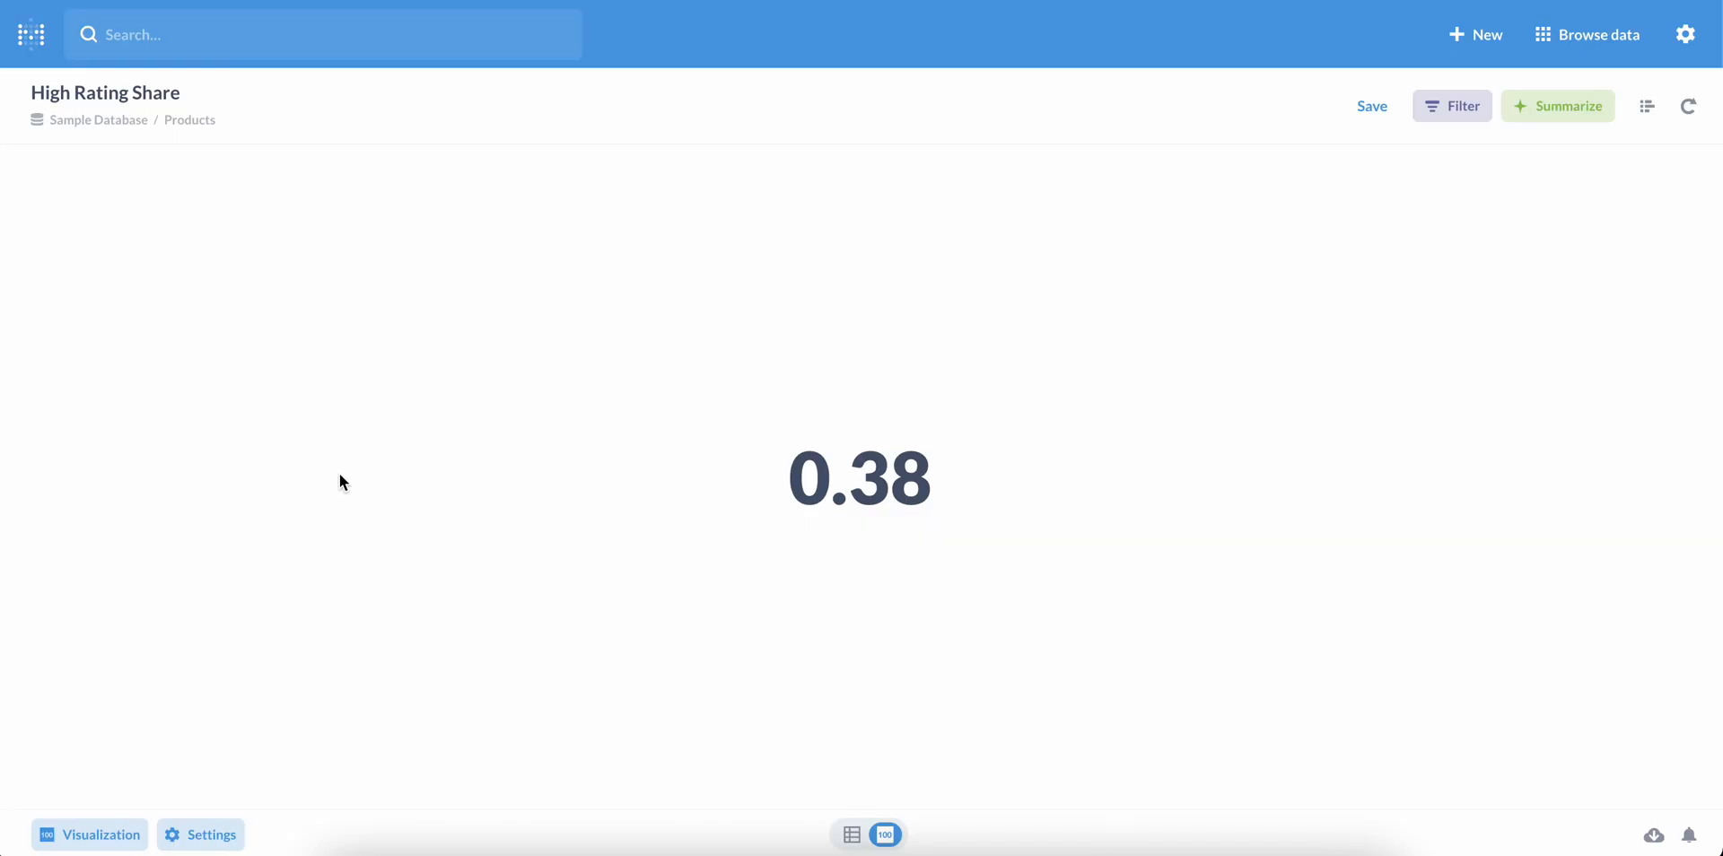
mouse_move(1509, 153)
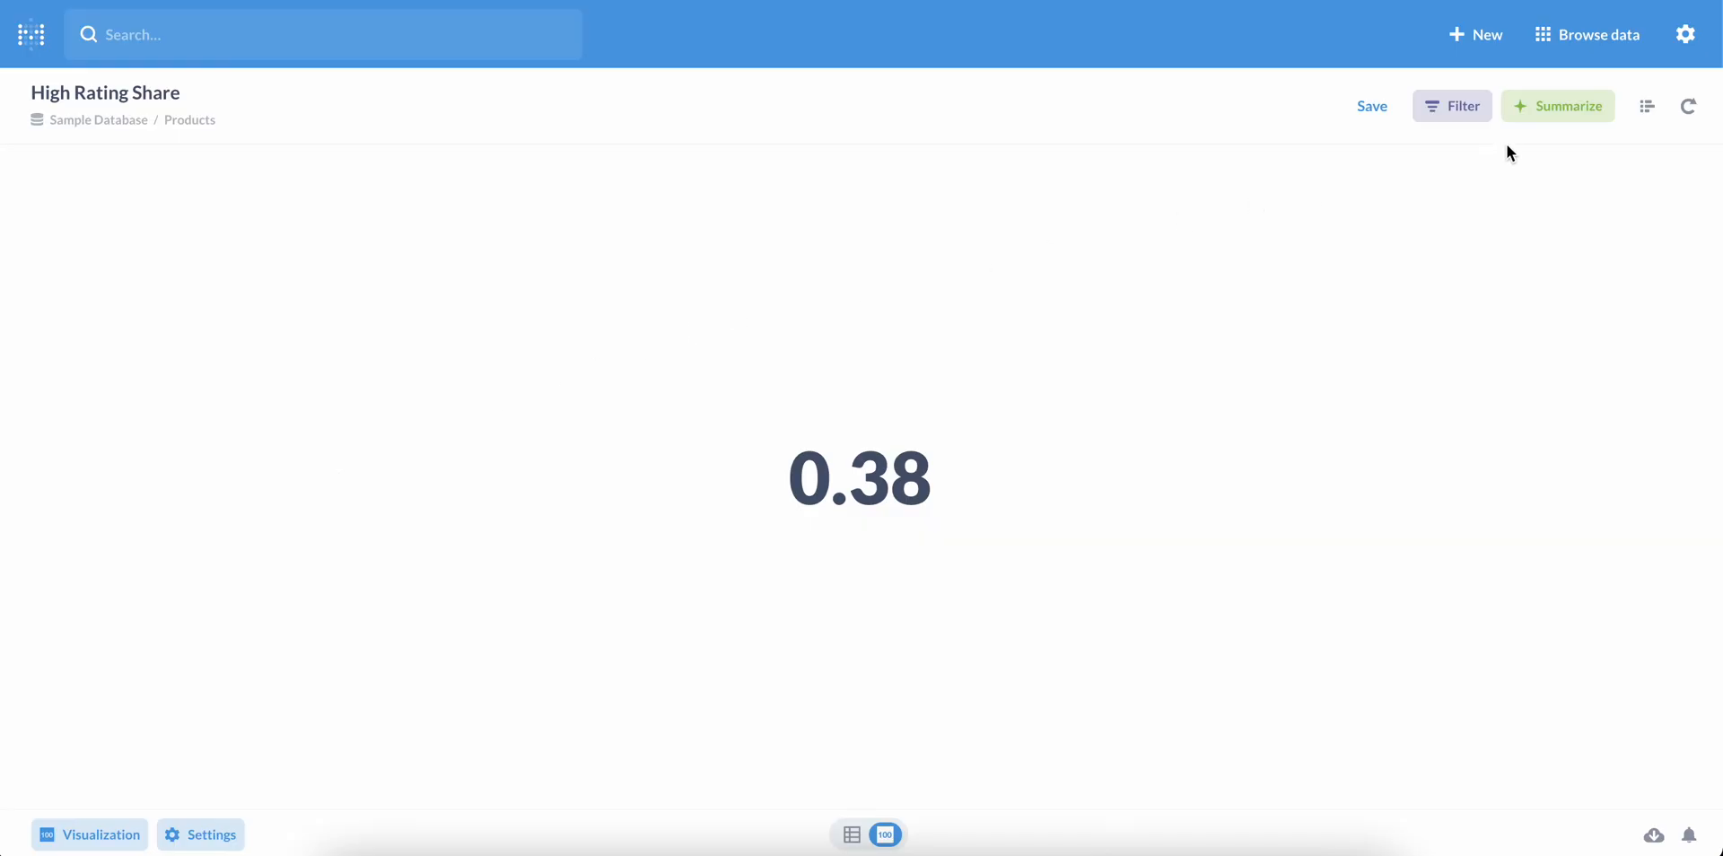
Group High Rating Share by Category to get a four-category bar chart.
click(1557, 106)
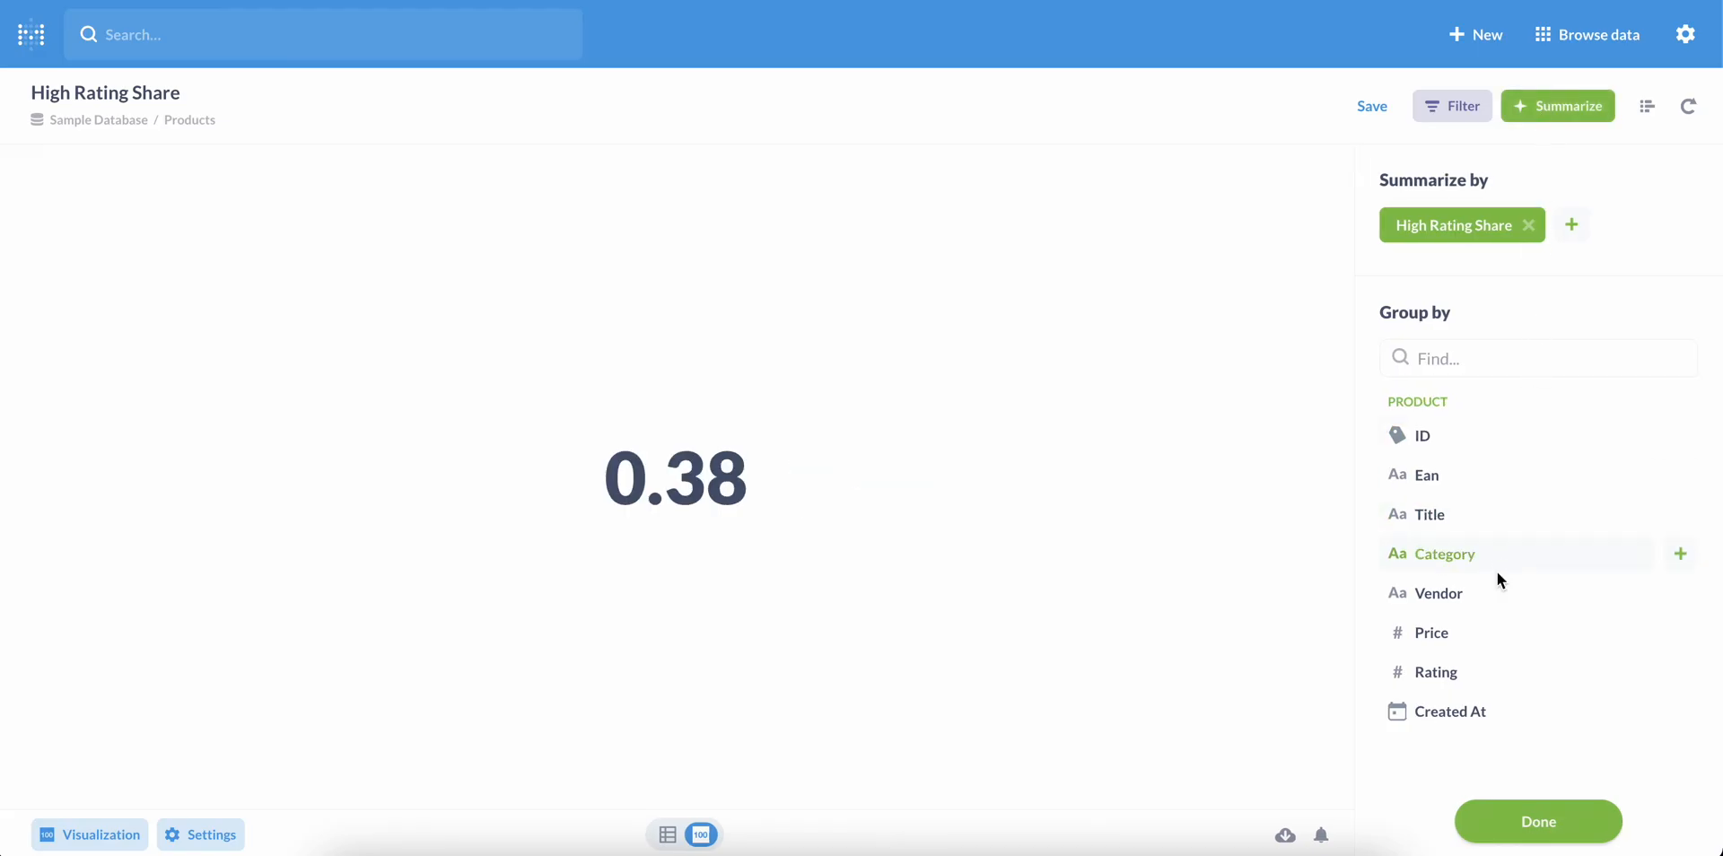
click(1680, 553)
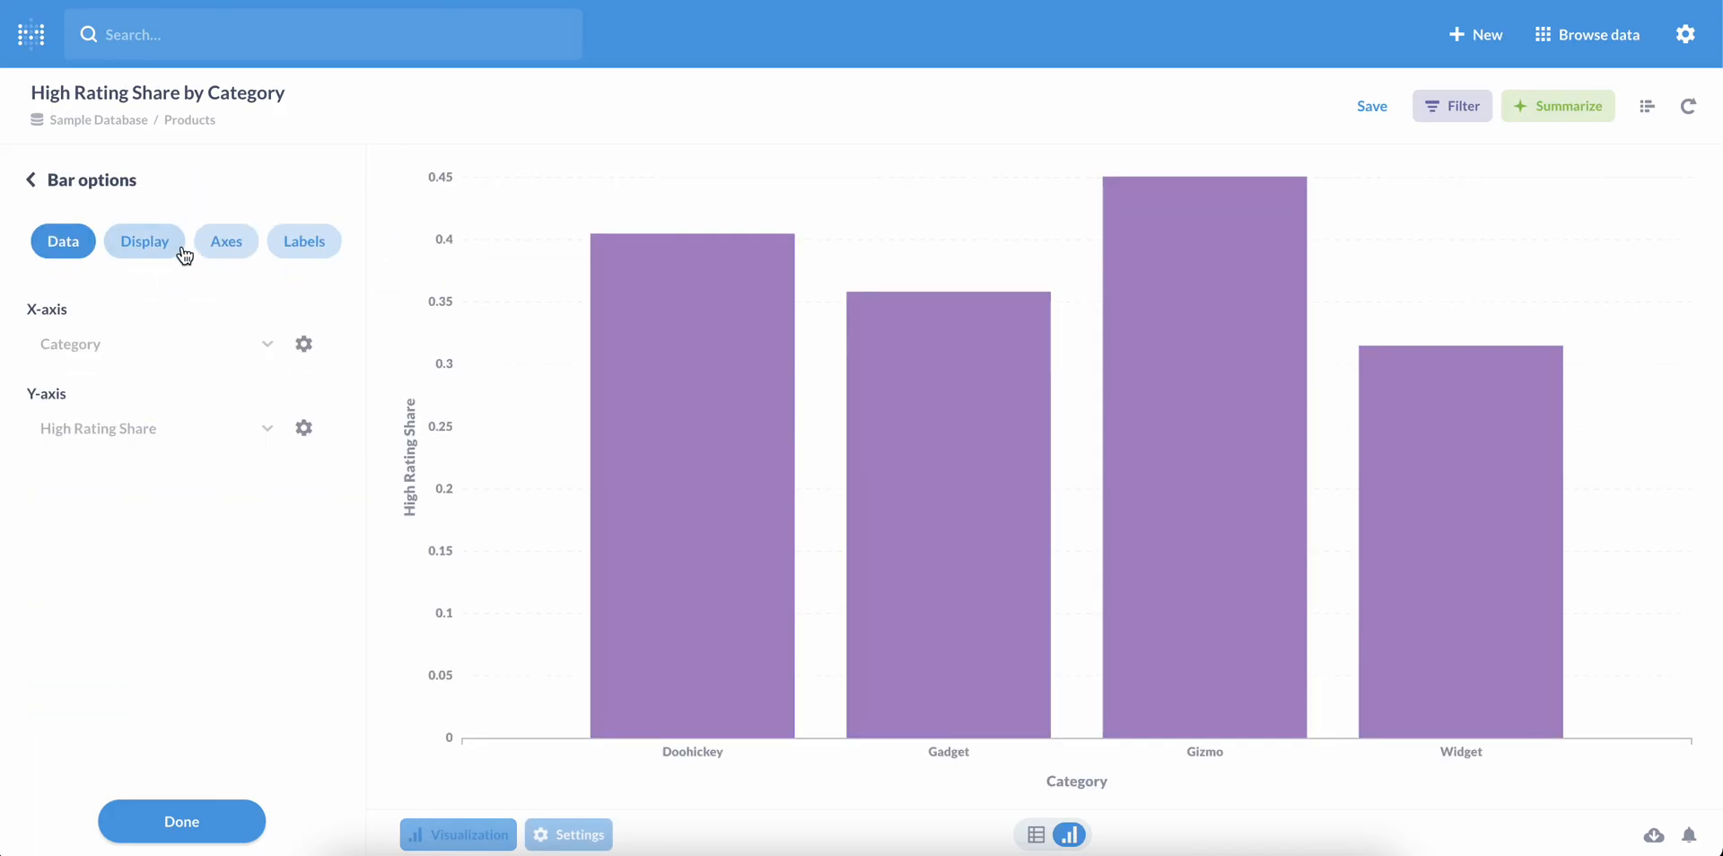
mouse_move(447, 671)
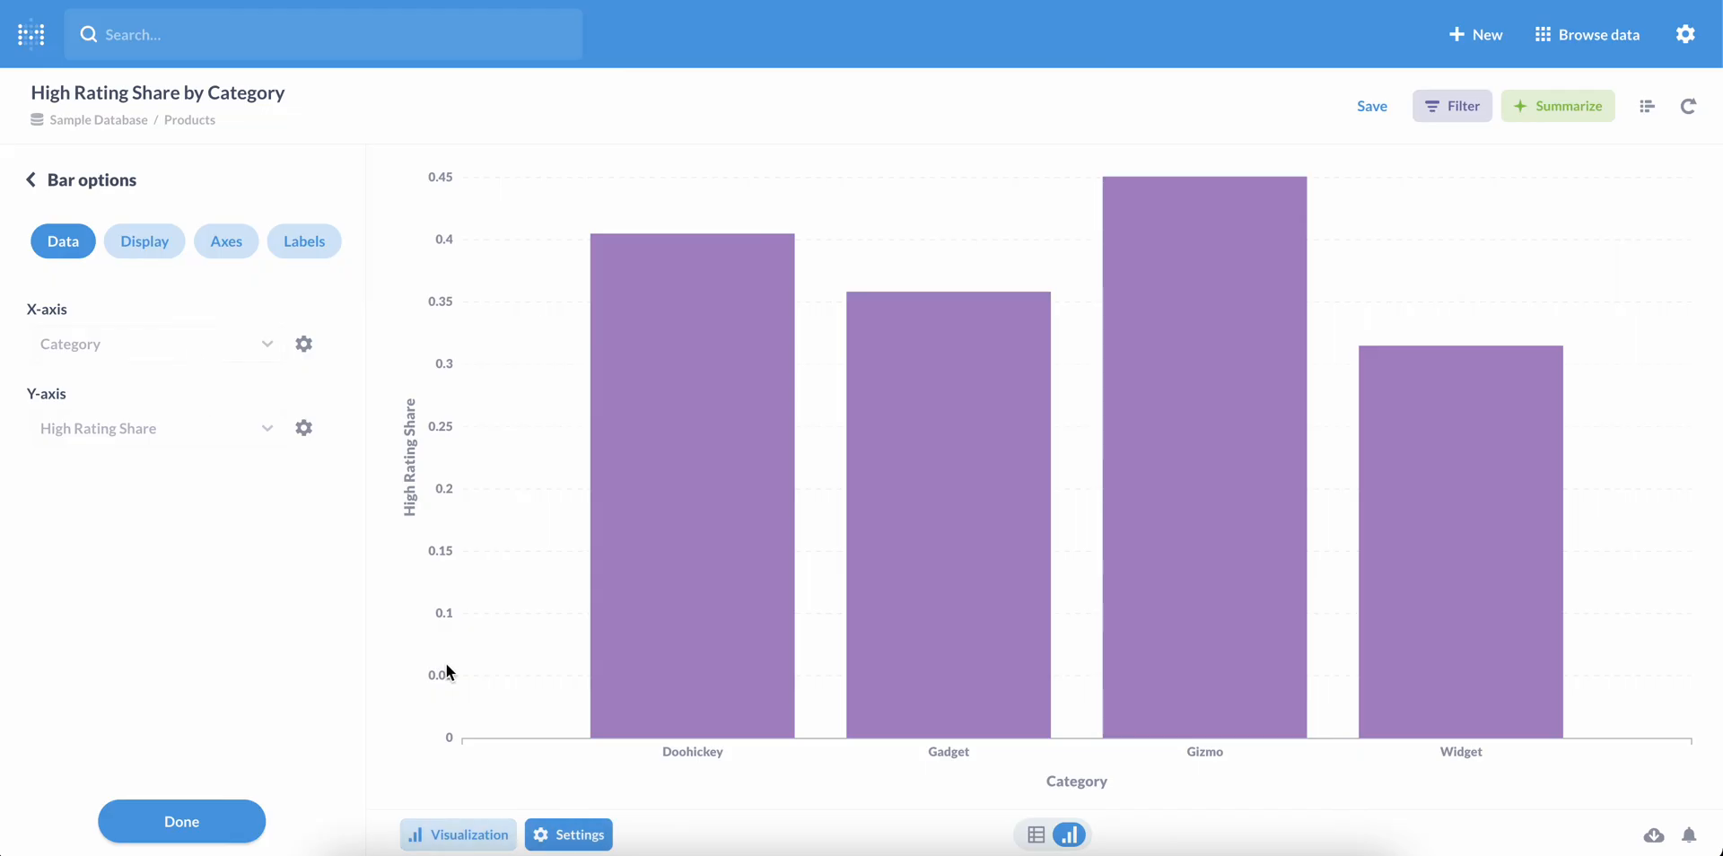
mouse_move(1242, 594)
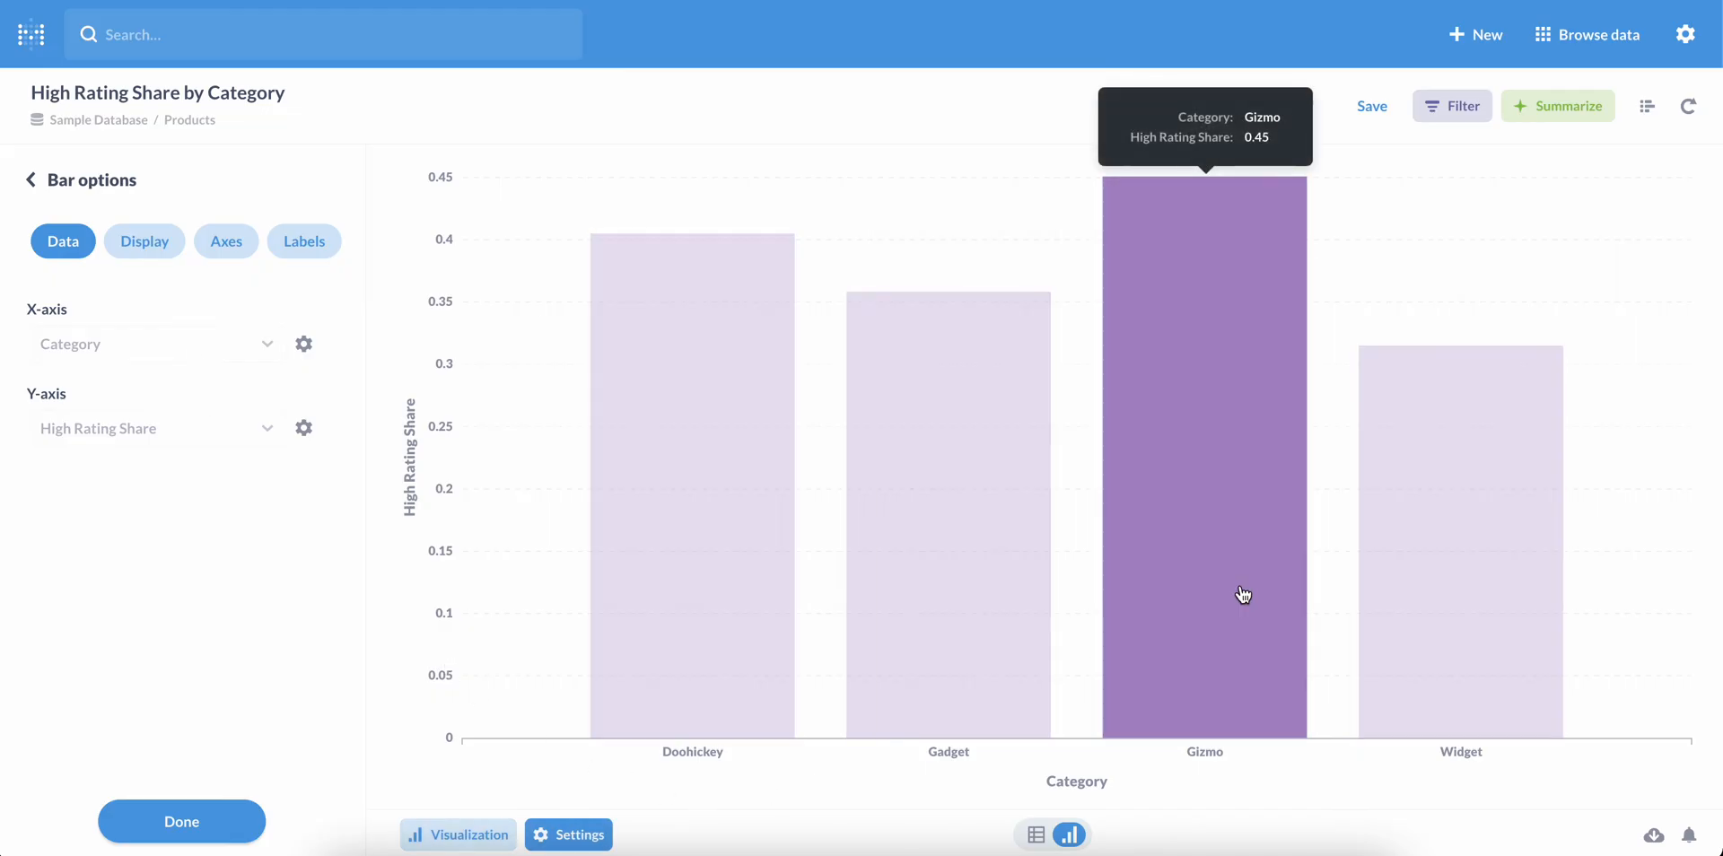
mouse_move(979, 517)
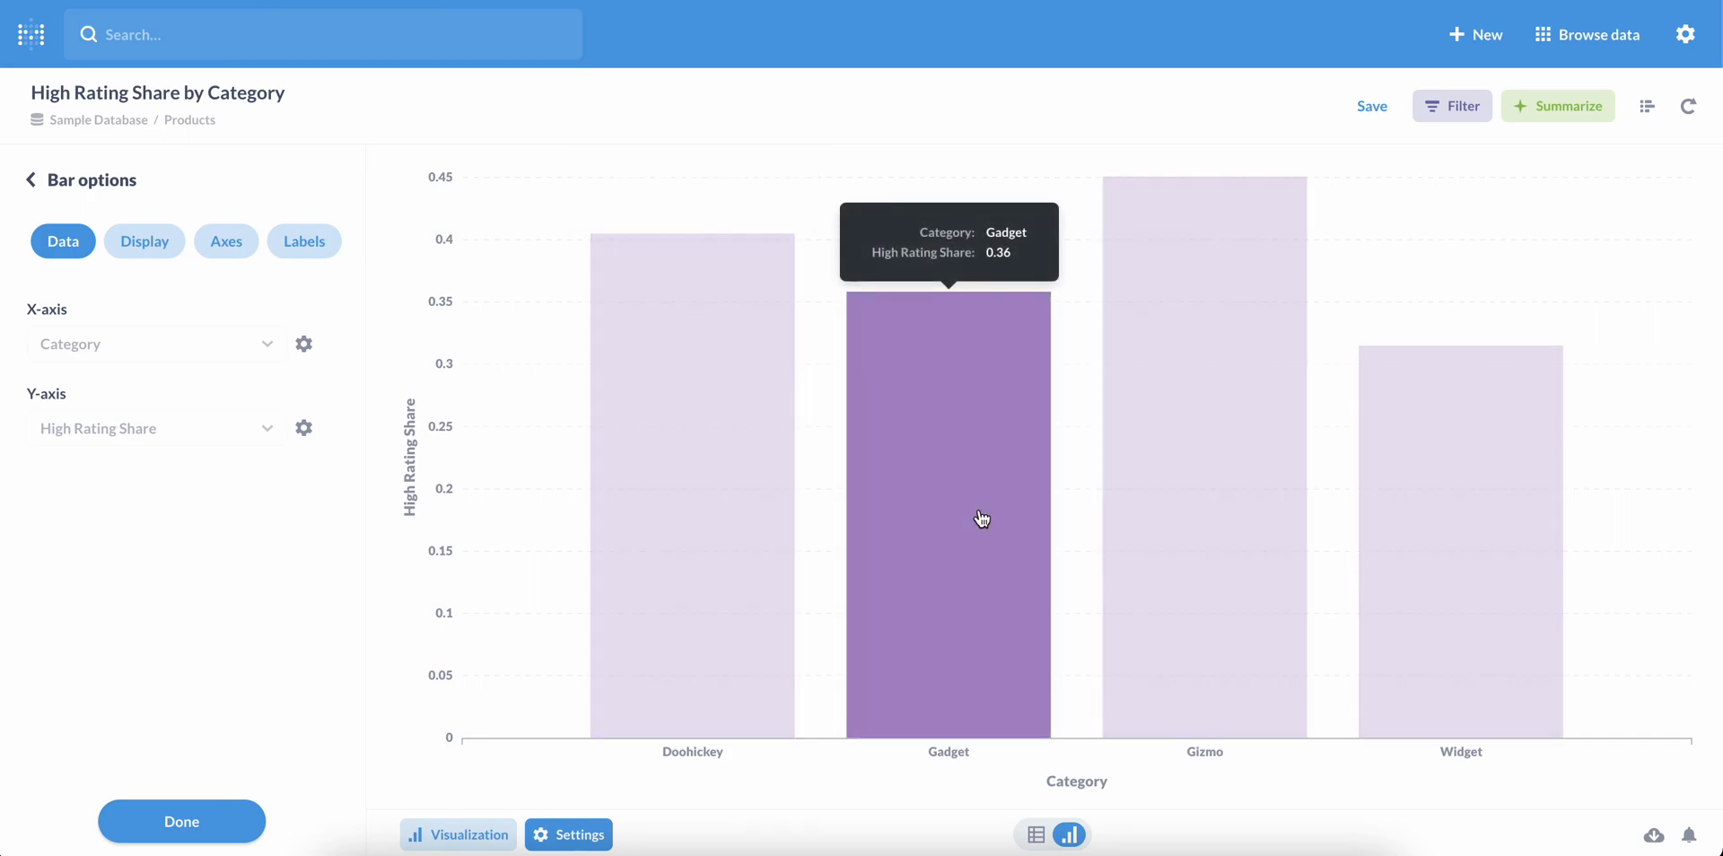
mouse_move(1464, 558)
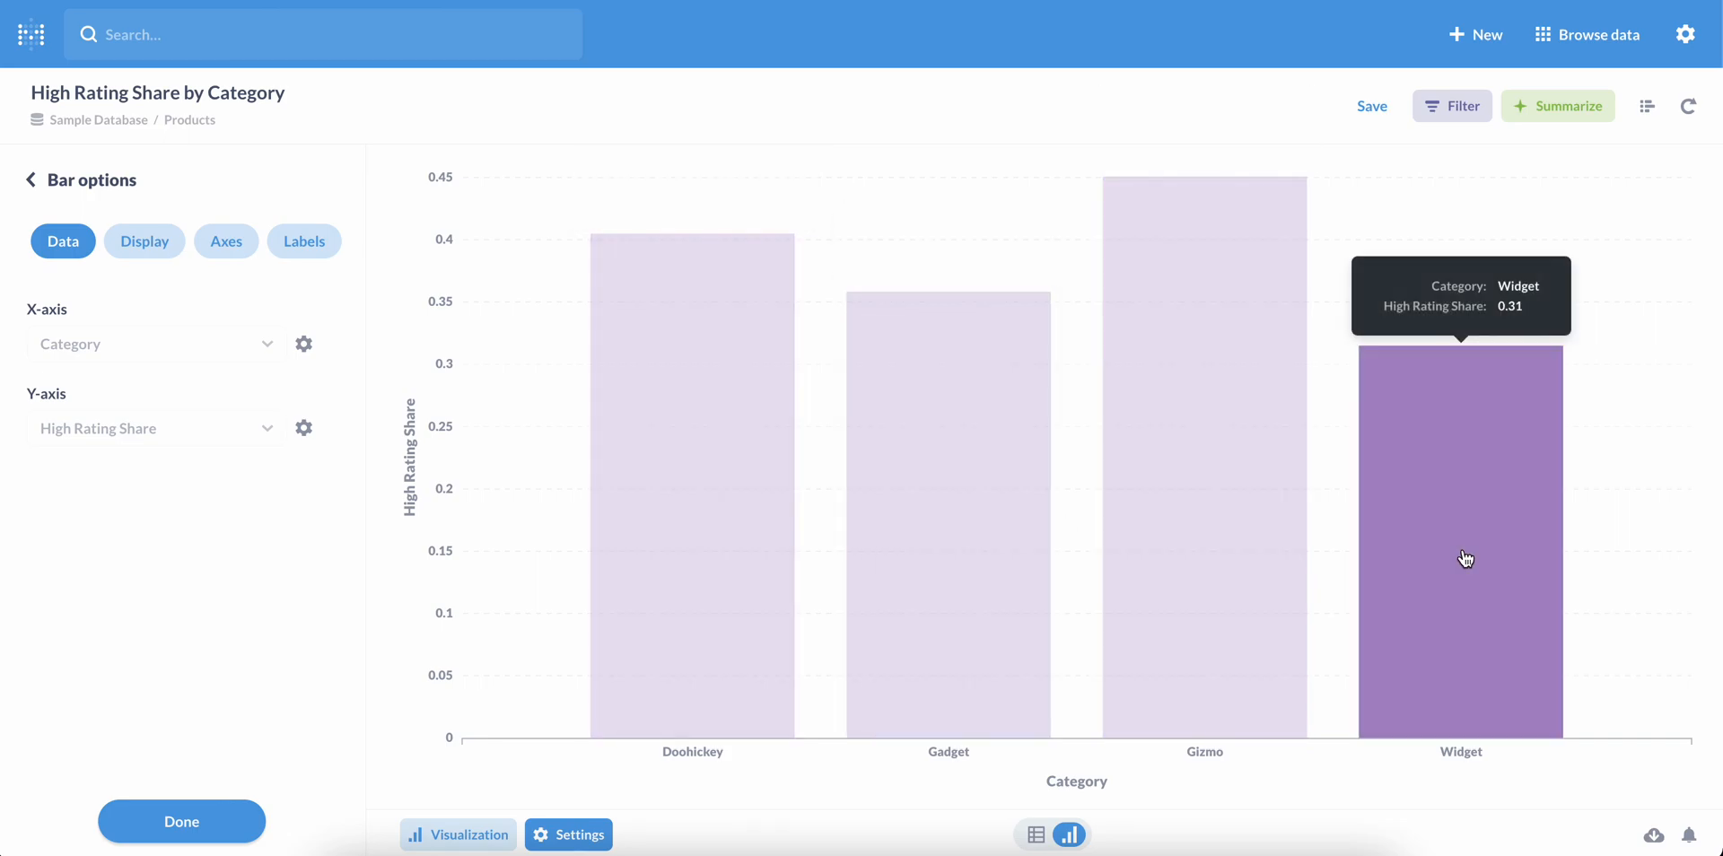